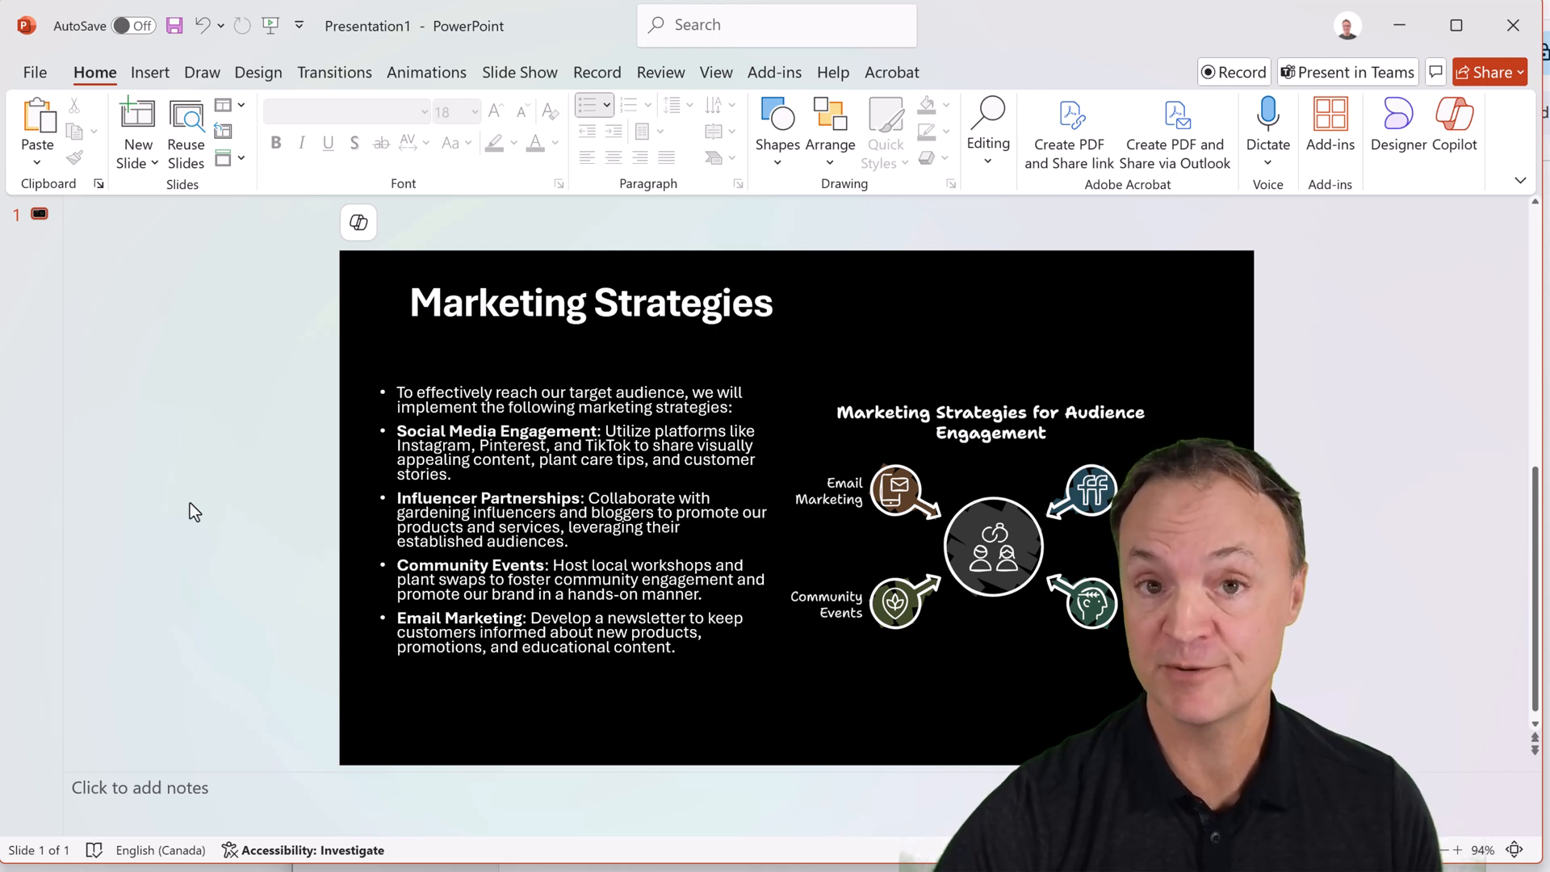
mouse_move(243, 516)
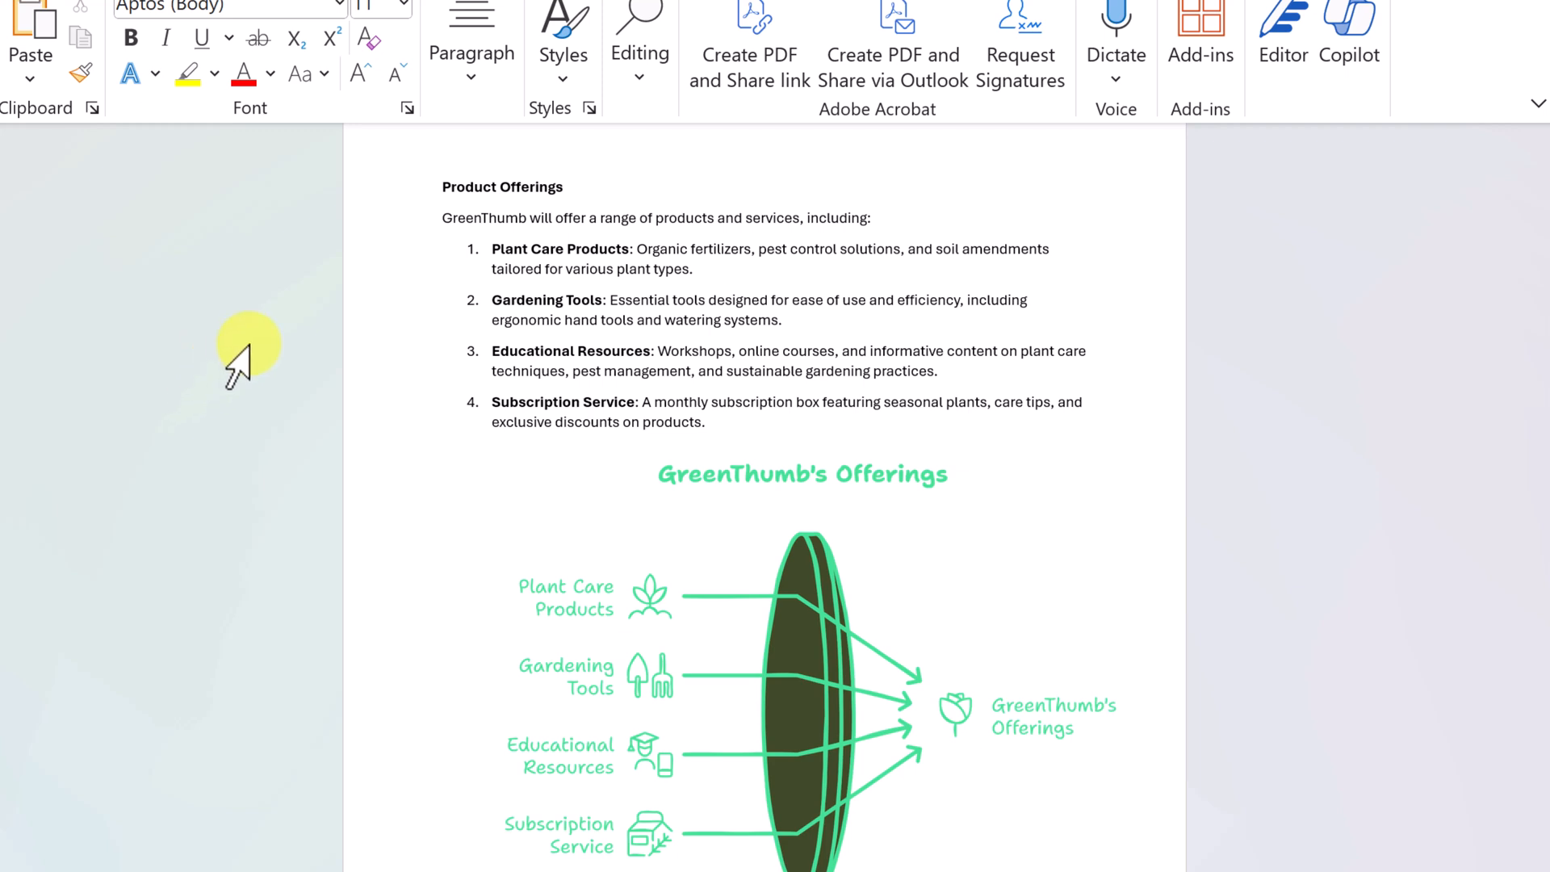
mouse_move(335, 613)
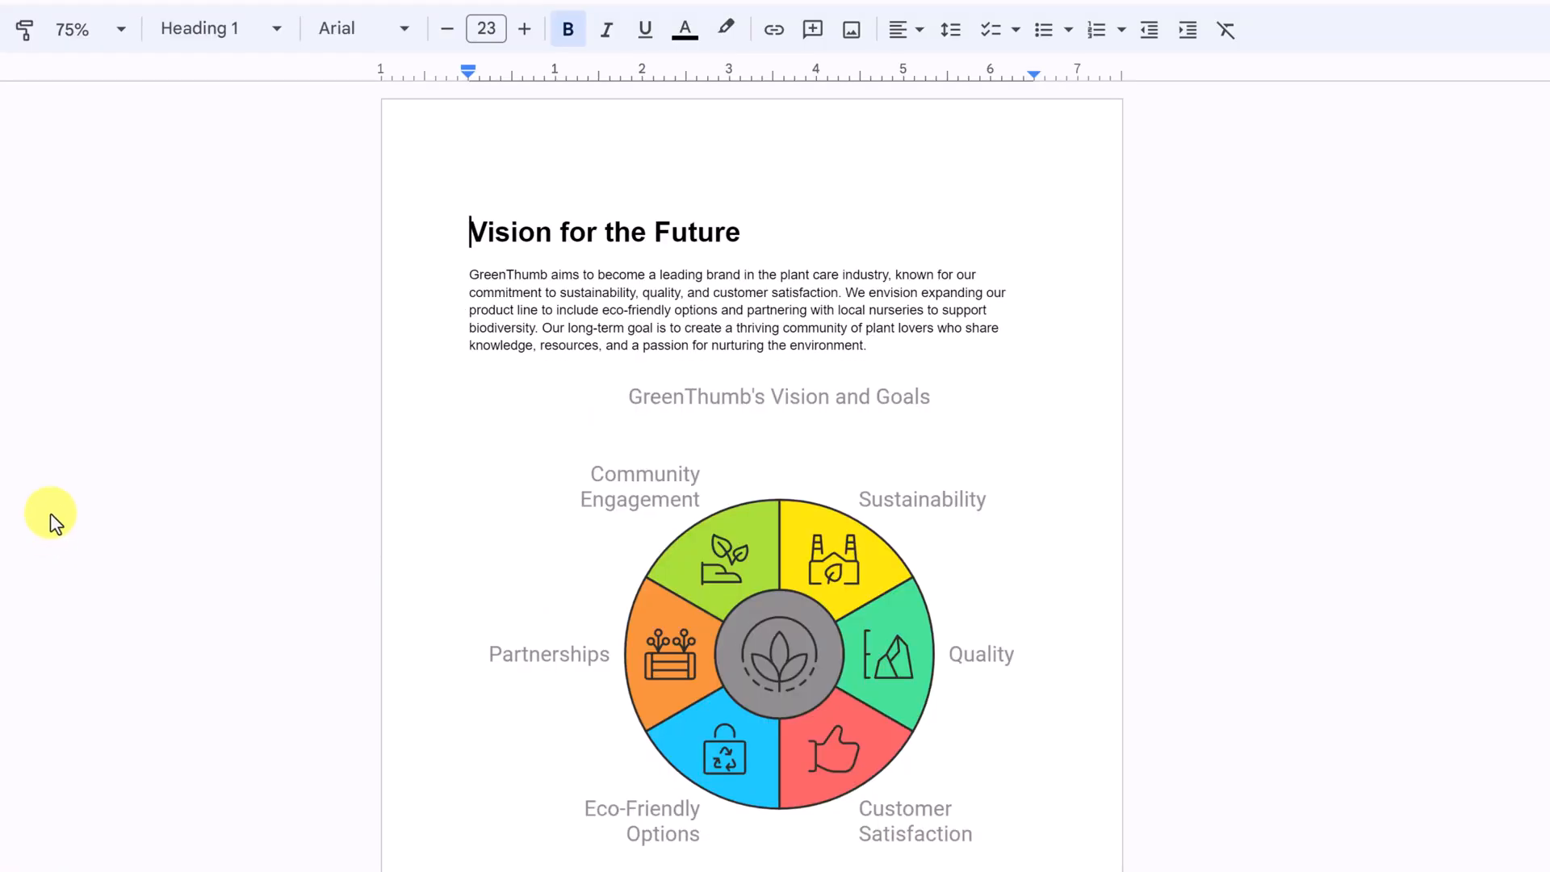
mouse_move(524, 162)
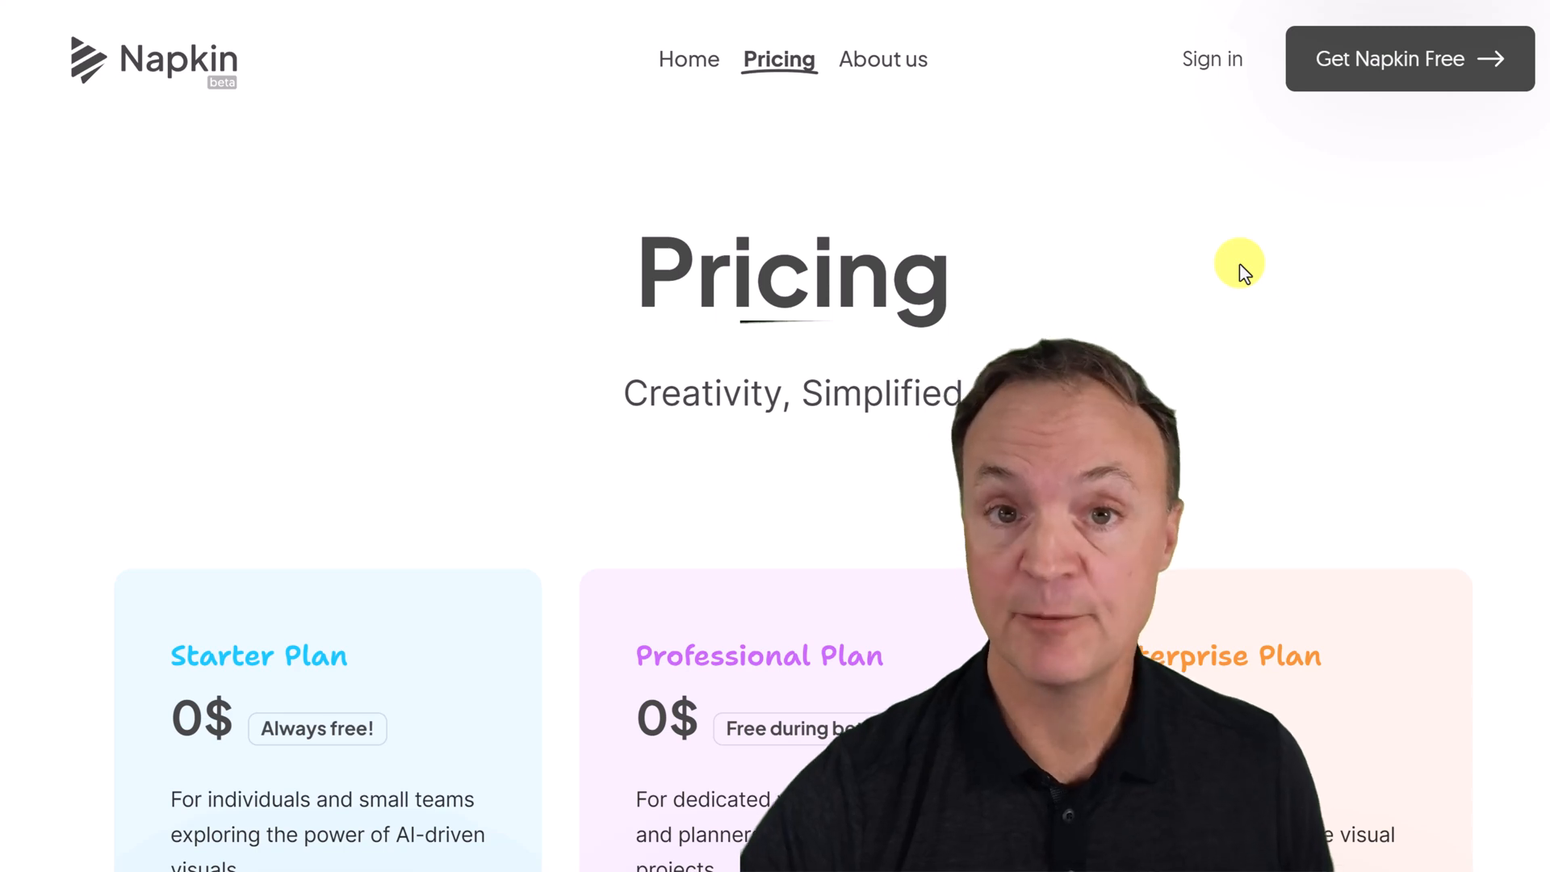
mouse_move(1215, 270)
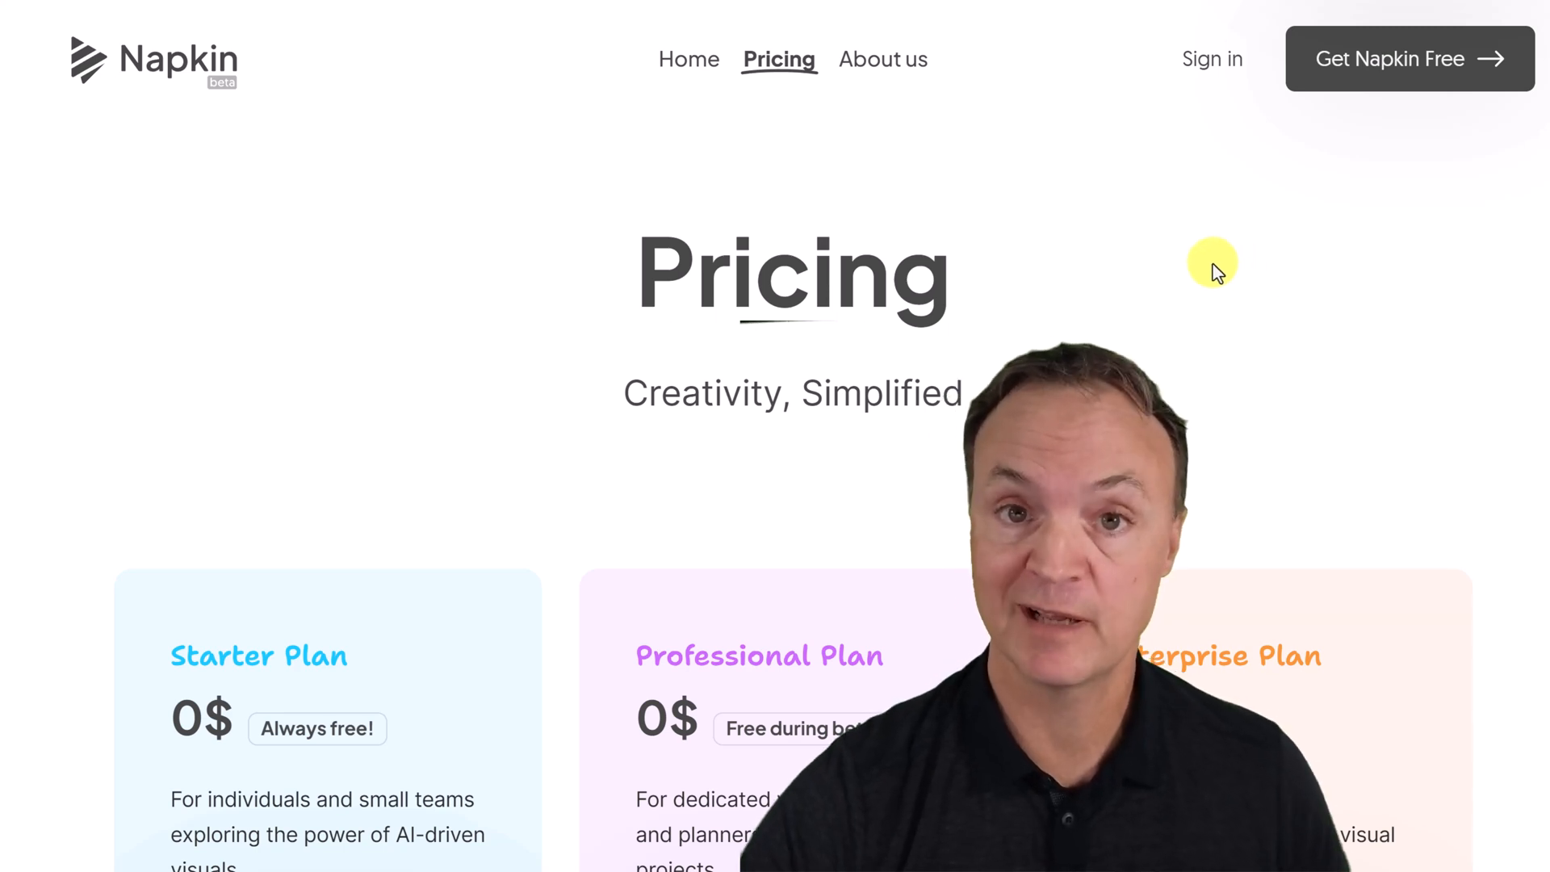
mouse_move(1186, 274)
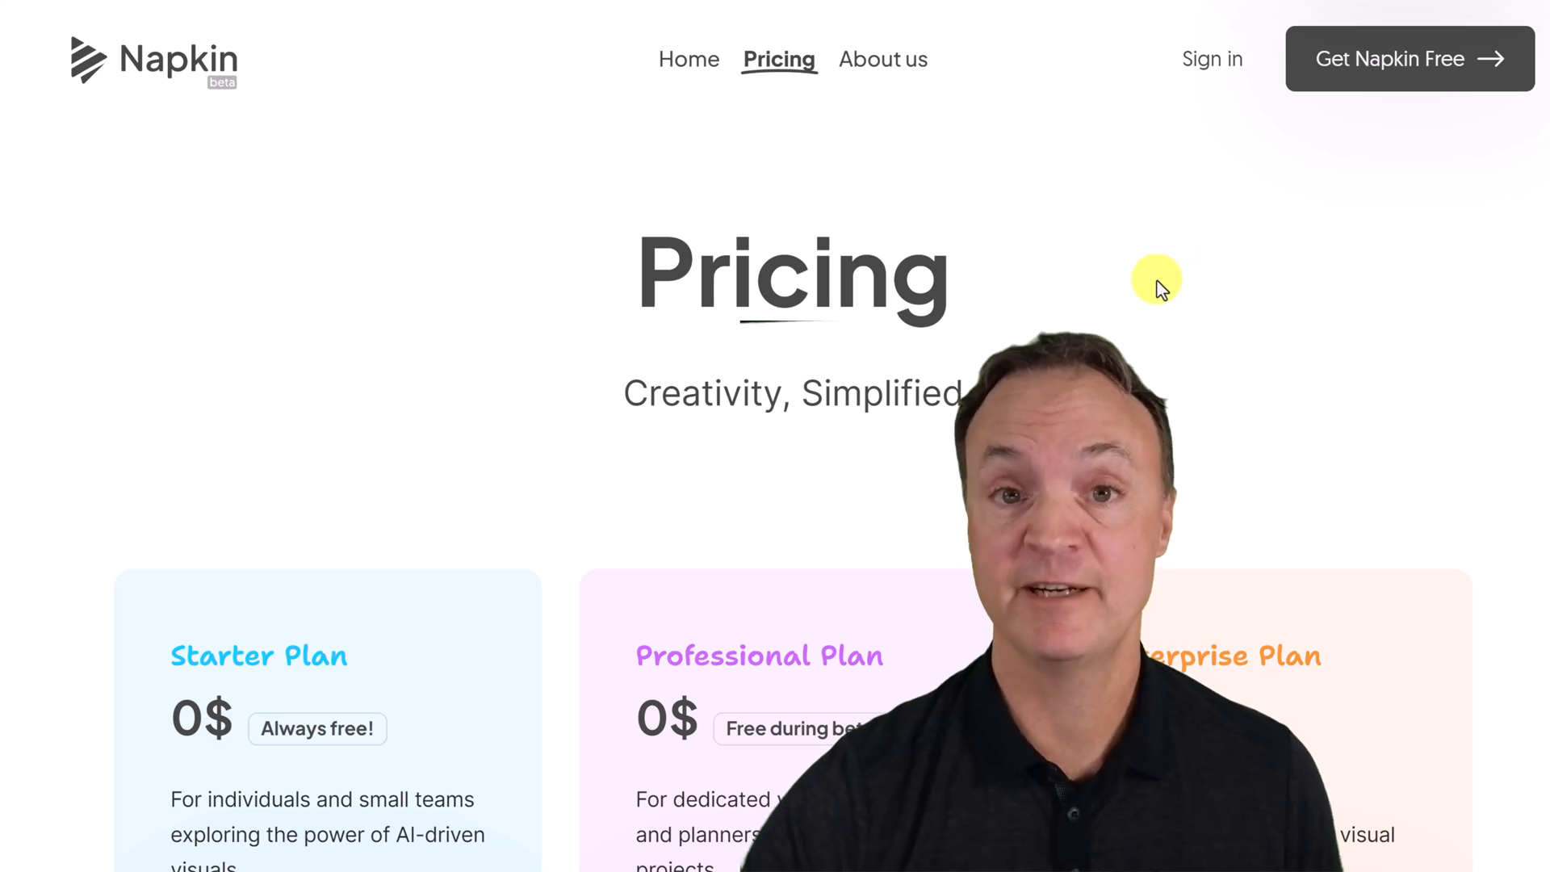
scroll(down, 3)
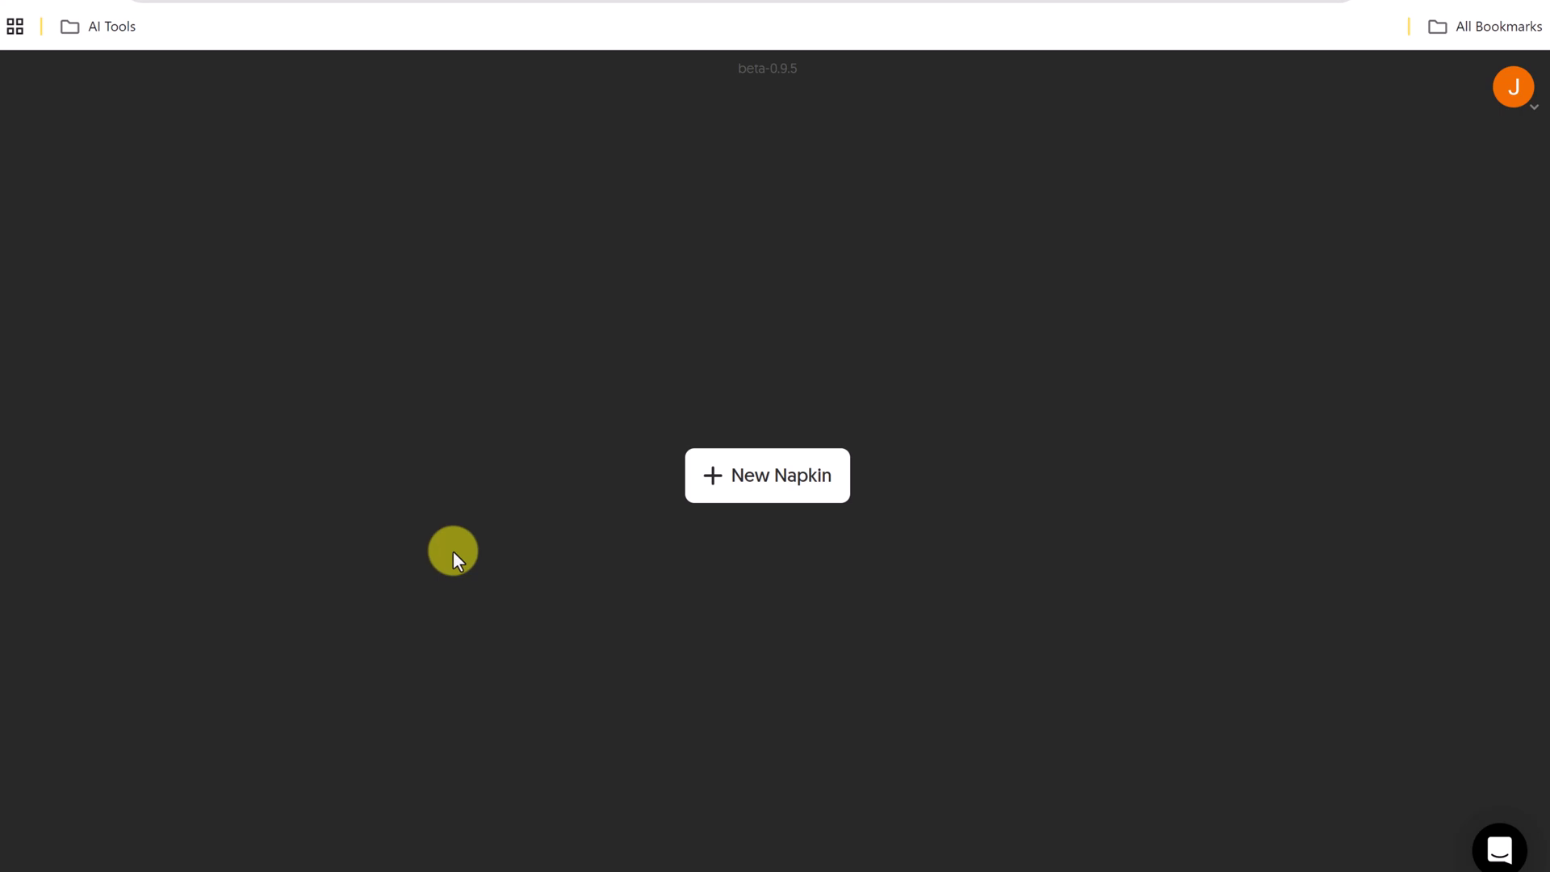
mouse_move(767, 494)
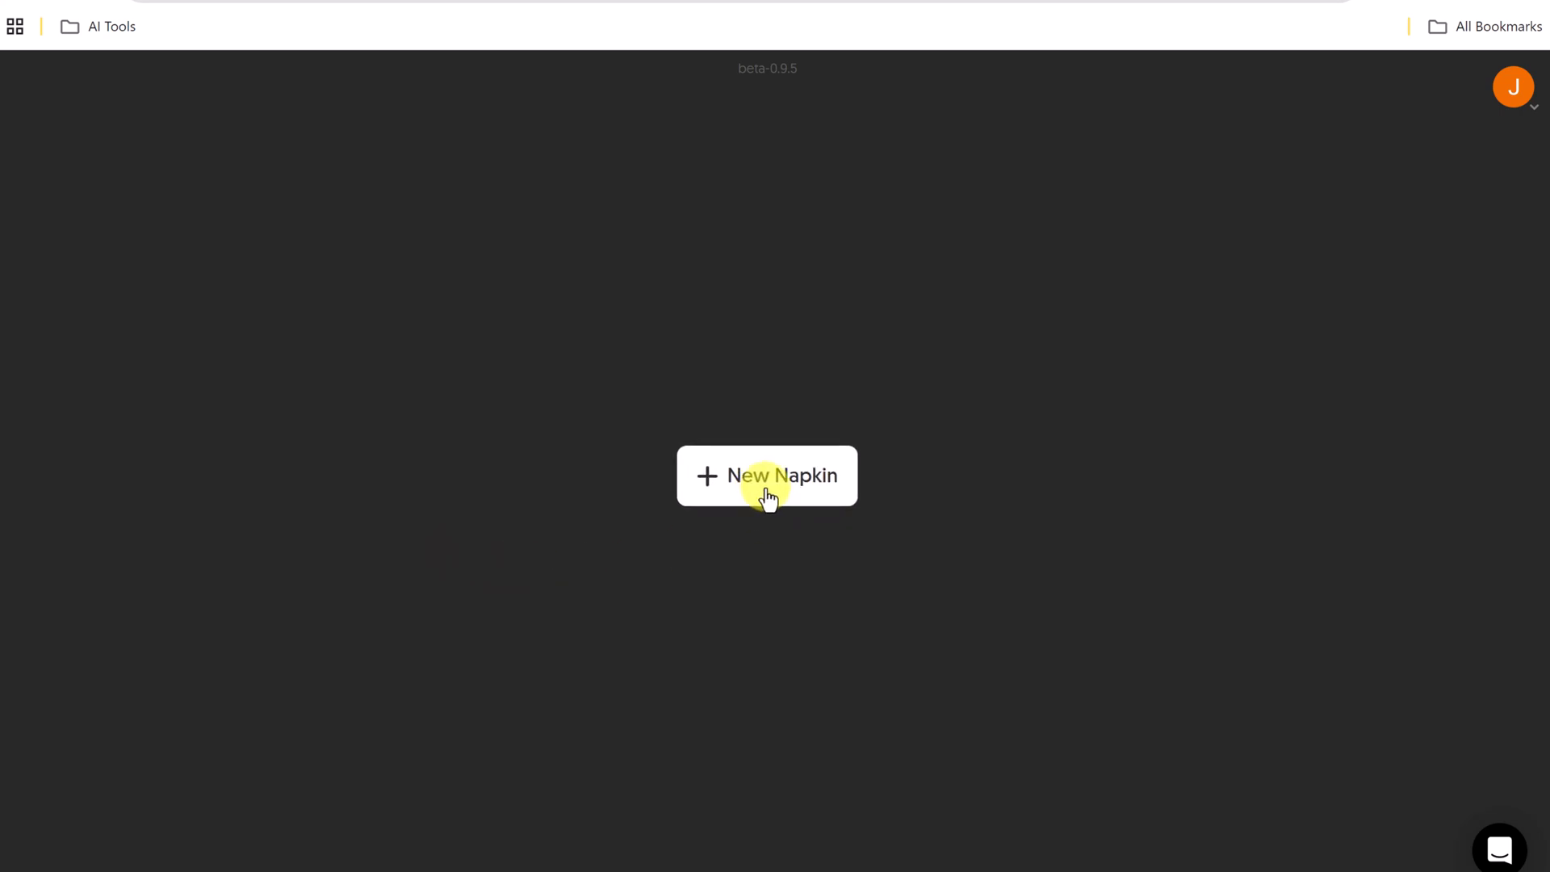
Create a blank napkin from the New Napkin dropdown instead of an AI draft
click(768, 476)
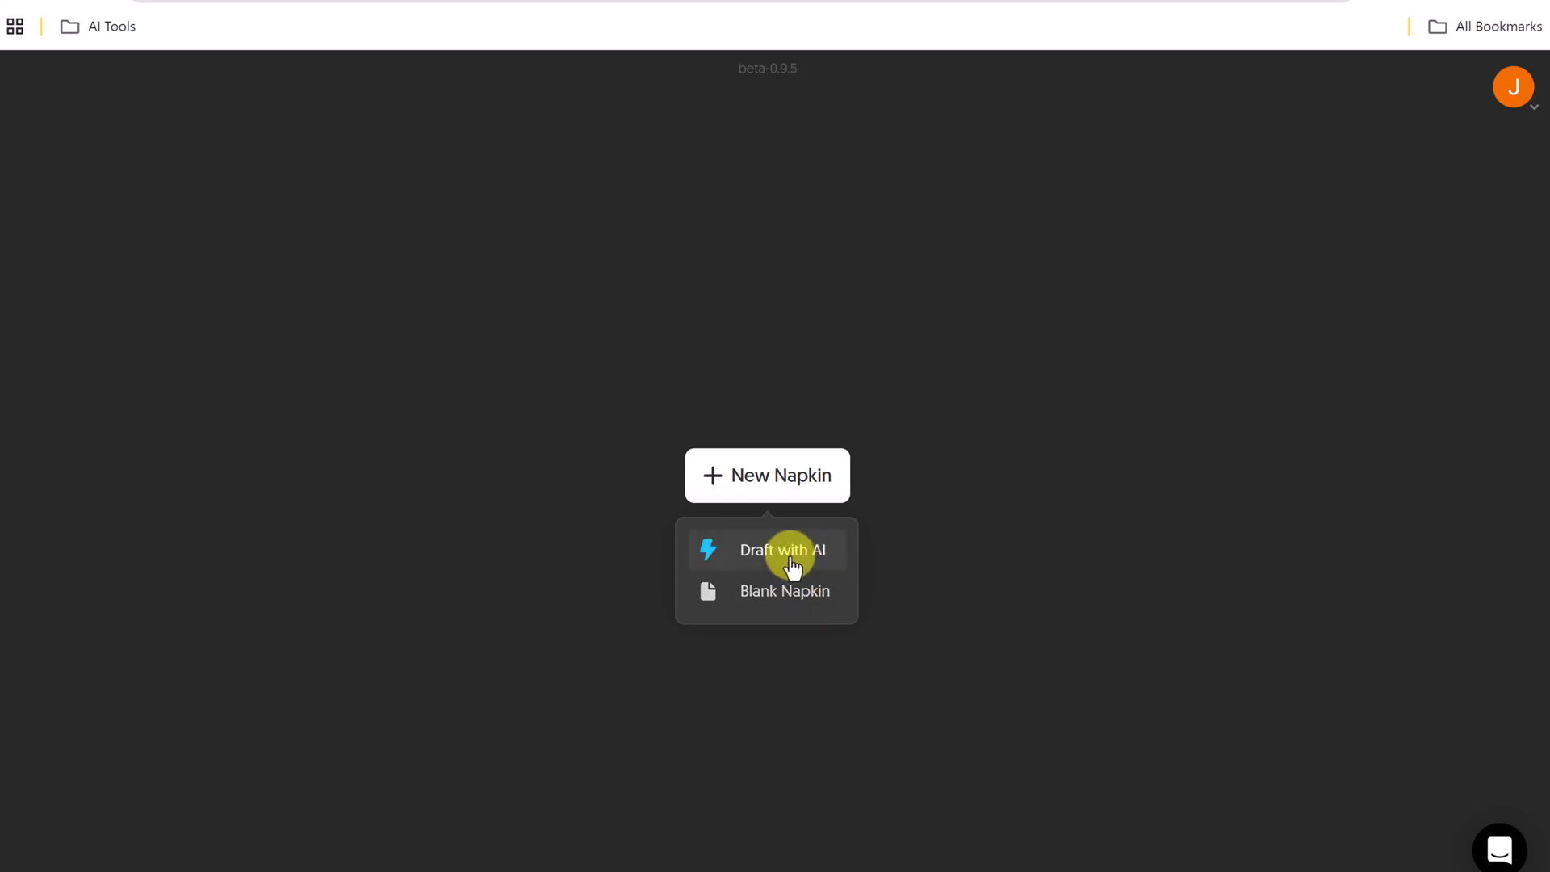
mouse_move(784, 603)
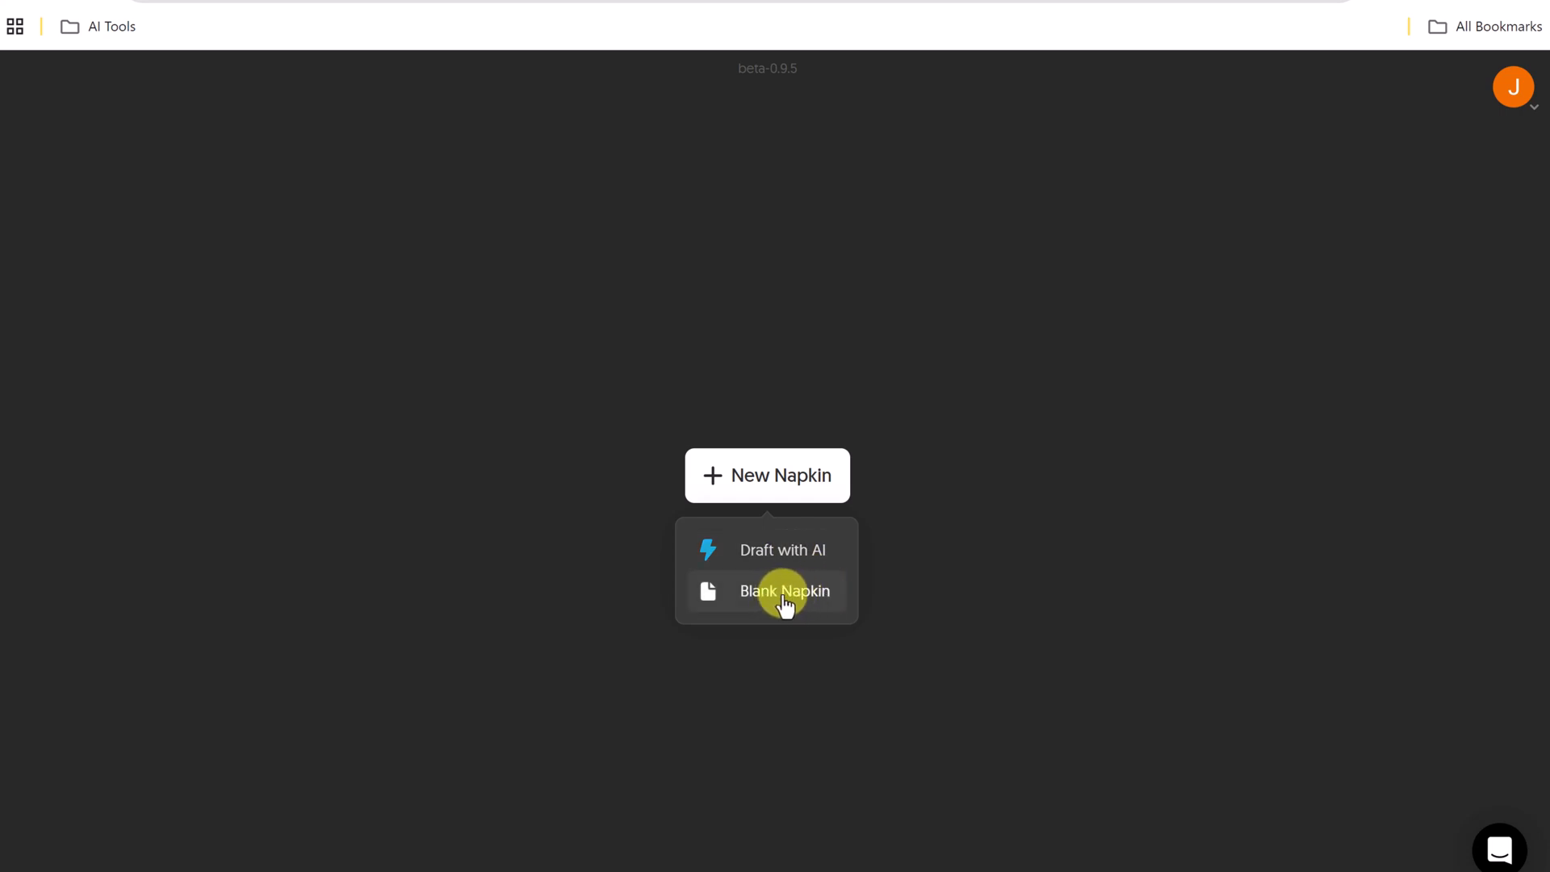
click(783, 590)
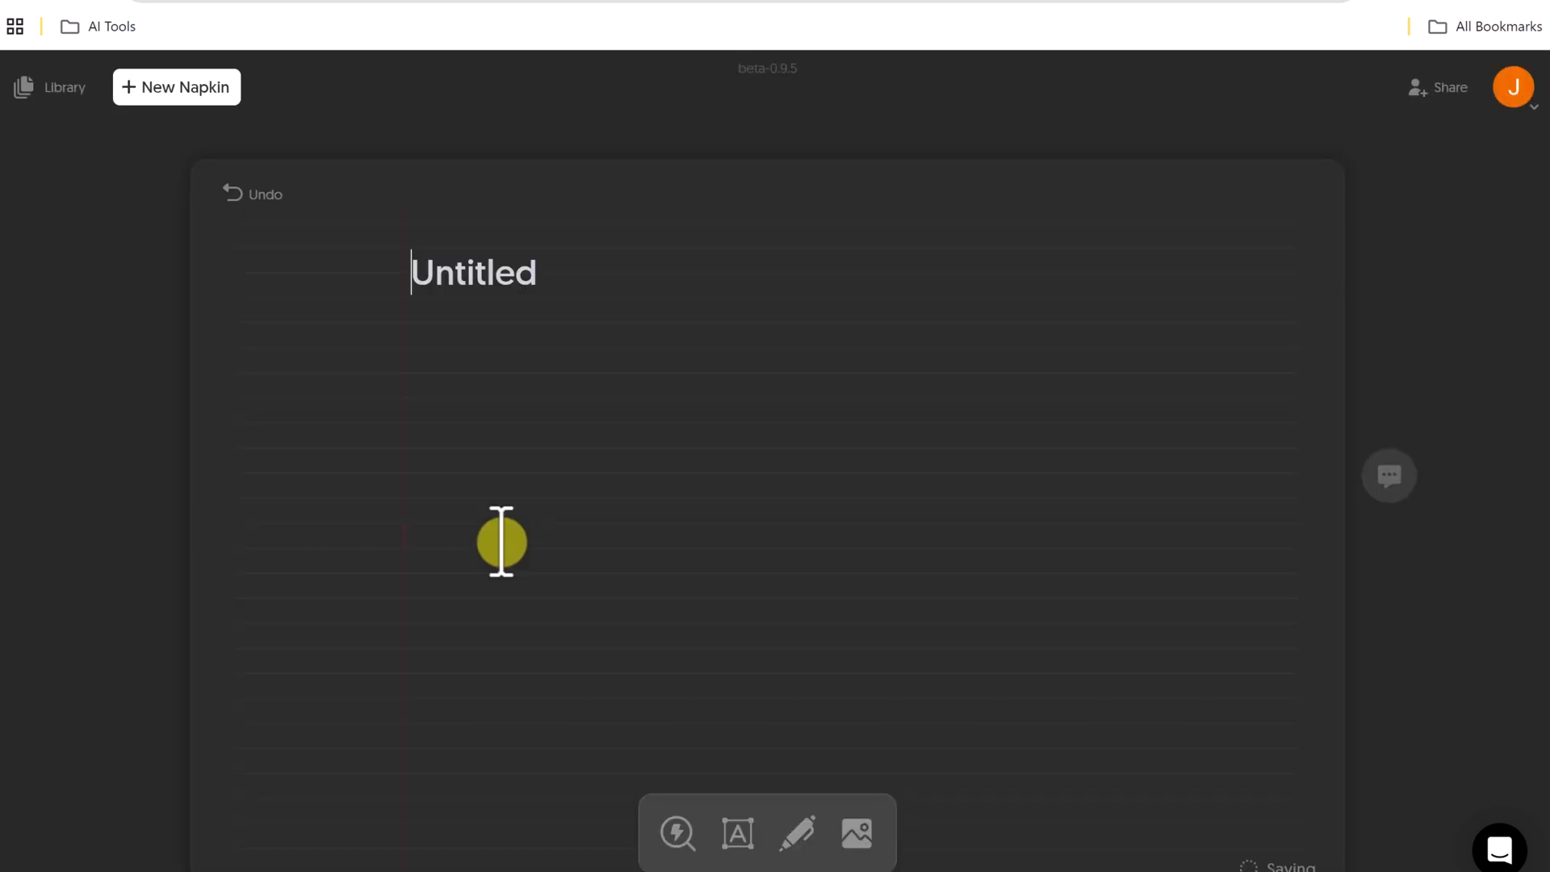
Title the napkin 'Demo' and paste the slide's 'Analyzing competitors helps us…' paragraph below
text(De)
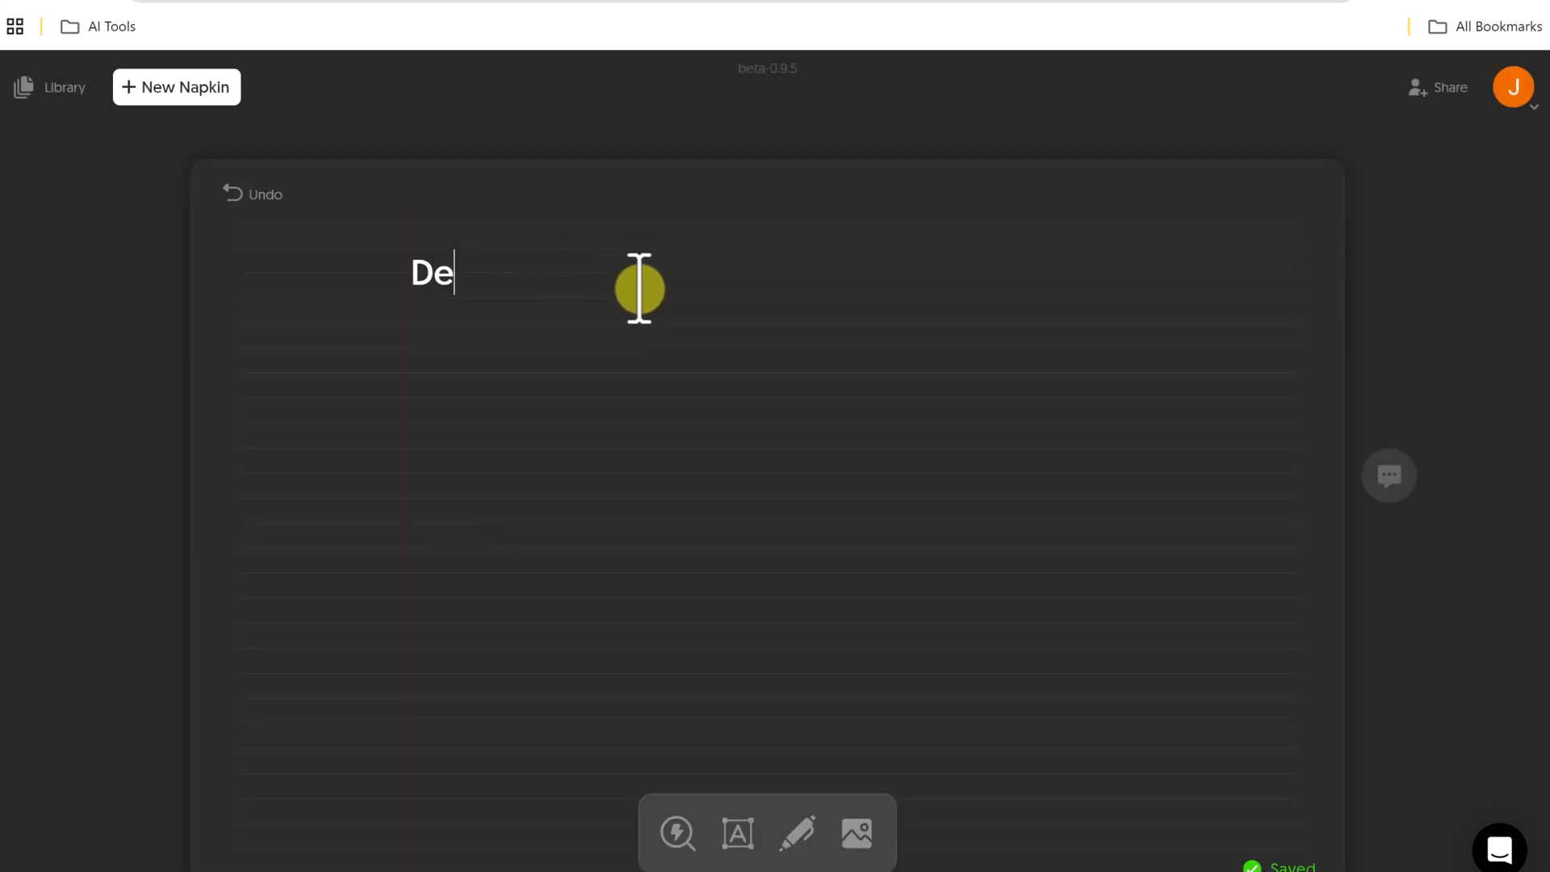
text(mo)
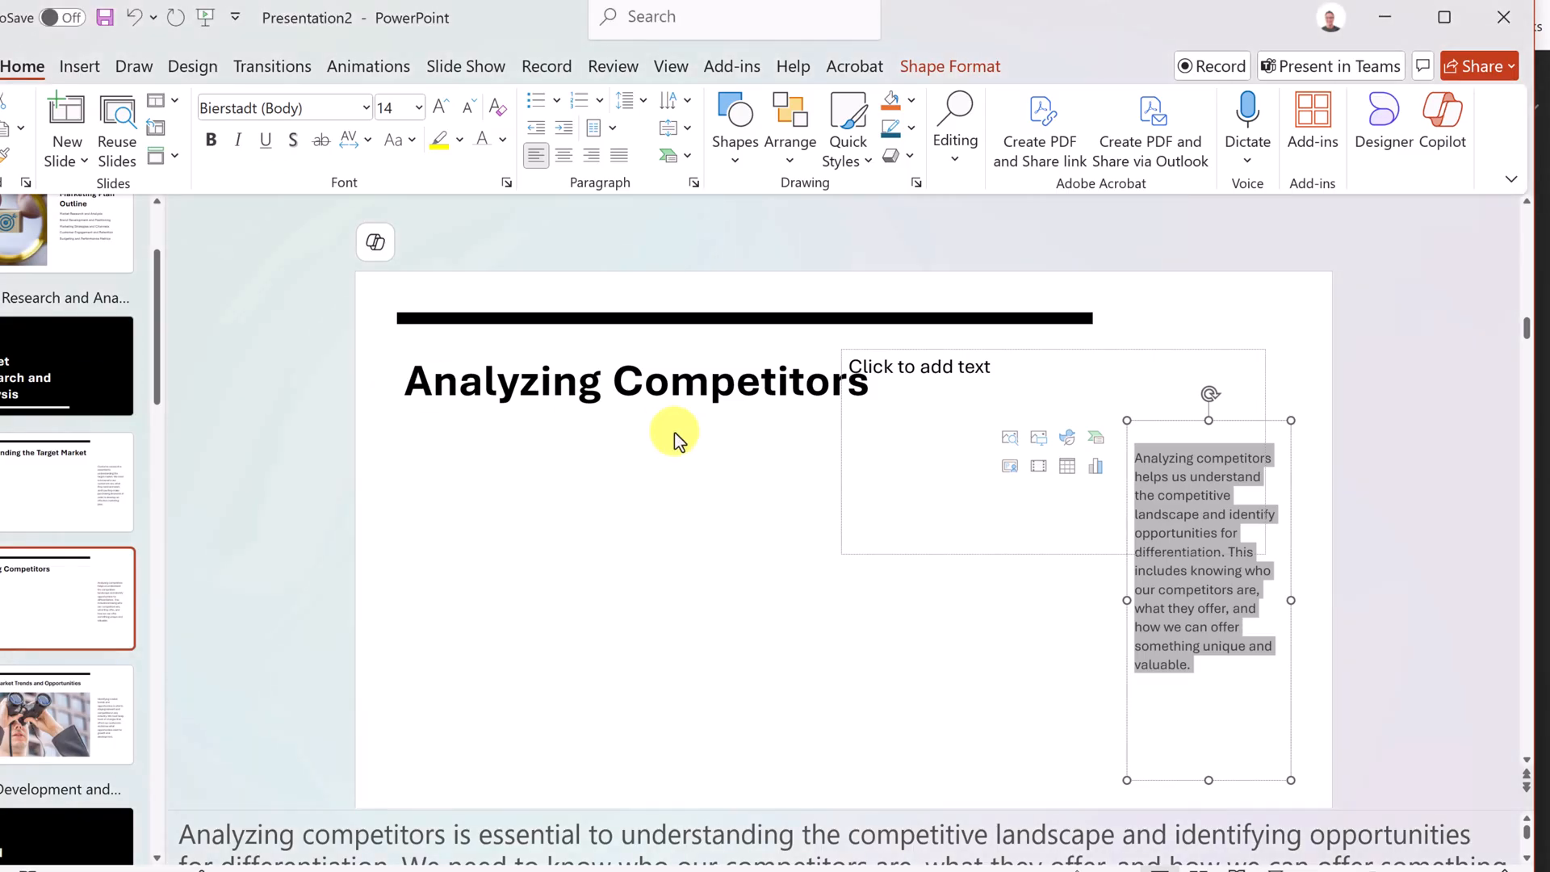
click(737, 465)
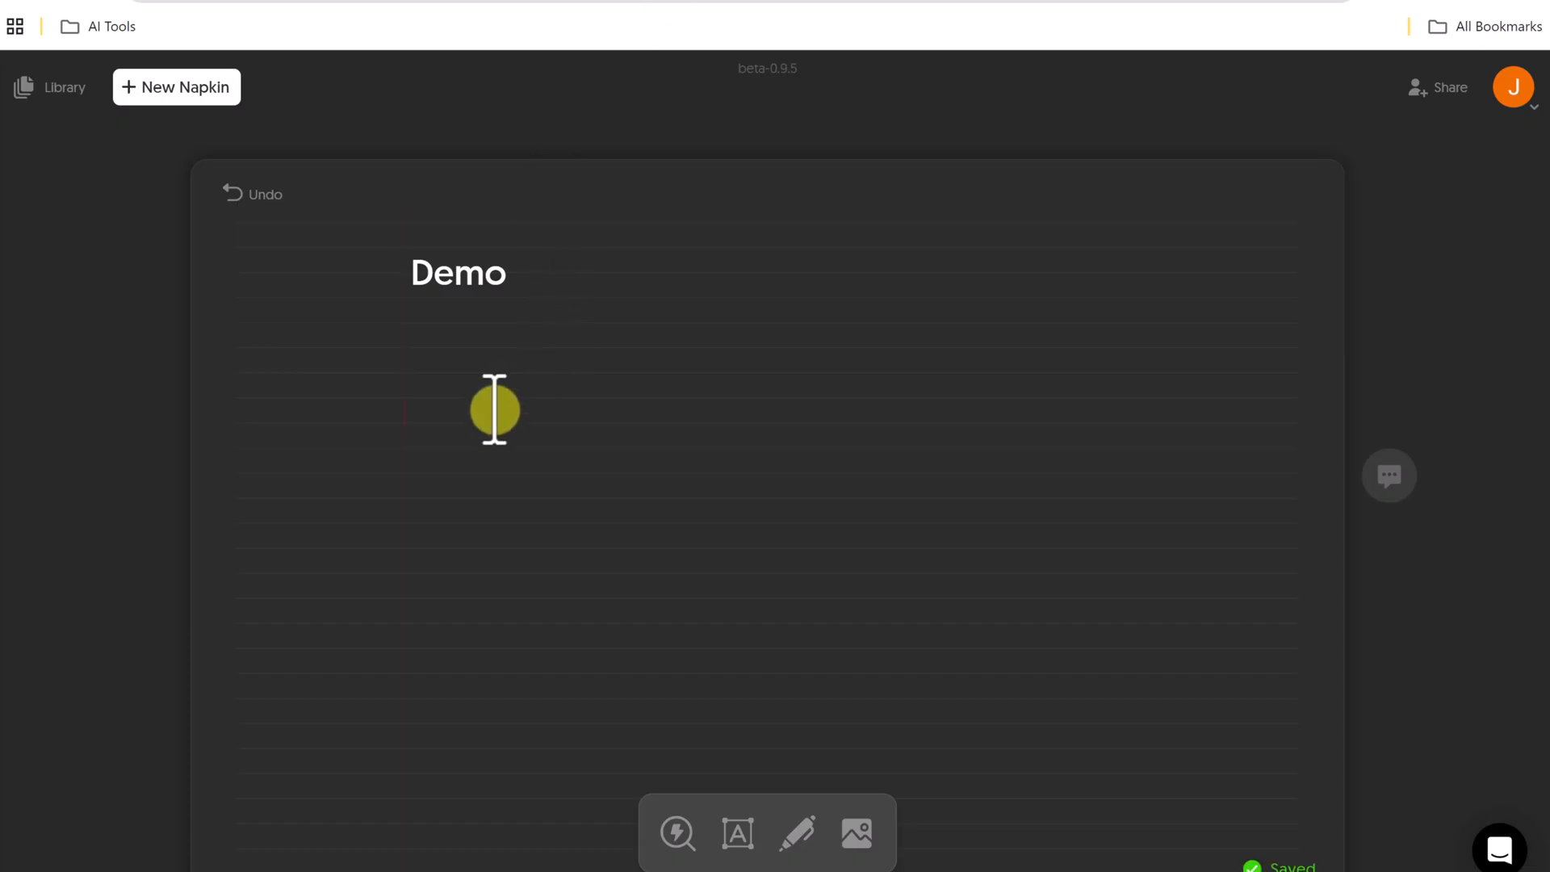
text(Analyzing competitors helps us understand the competitive landscape and identify opportunities for differentiation. This includes knowing who our competitors are, what they offer, and how we can offer something unique and valuable.)
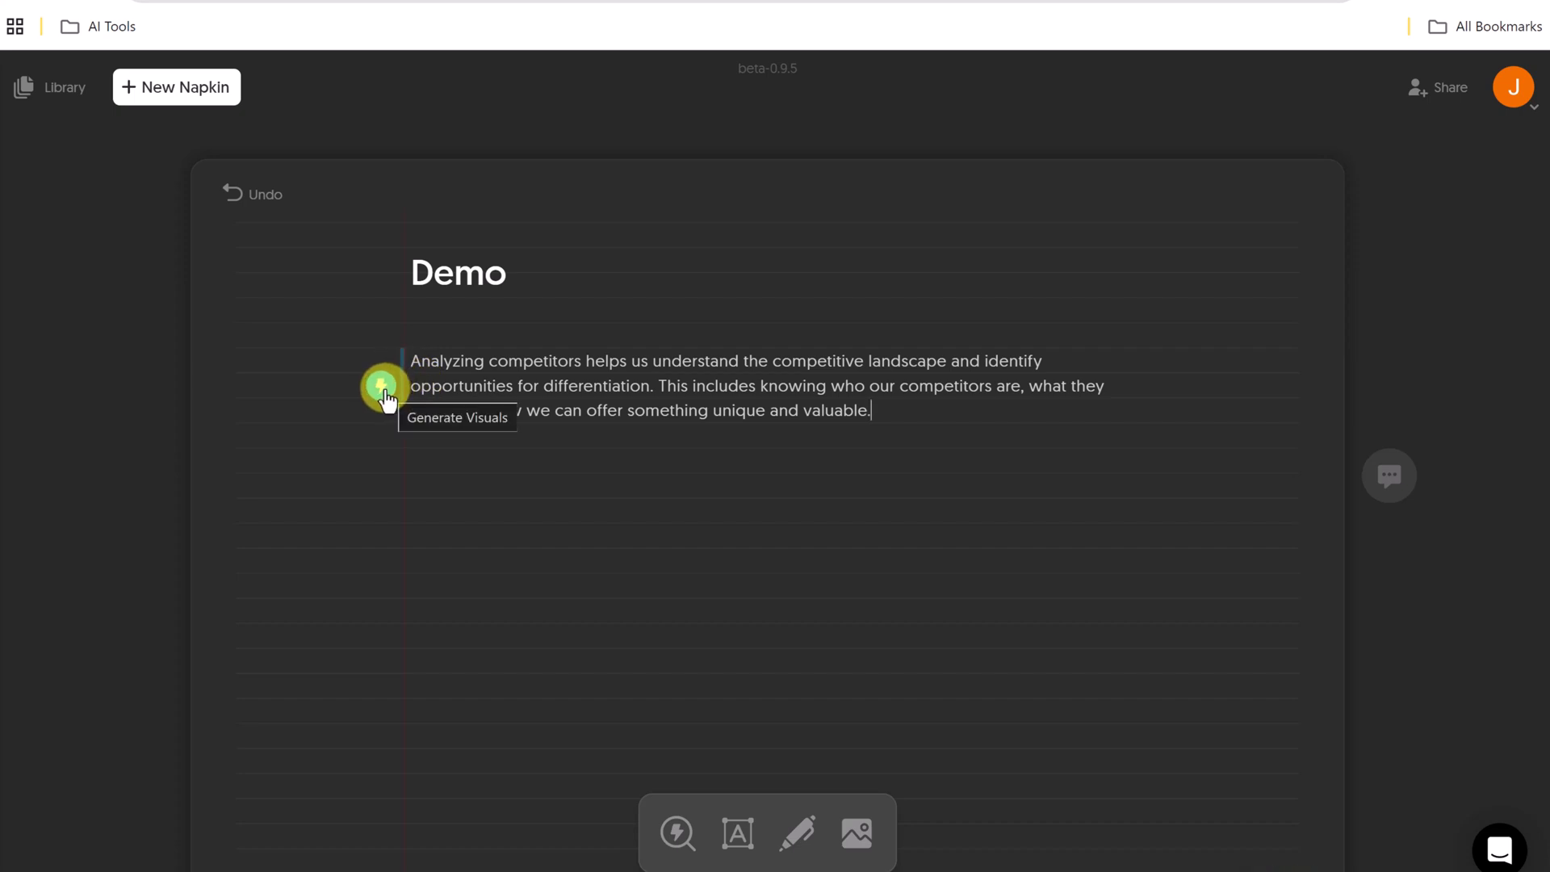
Generate a visual, try framework, gear and lightbulb layouts, then choose the solid-coloured puzzle wheel
click(383, 386)
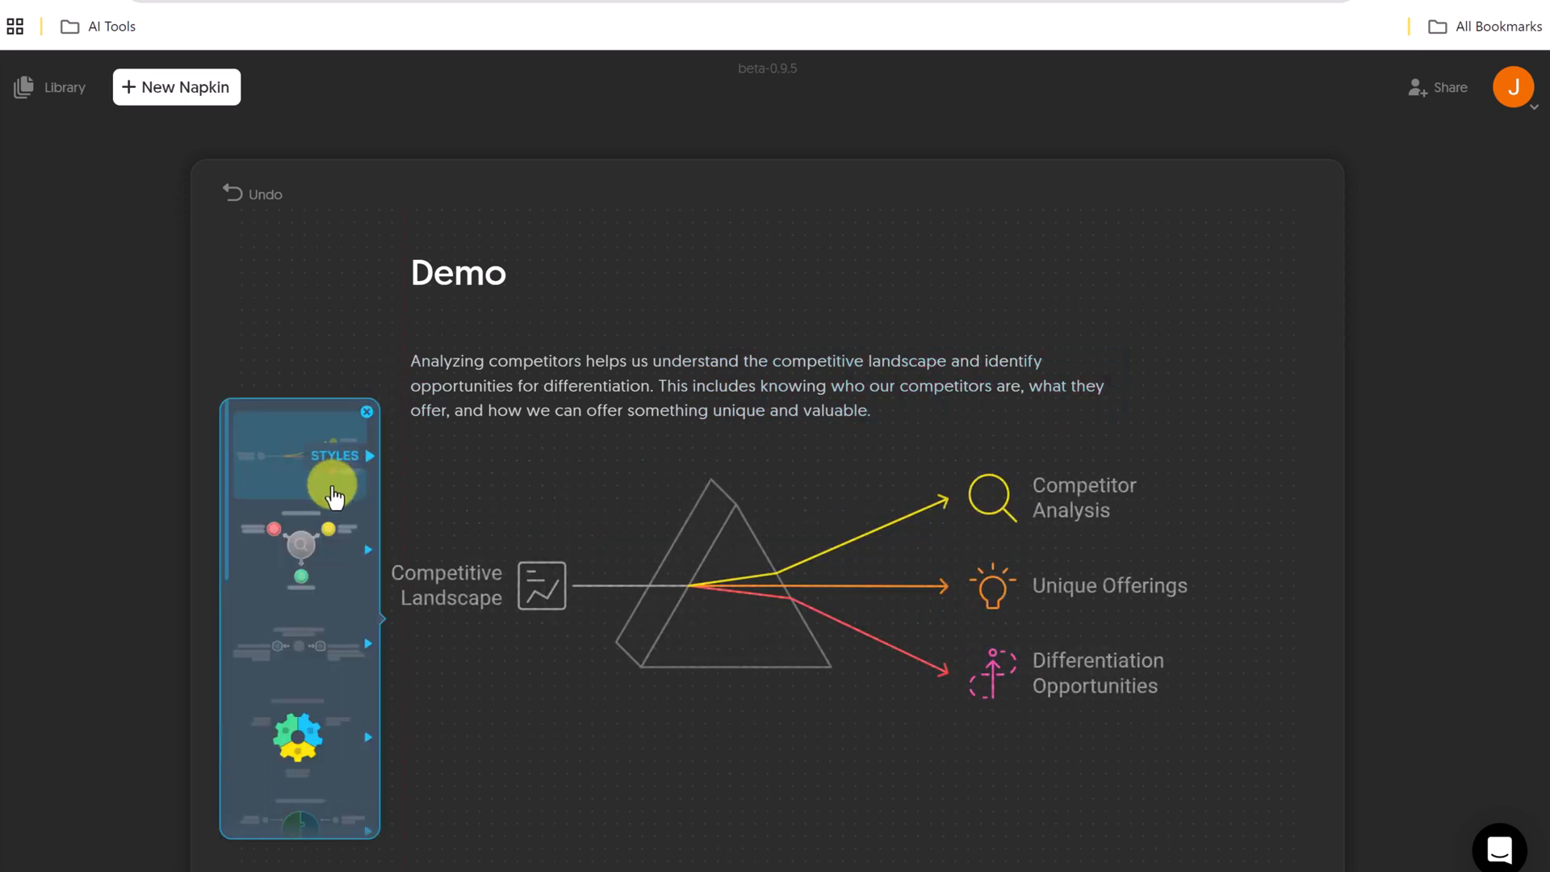
click(302, 549)
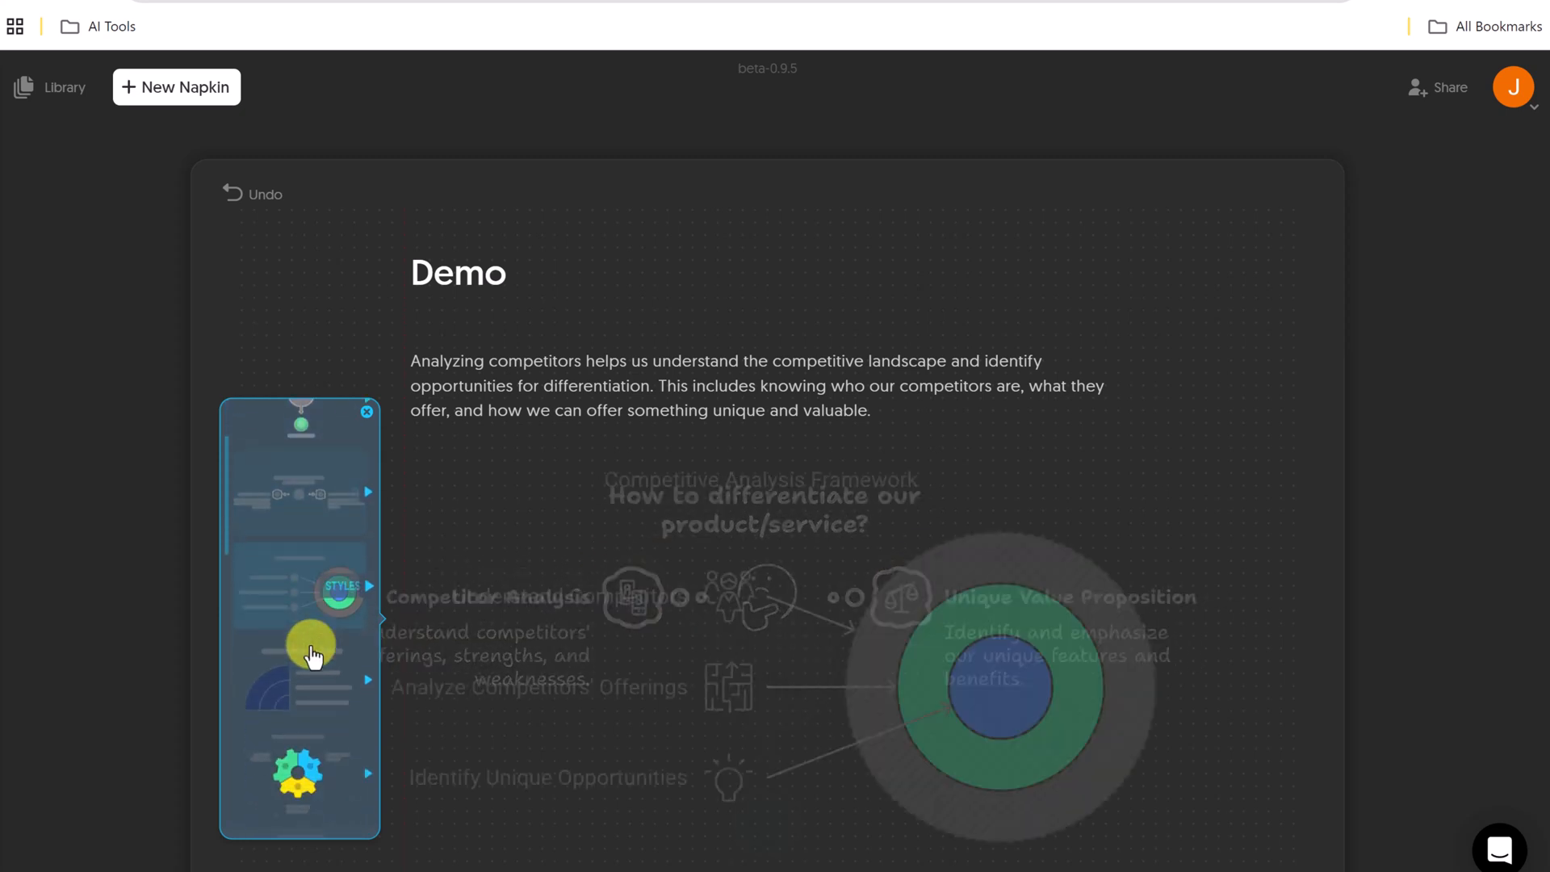
click(310, 647)
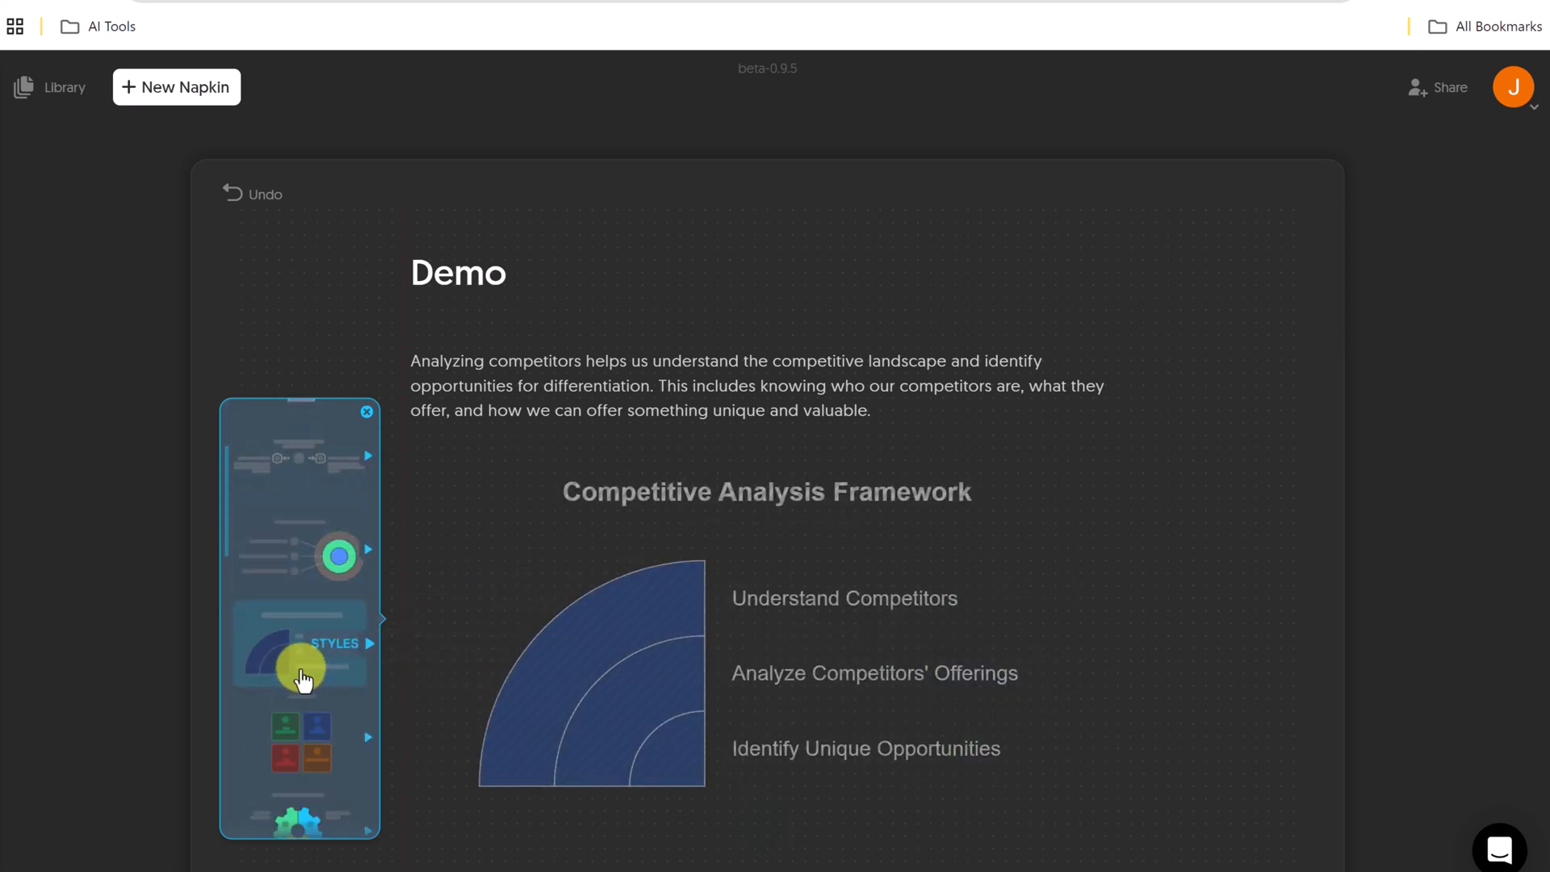
click(301, 648)
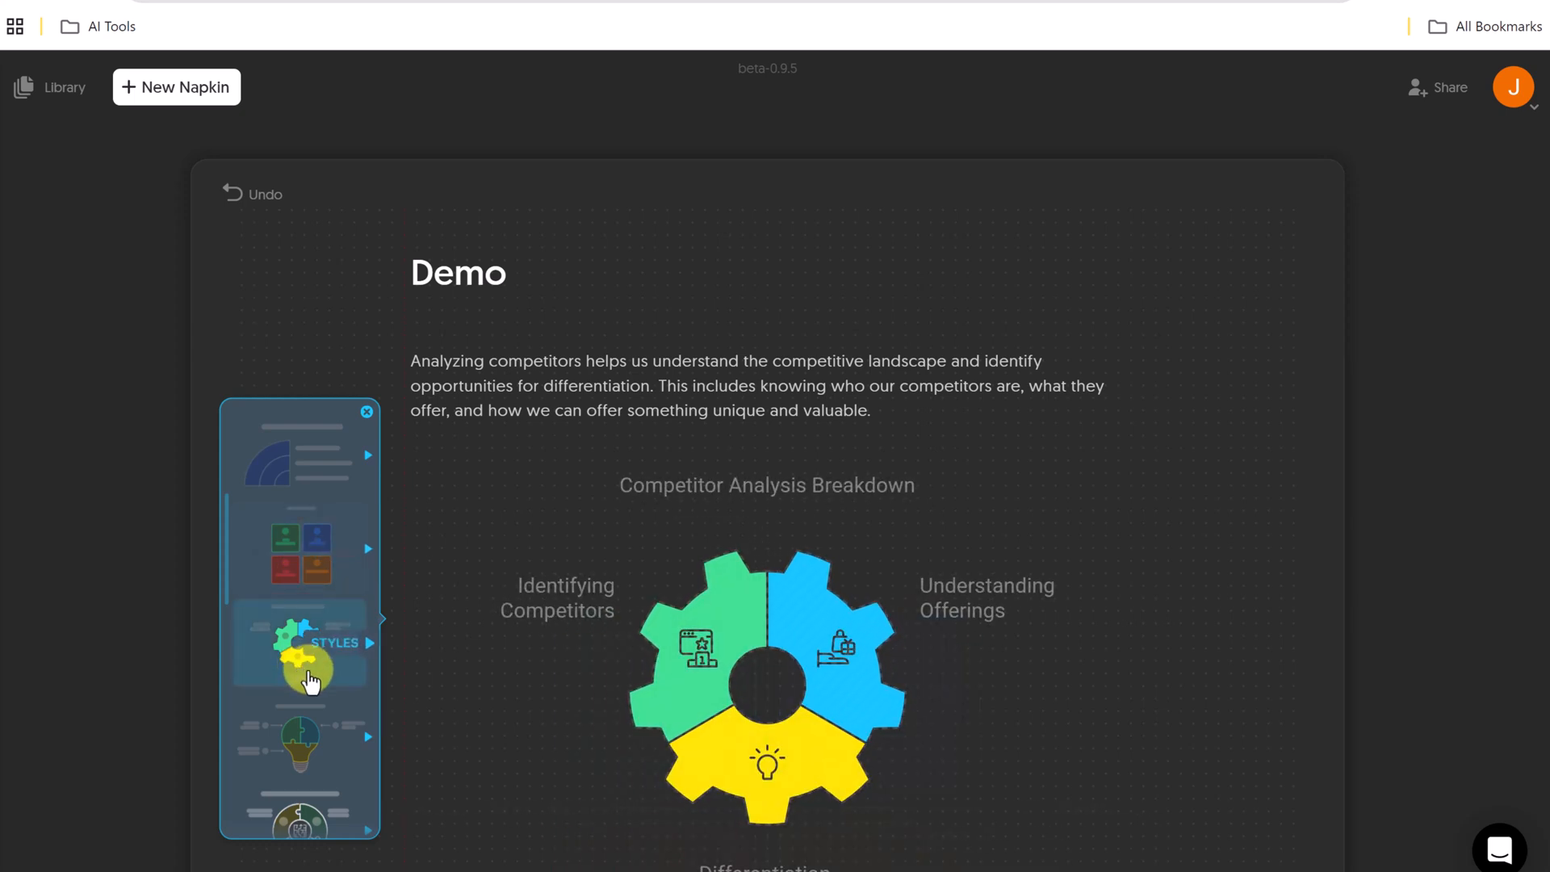
click(300, 648)
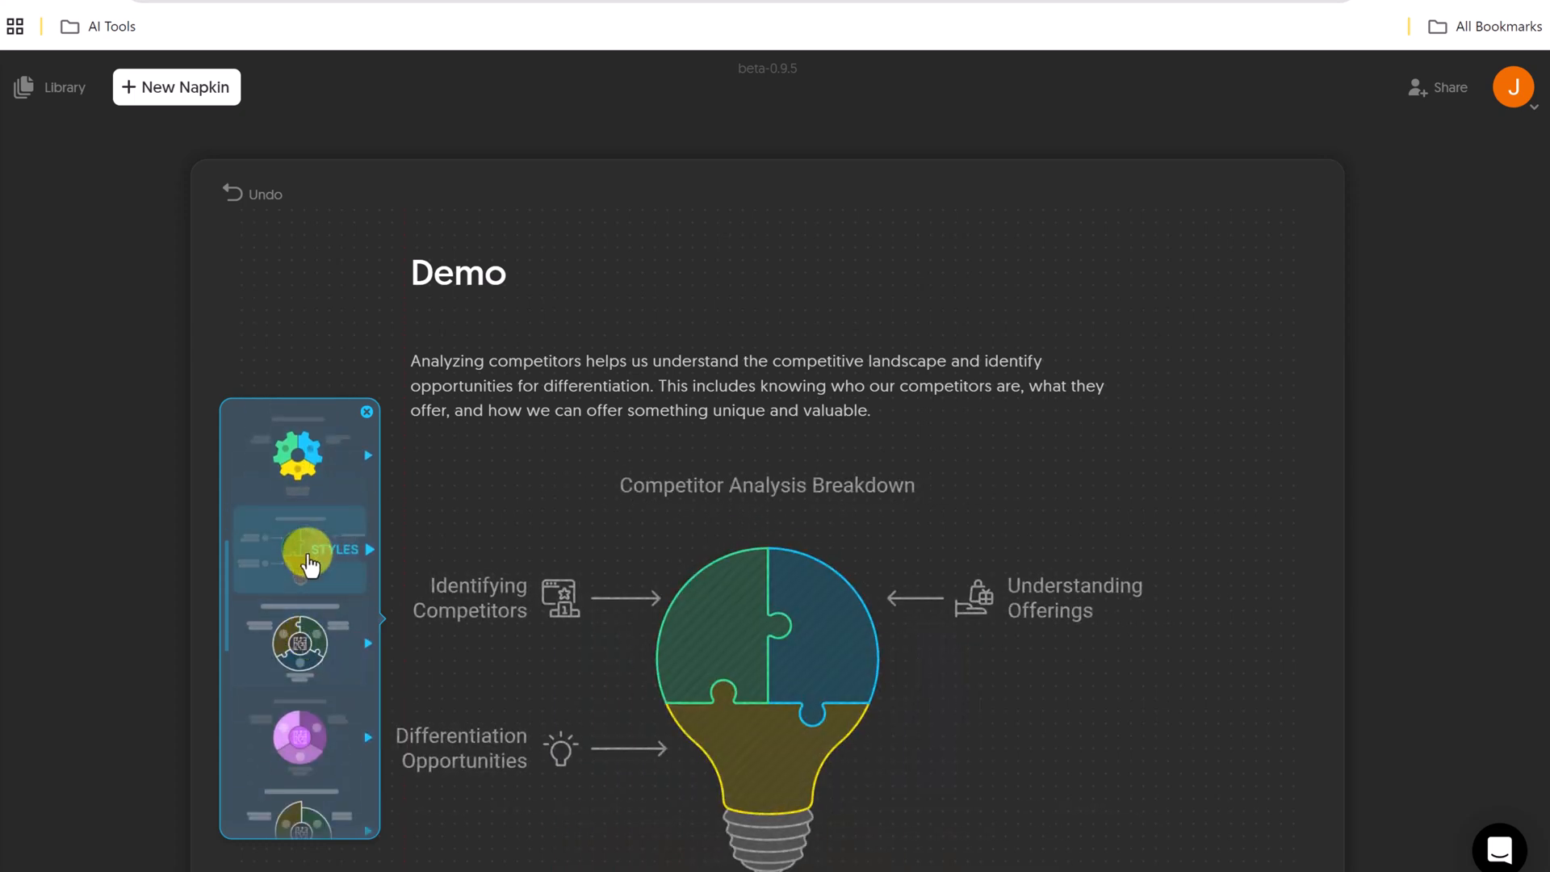
click(296, 643)
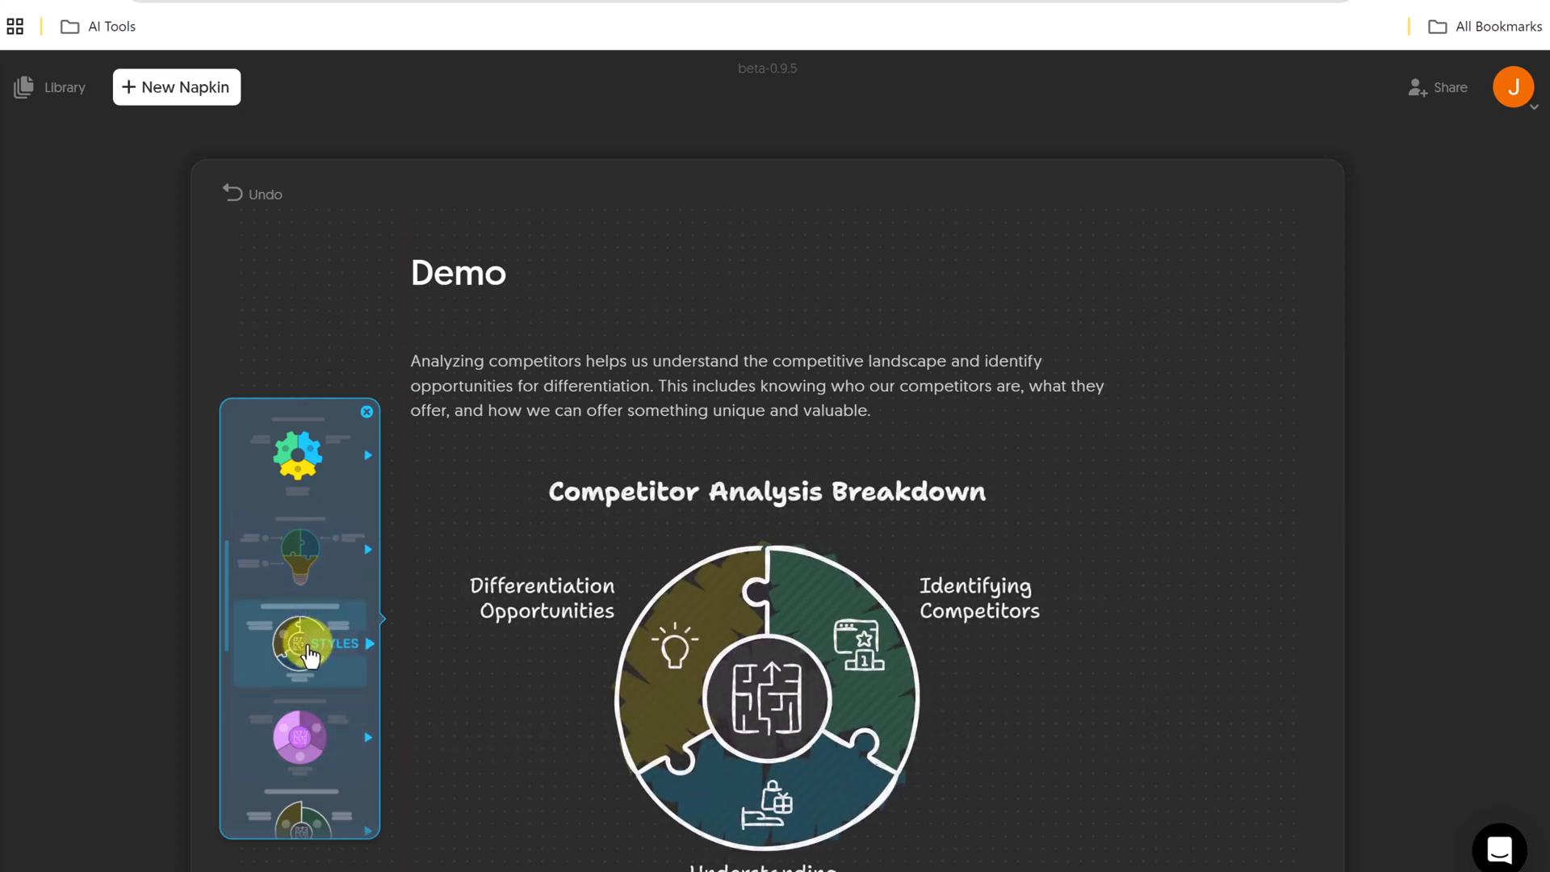
click(300, 643)
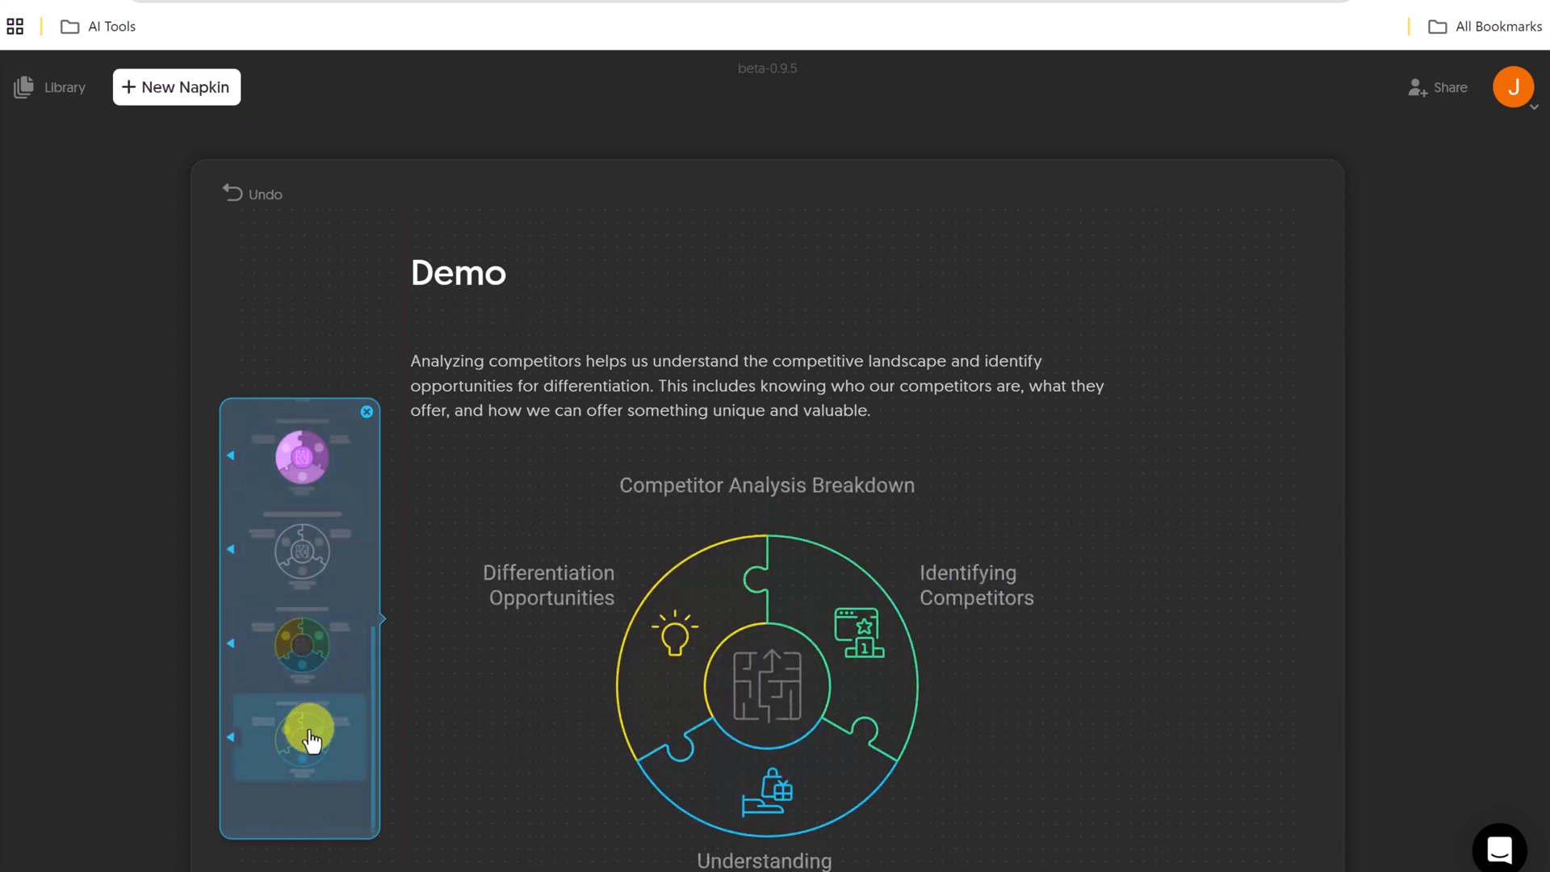
click(302, 457)
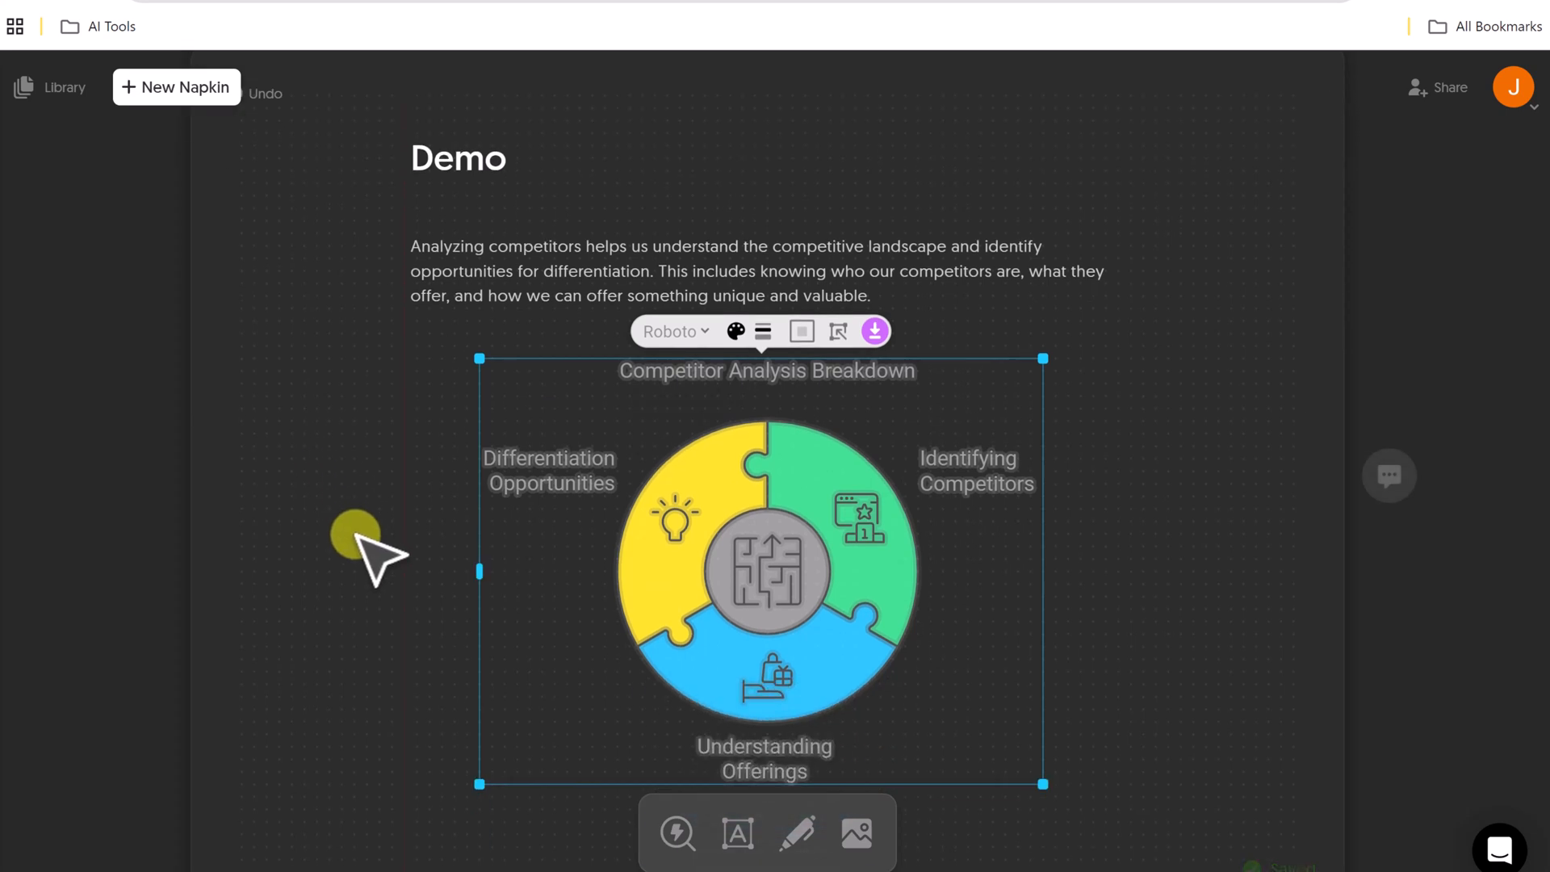
Switch the puzzle-wheel diagram's font from Roboto to Comfortaa
click(674, 331)
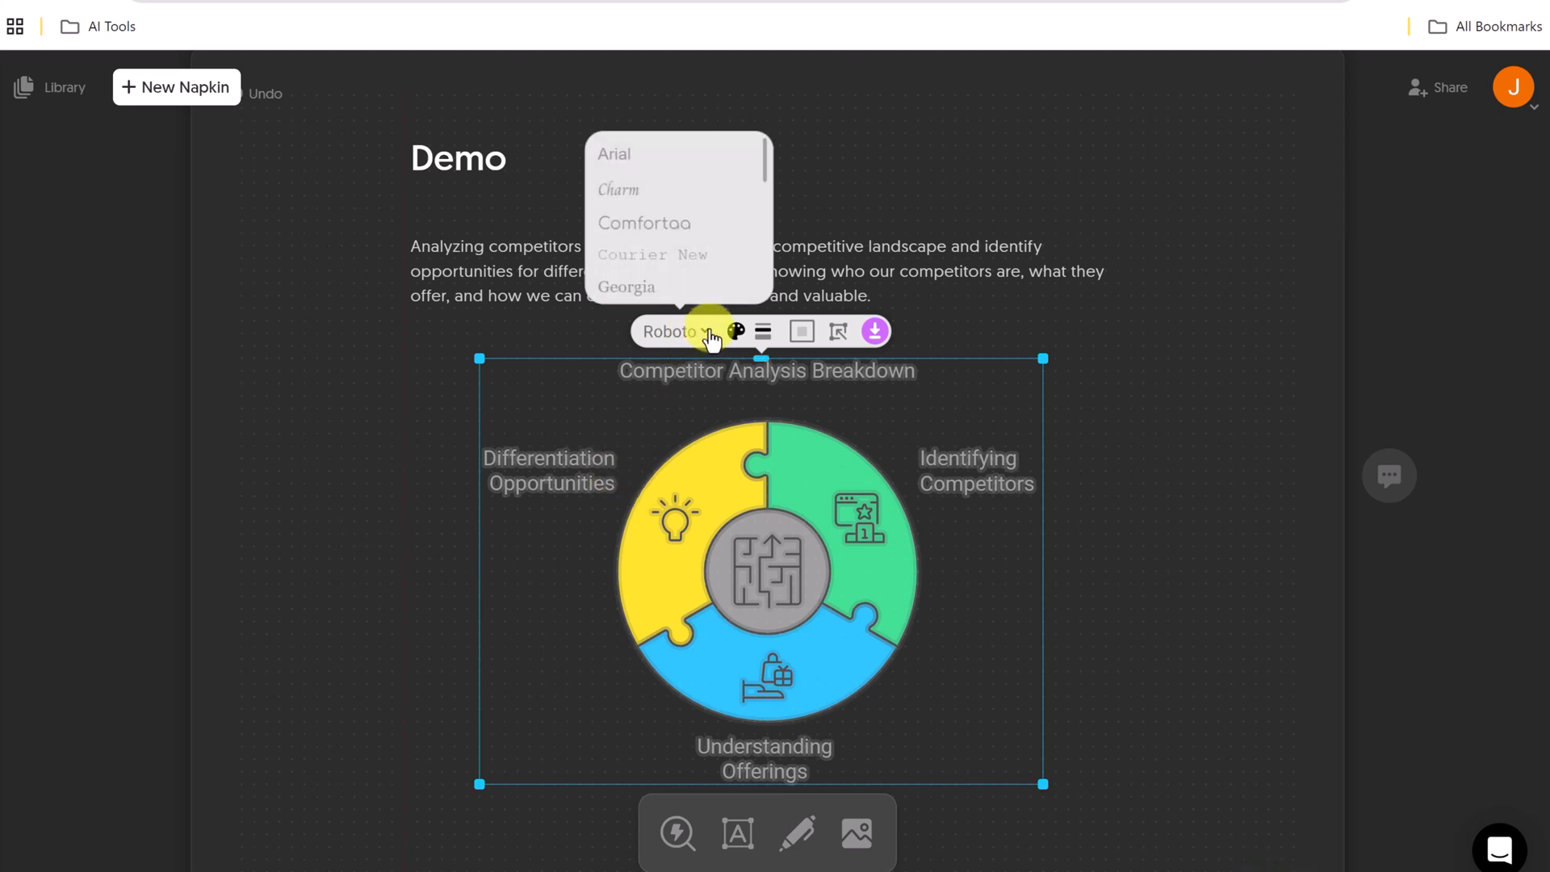
click(618, 190)
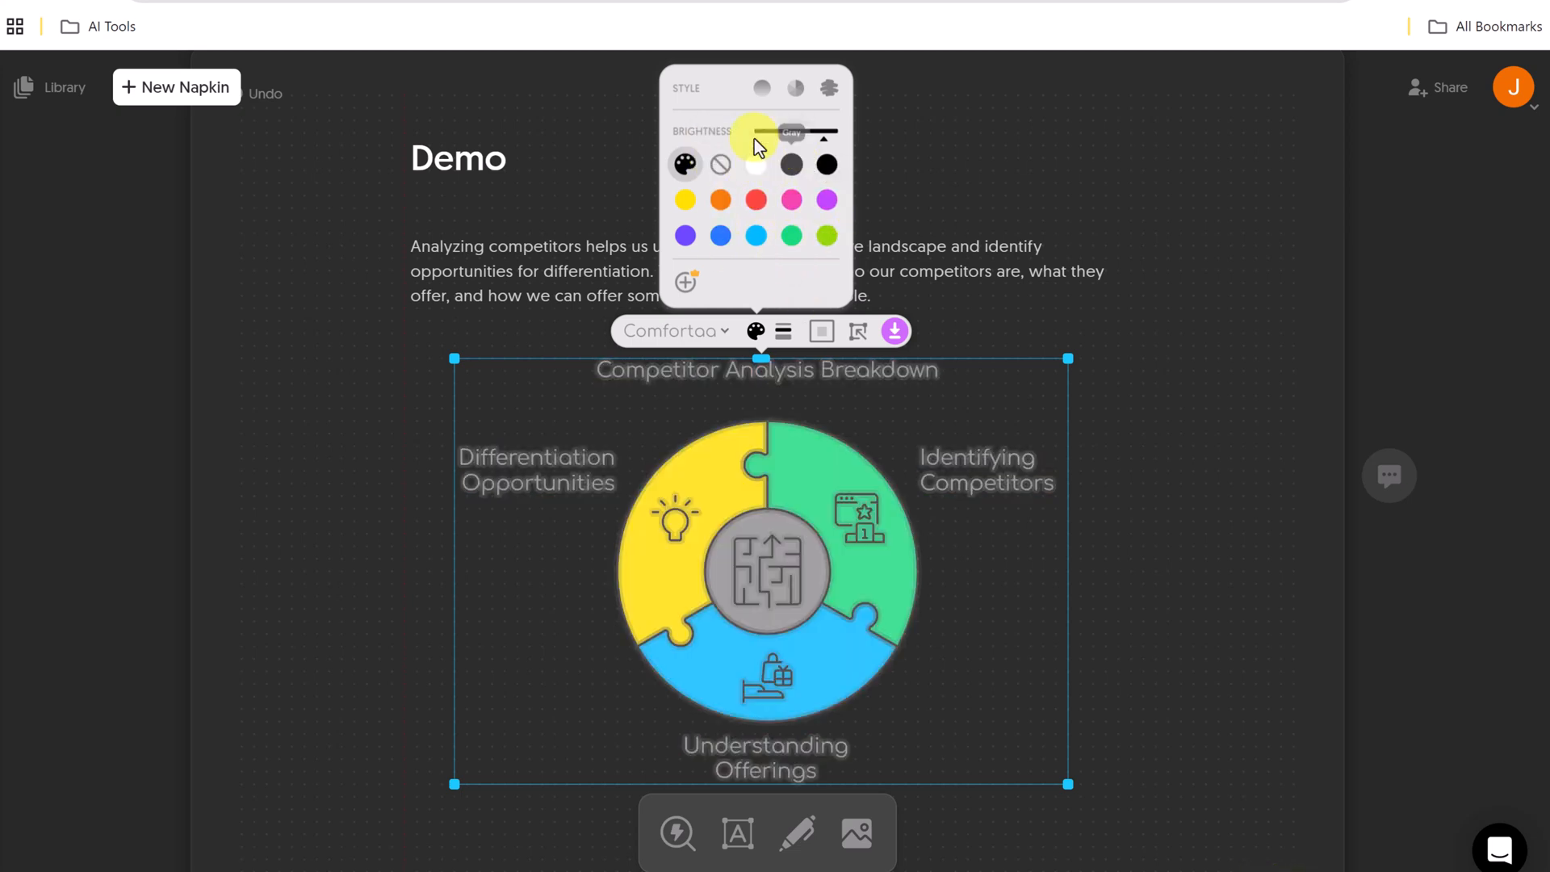
click(827, 164)
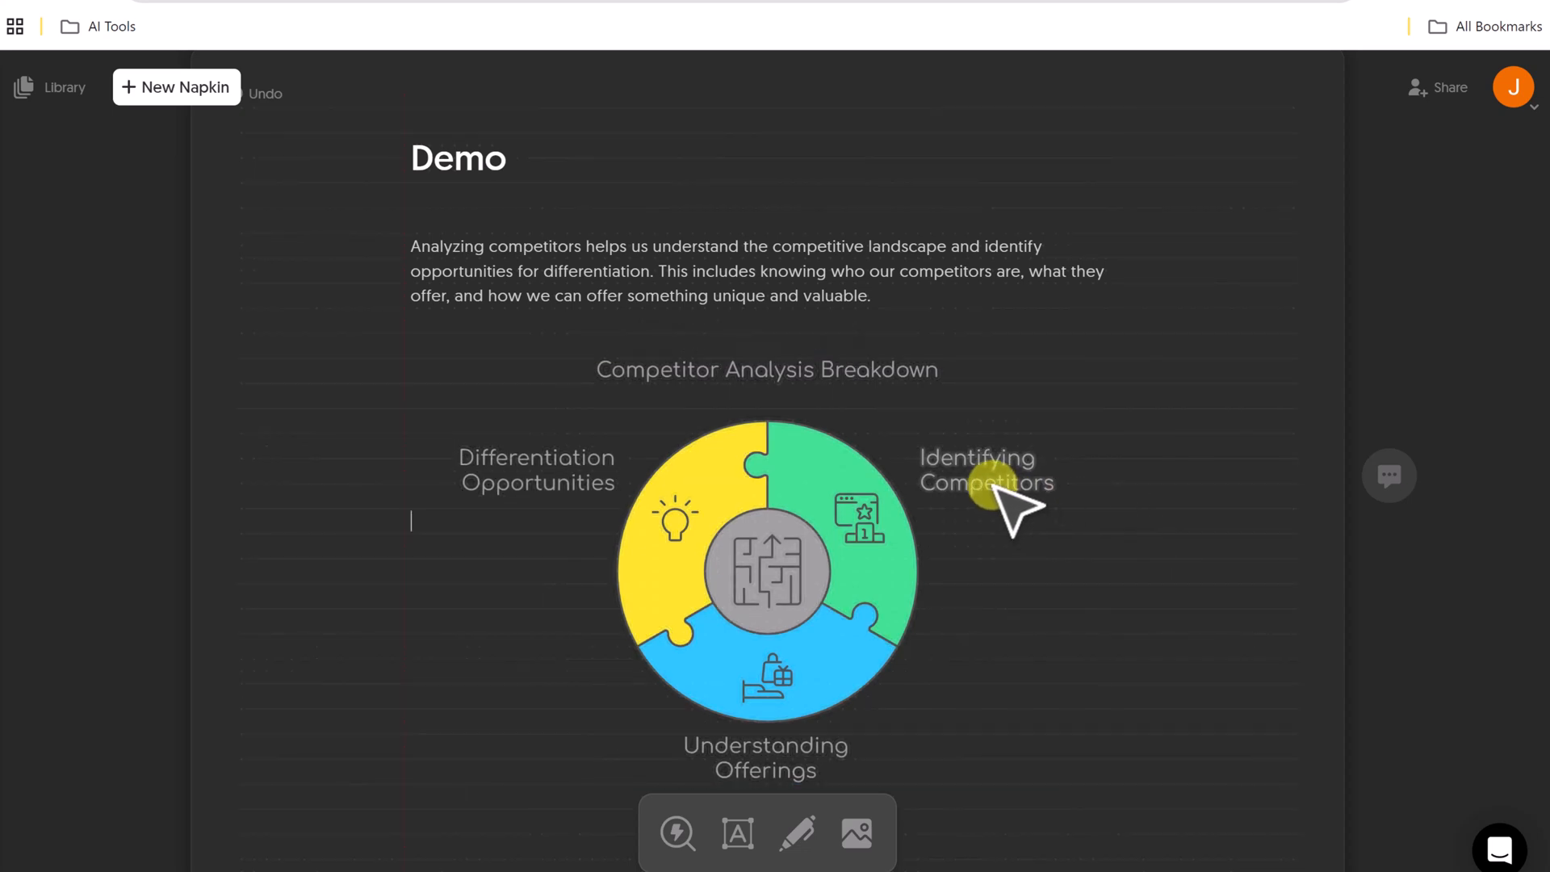
Preview the Identifying Competitors label export with background off and light/dark modes, then close
click(986, 471)
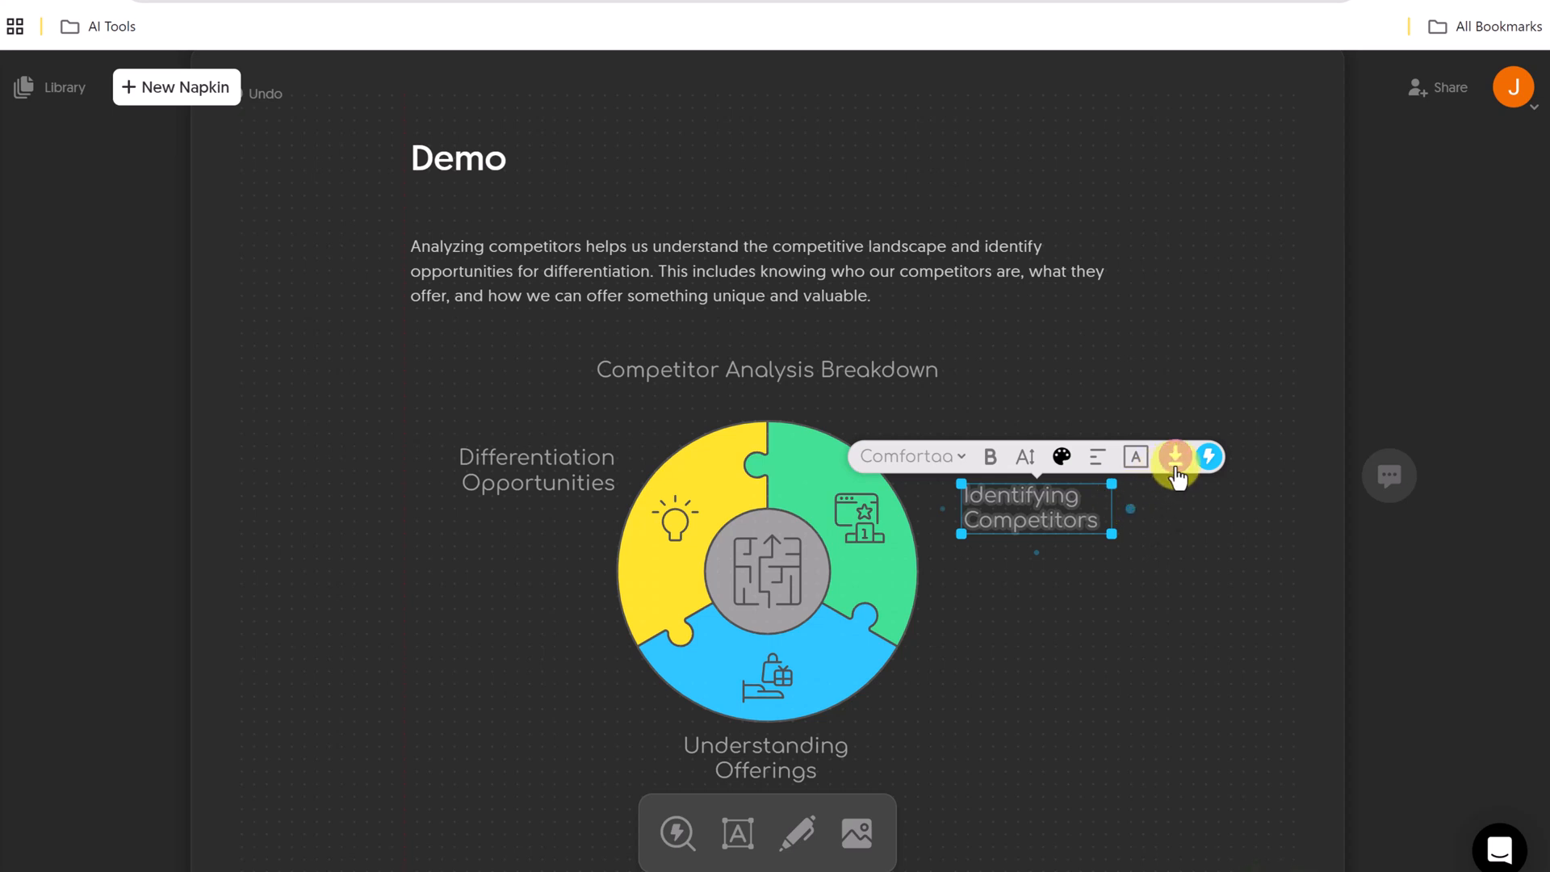
click(1176, 457)
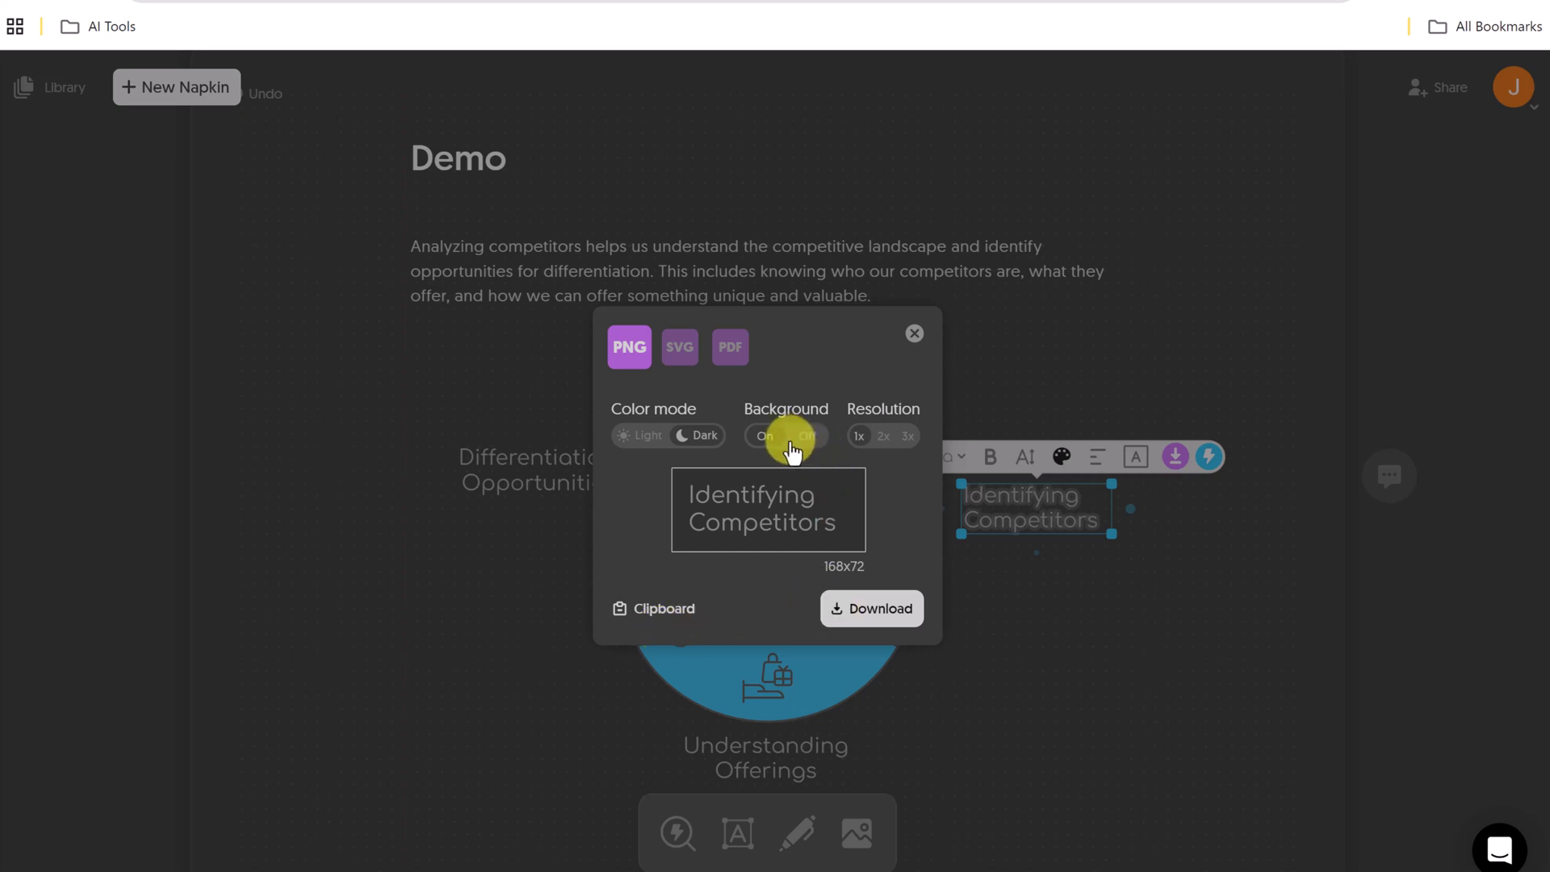
click(807, 436)
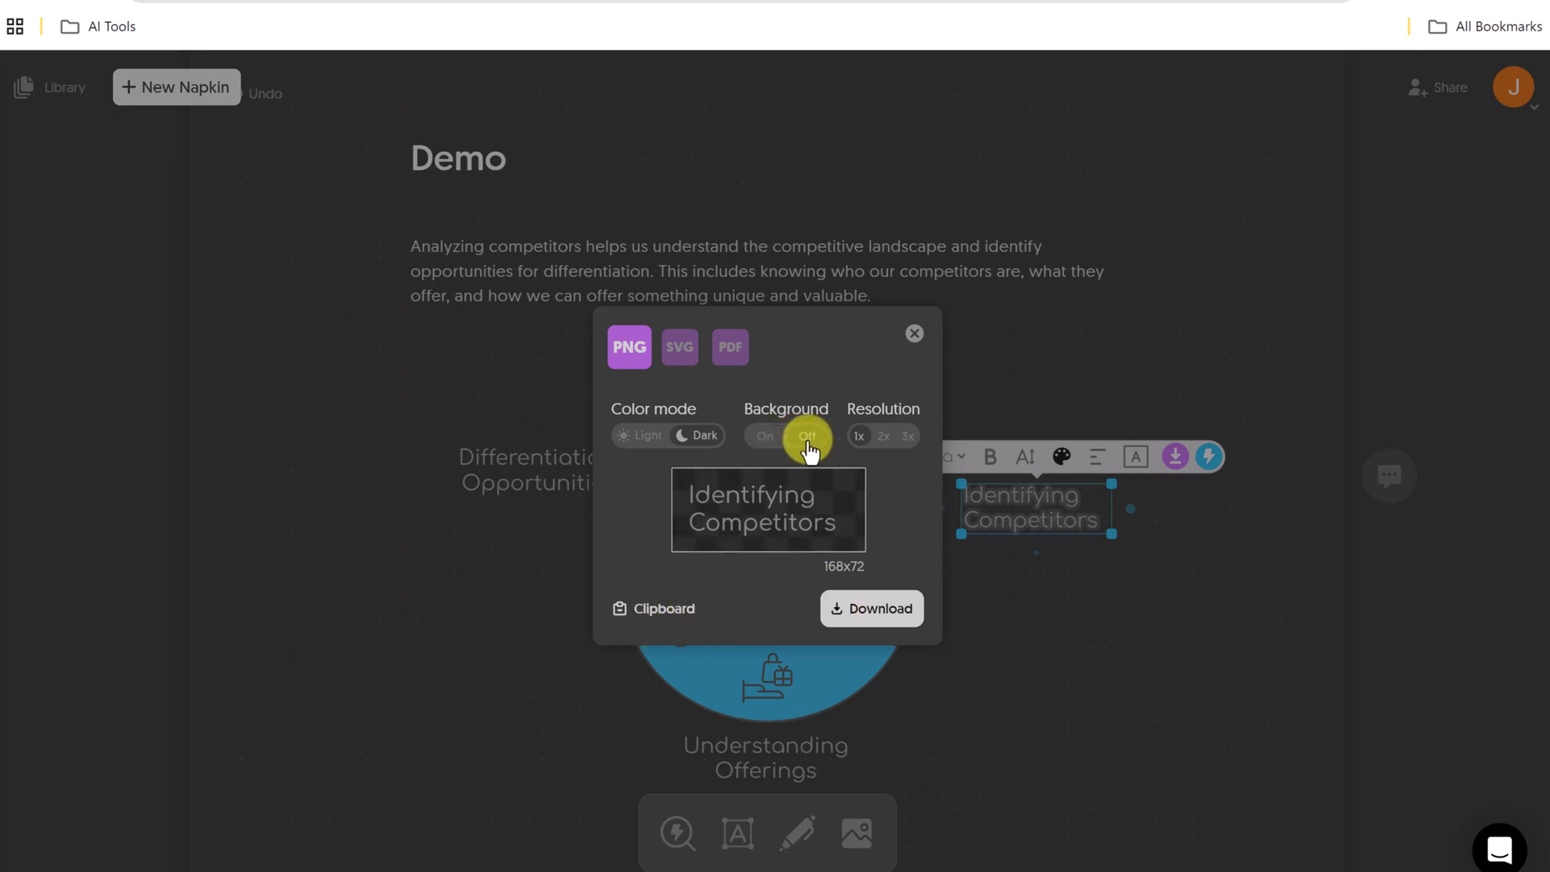
click(765, 436)
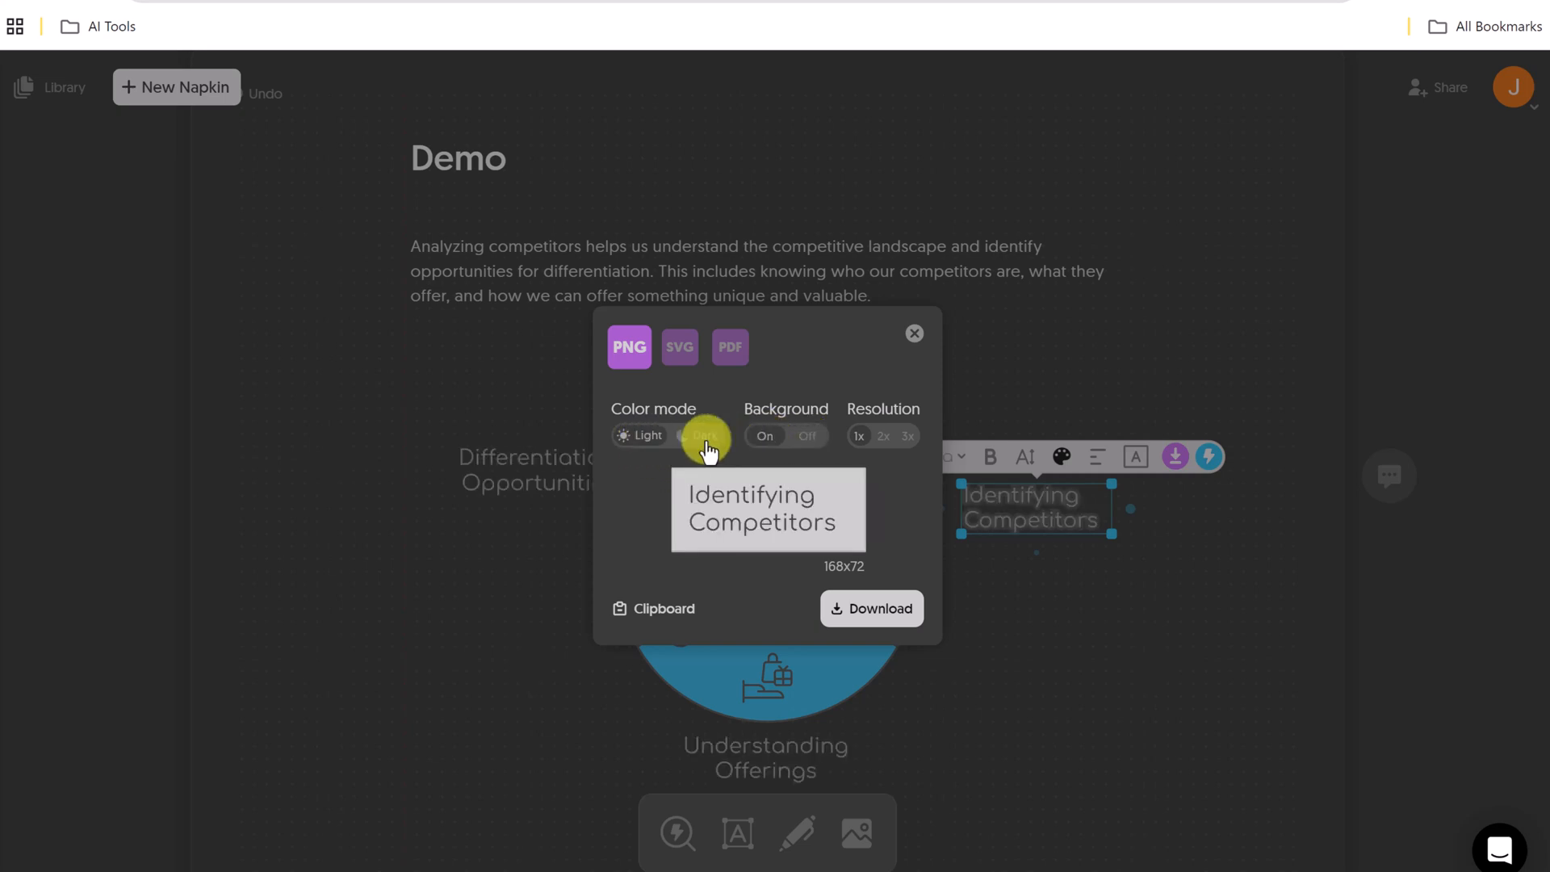
click(702, 435)
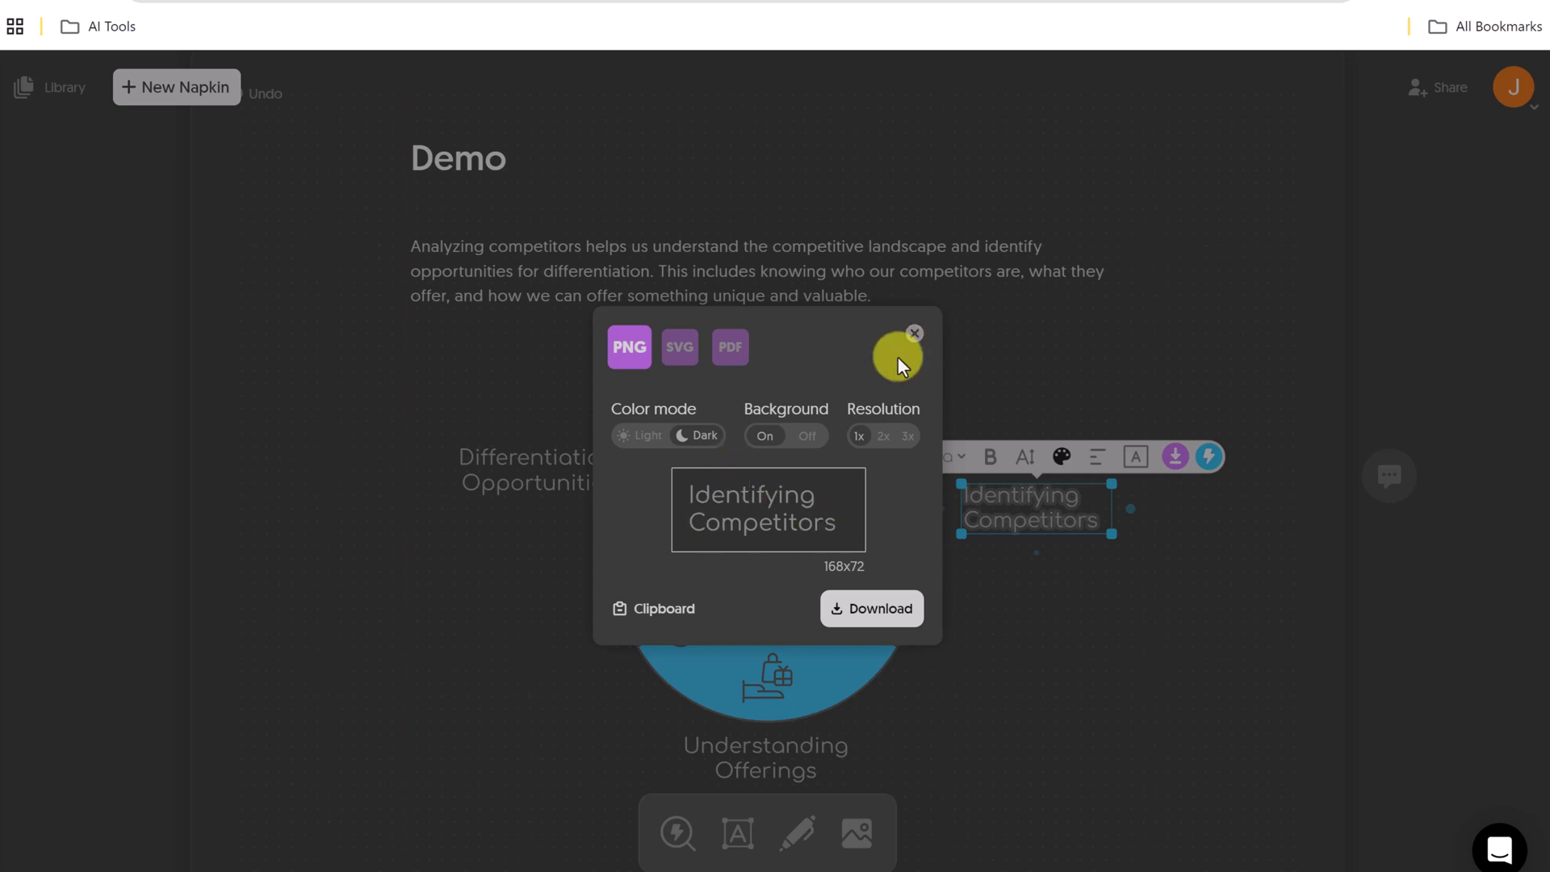
click(914, 331)
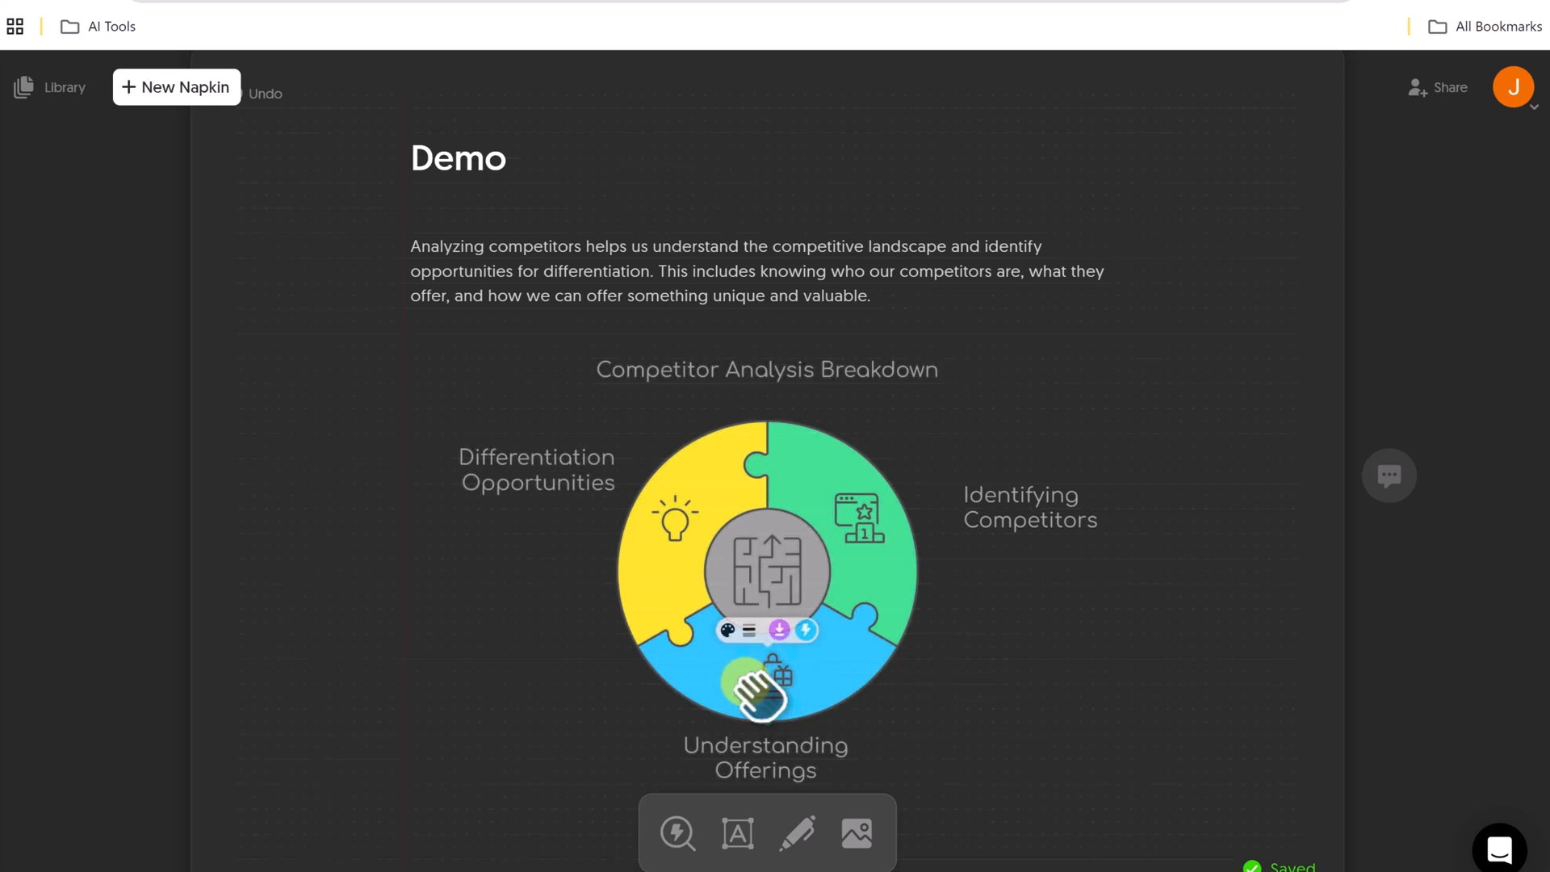
click(726, 631)
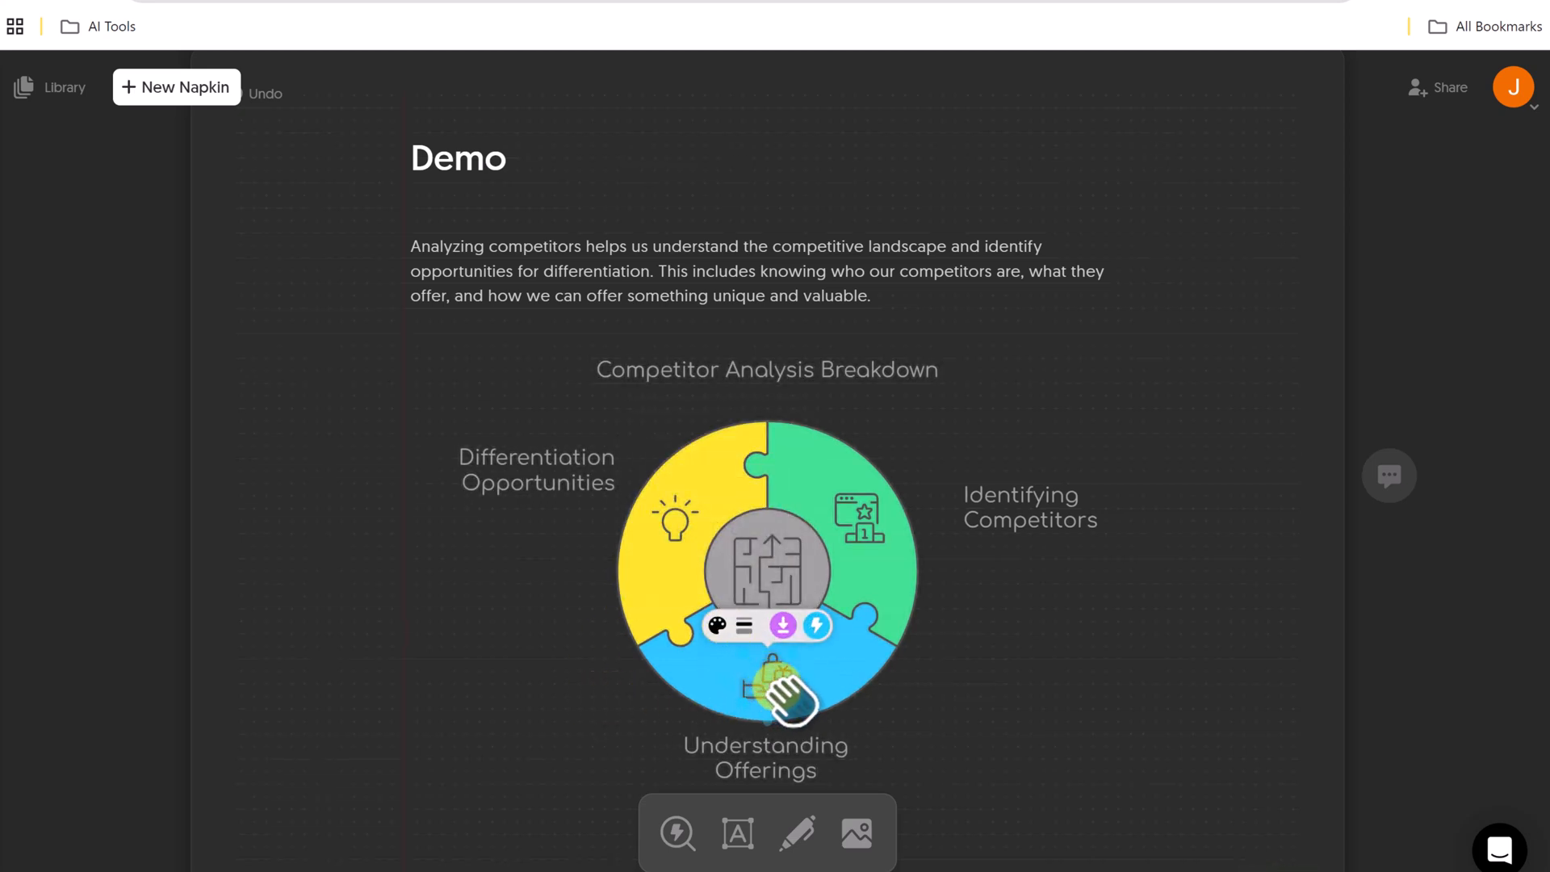
click(817, 626)
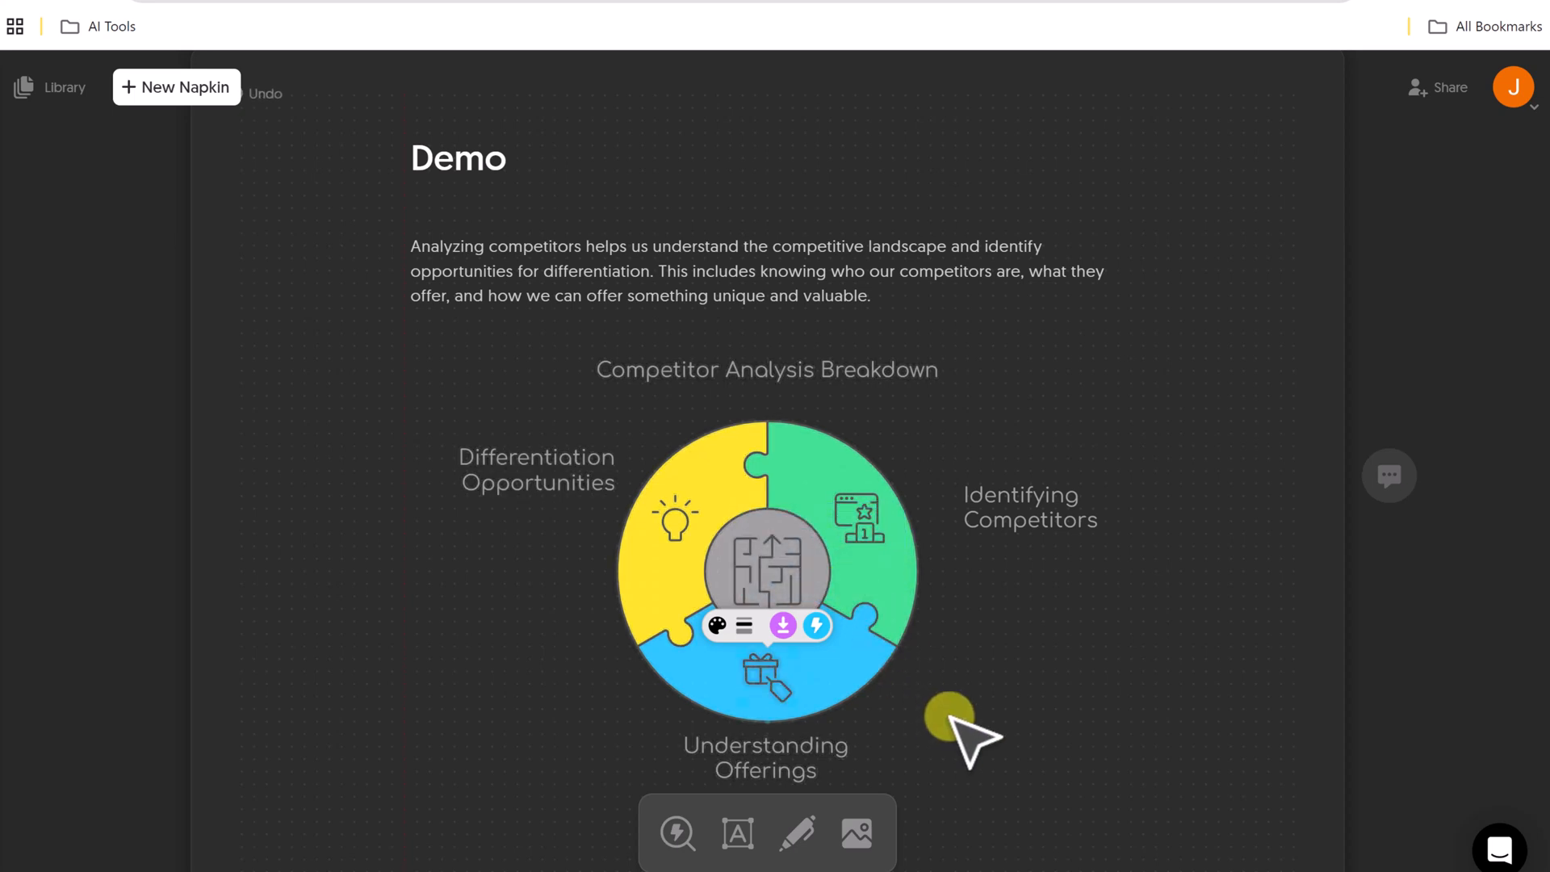
click(766, 568)
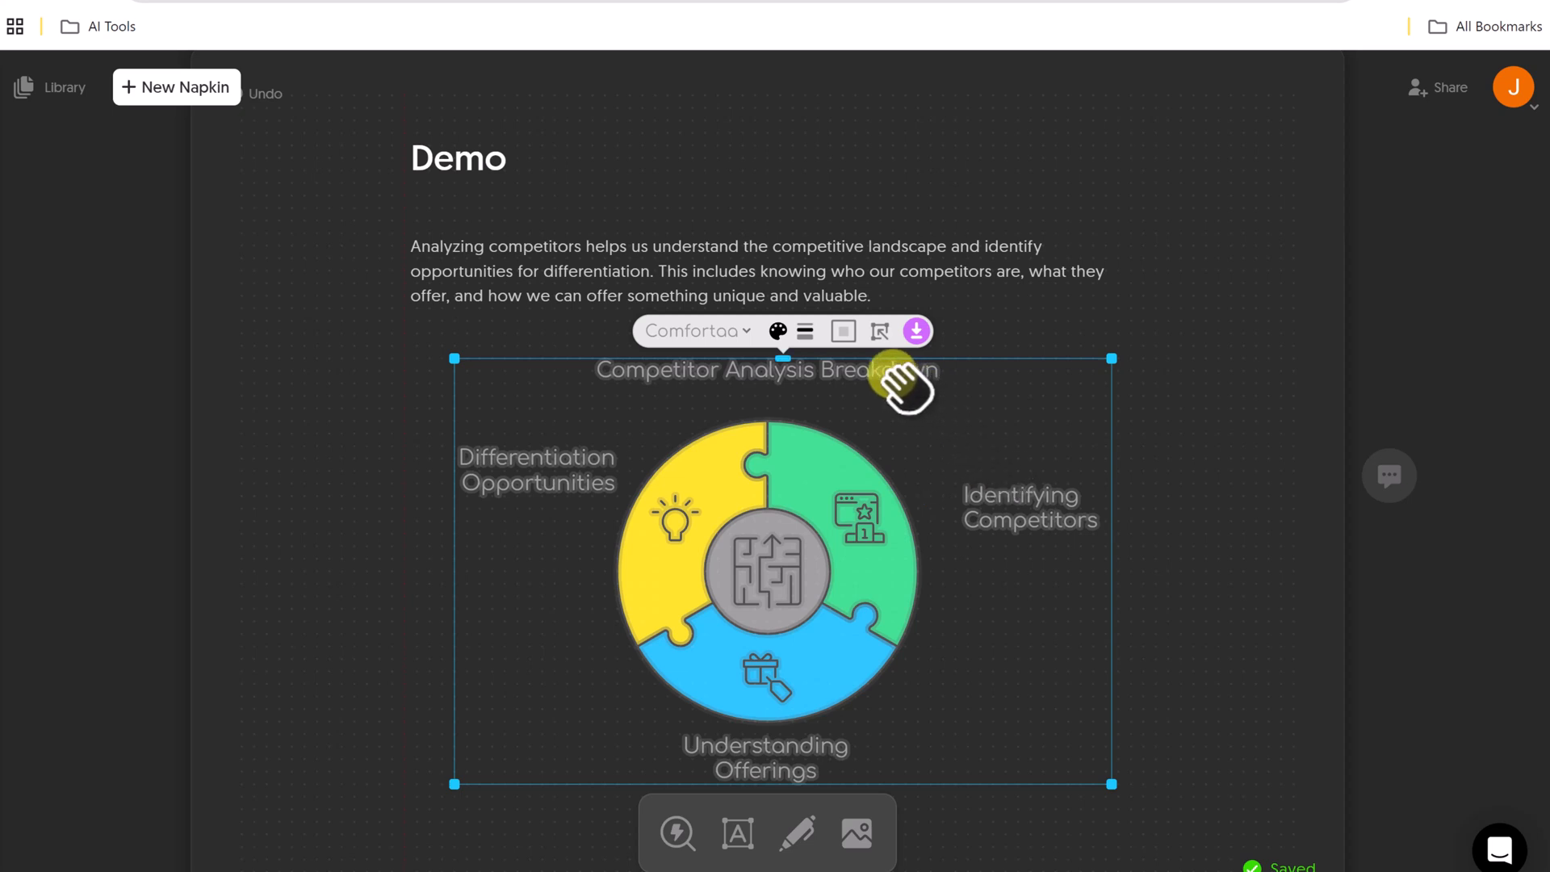
mouse_move(911, 331)
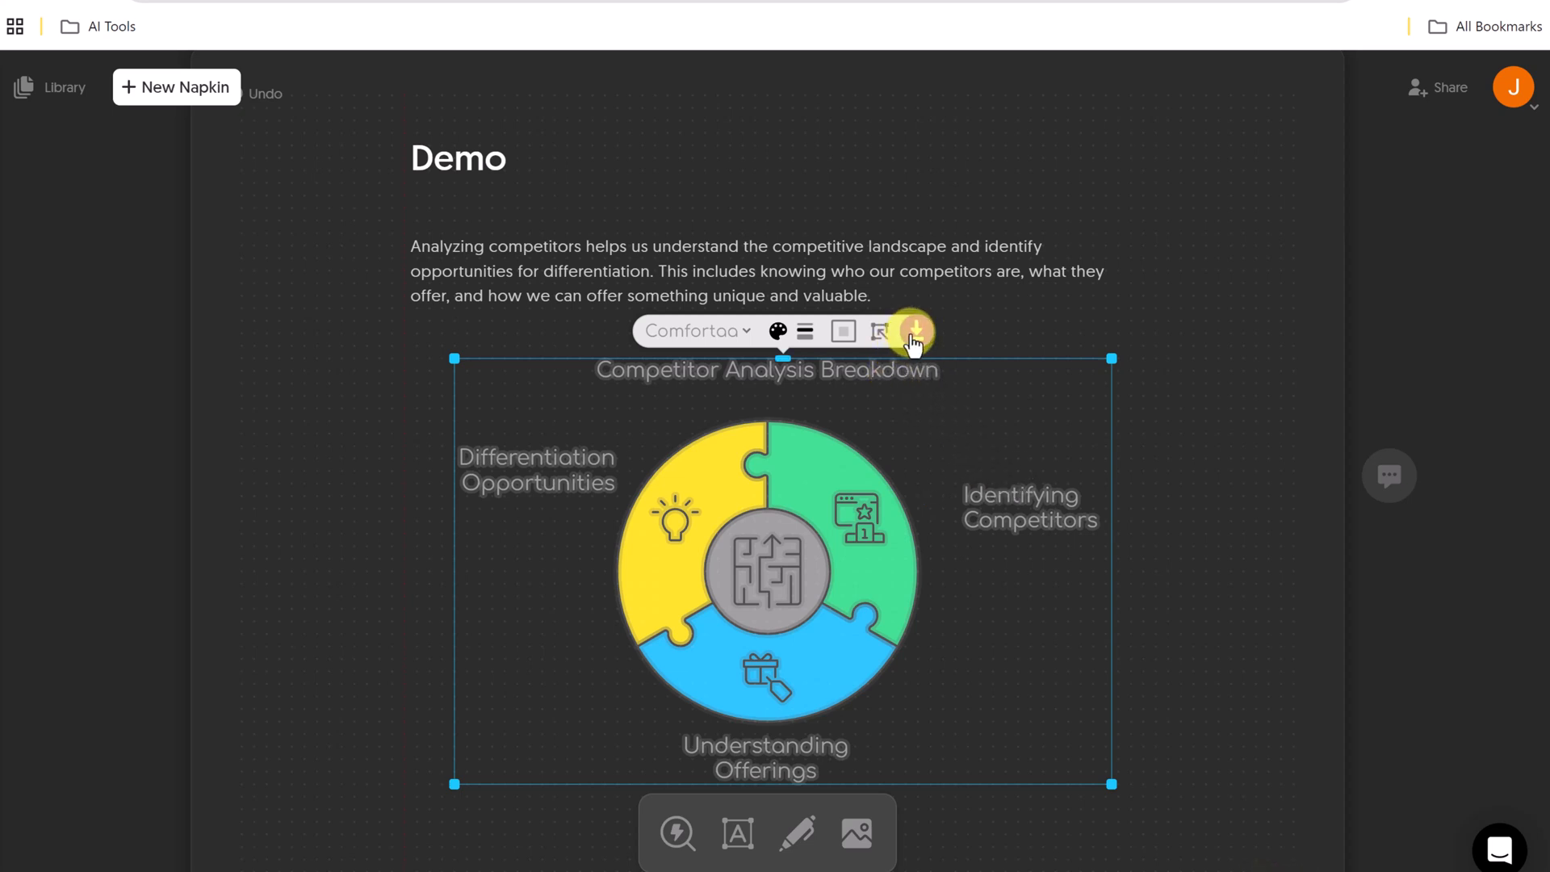
Export the whole diagram with background off, trying PDF before returning to PNG
click(912, 330)
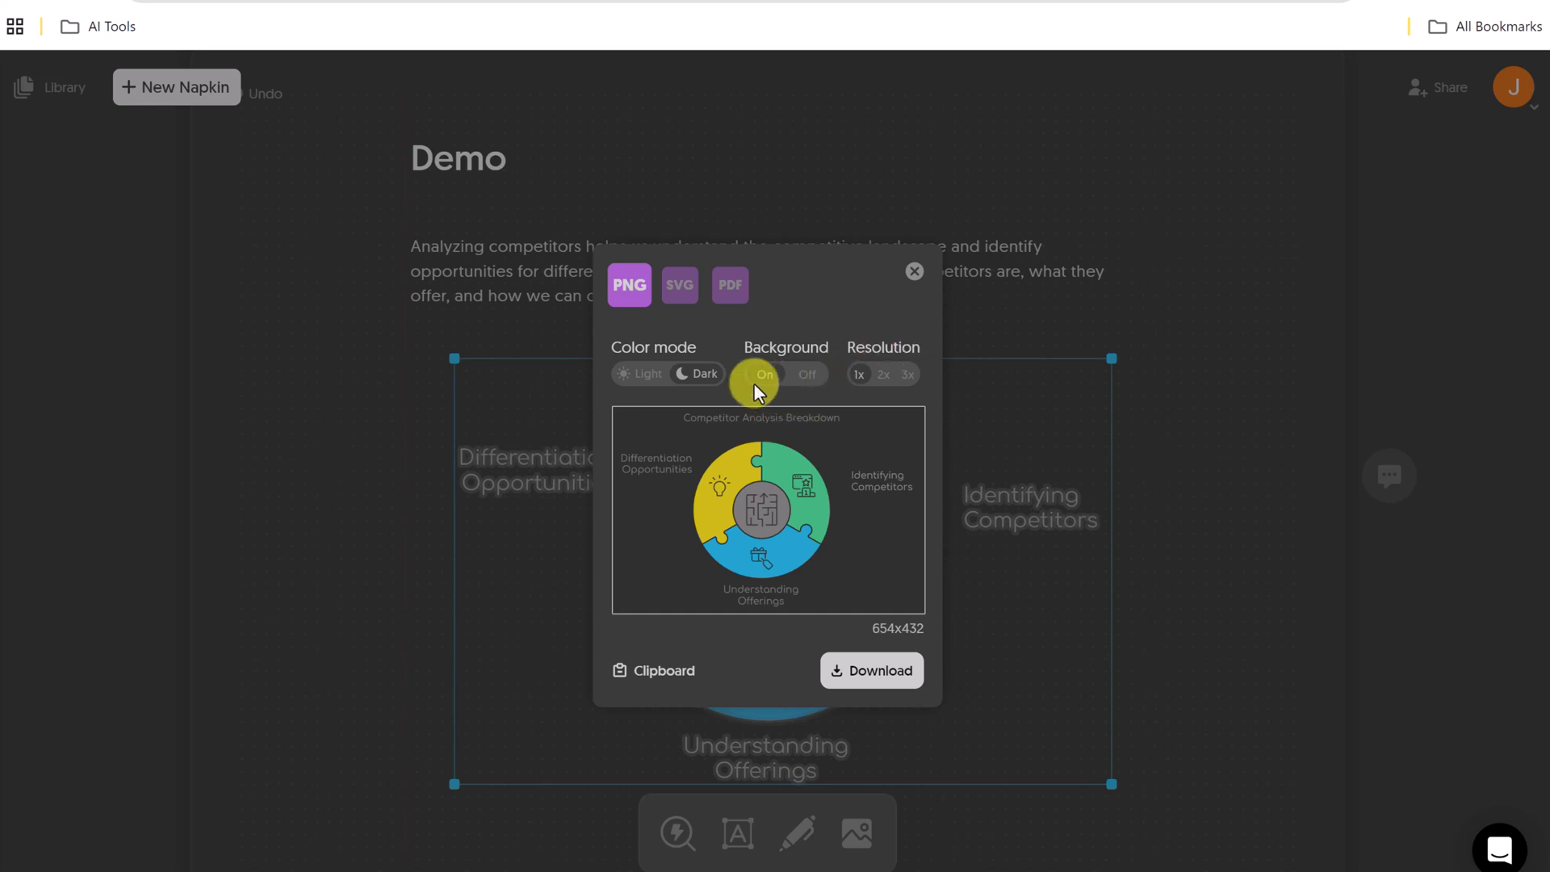
click(806, 374)
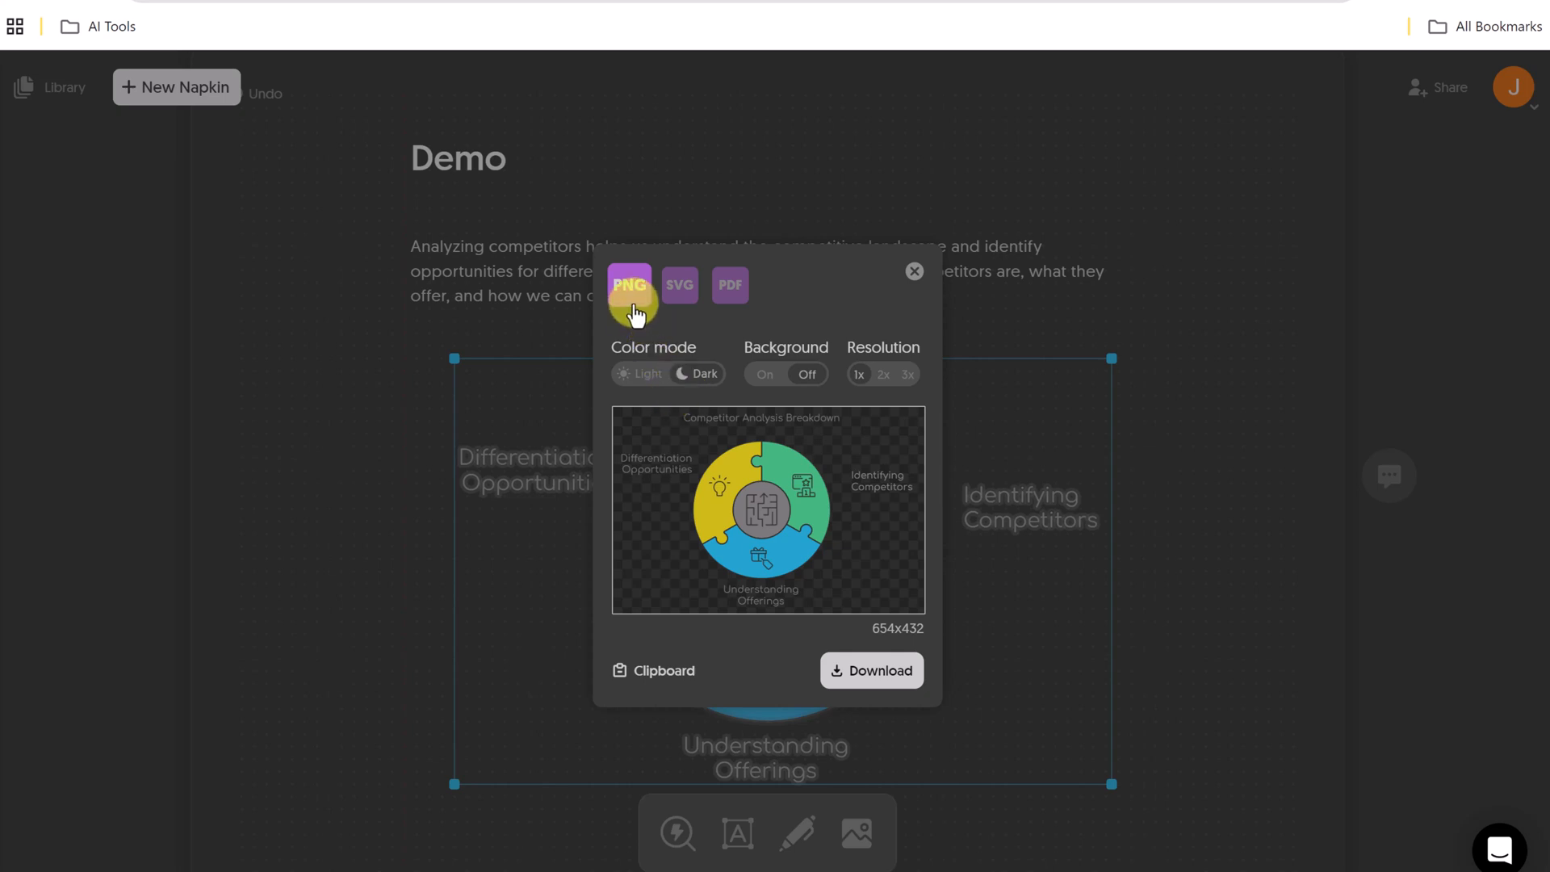
click(730, 285)
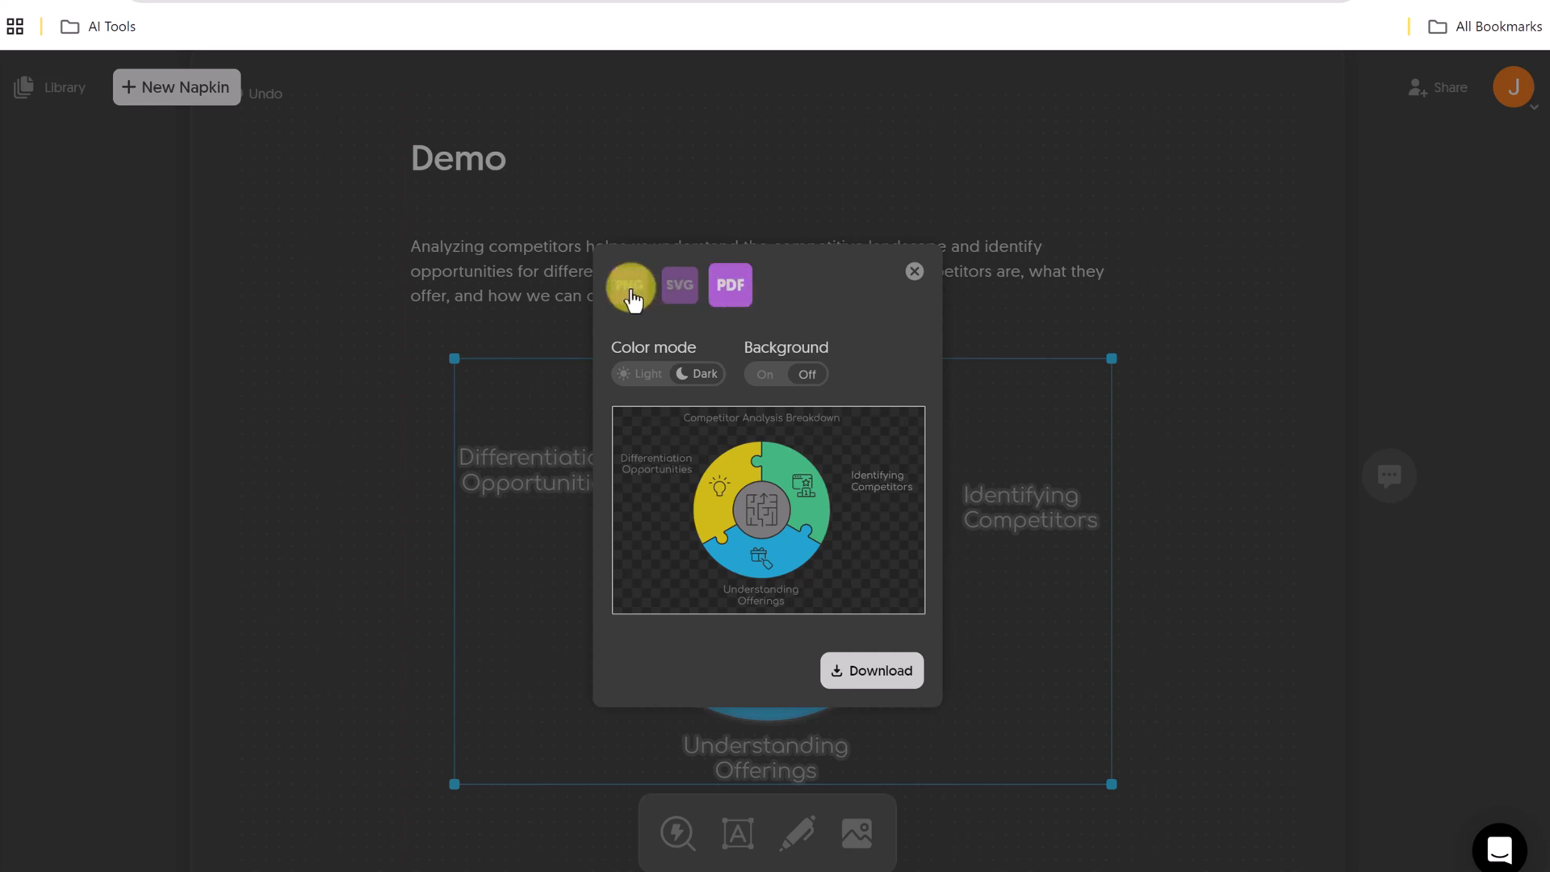
click(630, 285)
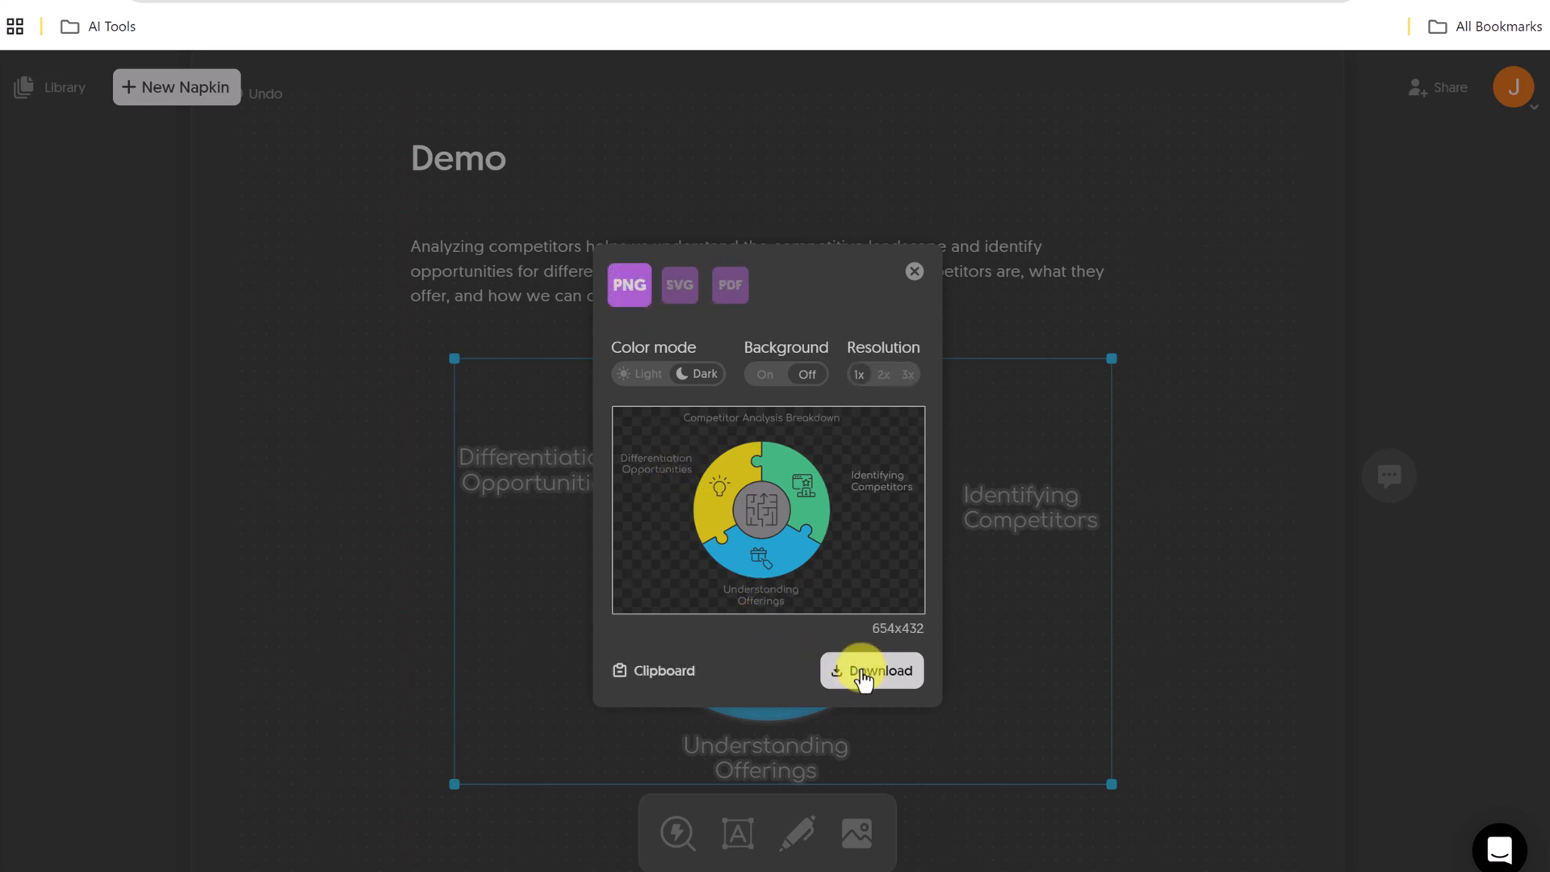
mouse_move(673, 670)
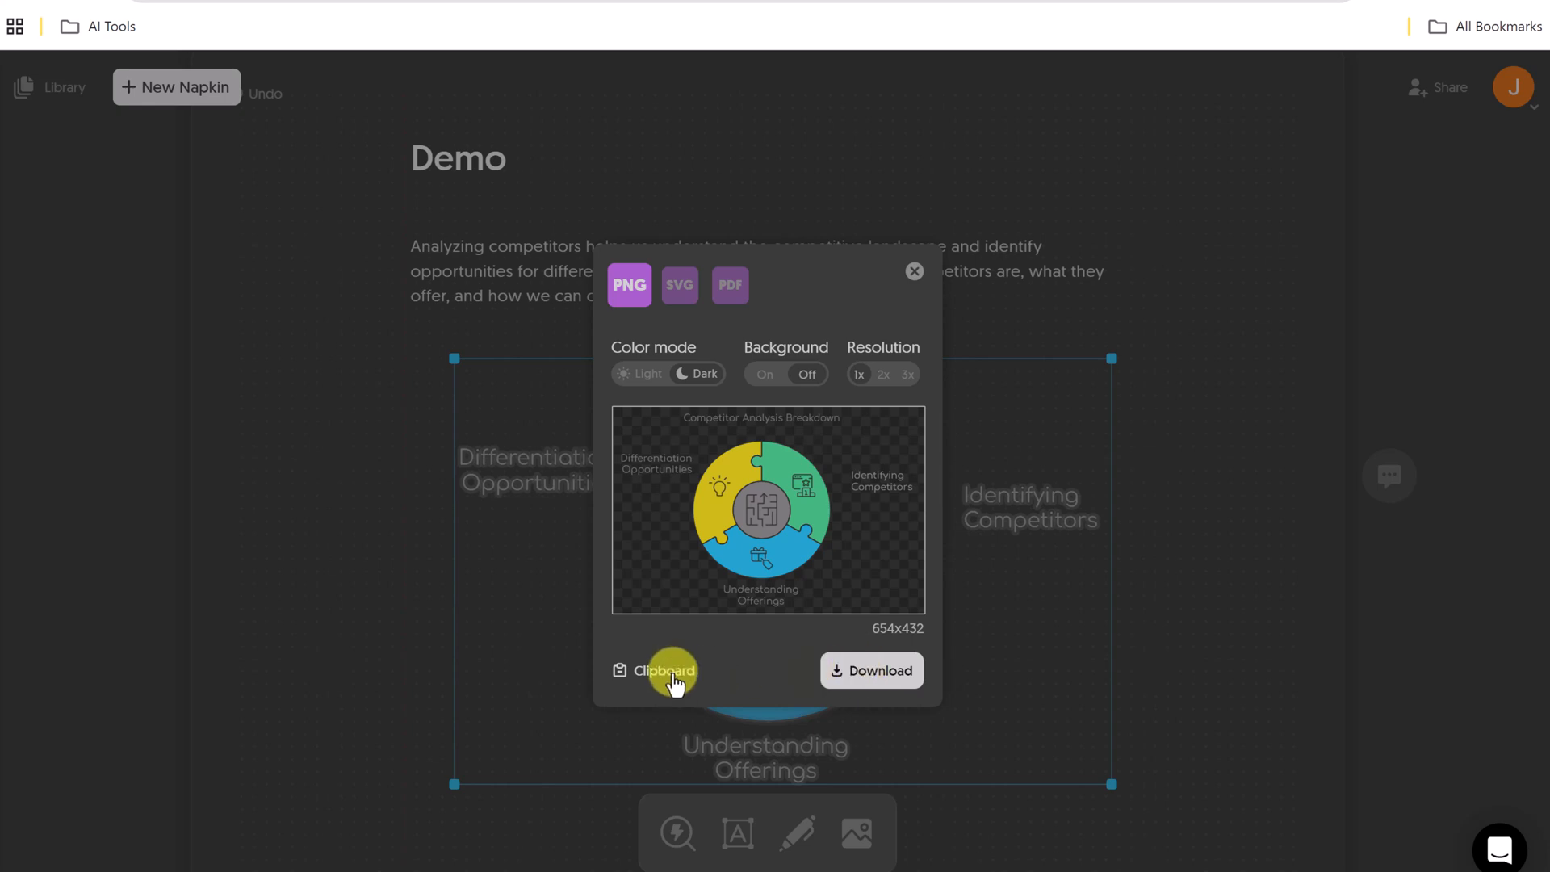
click(665, 670)
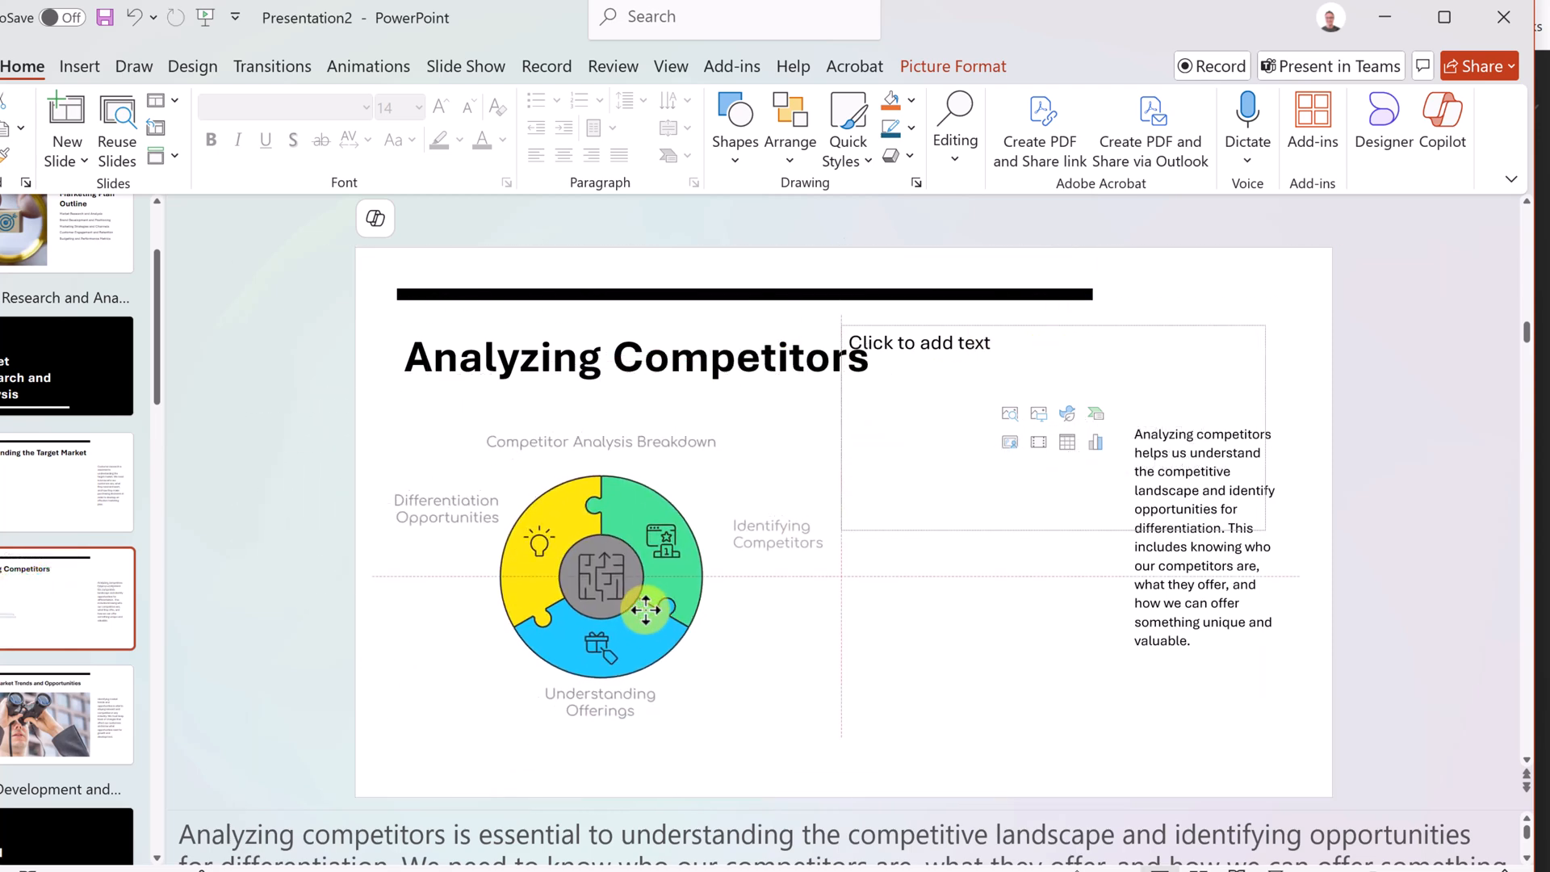
Drag the pasted puzzle diagram to the left beneath the slide title
click(646, 610)
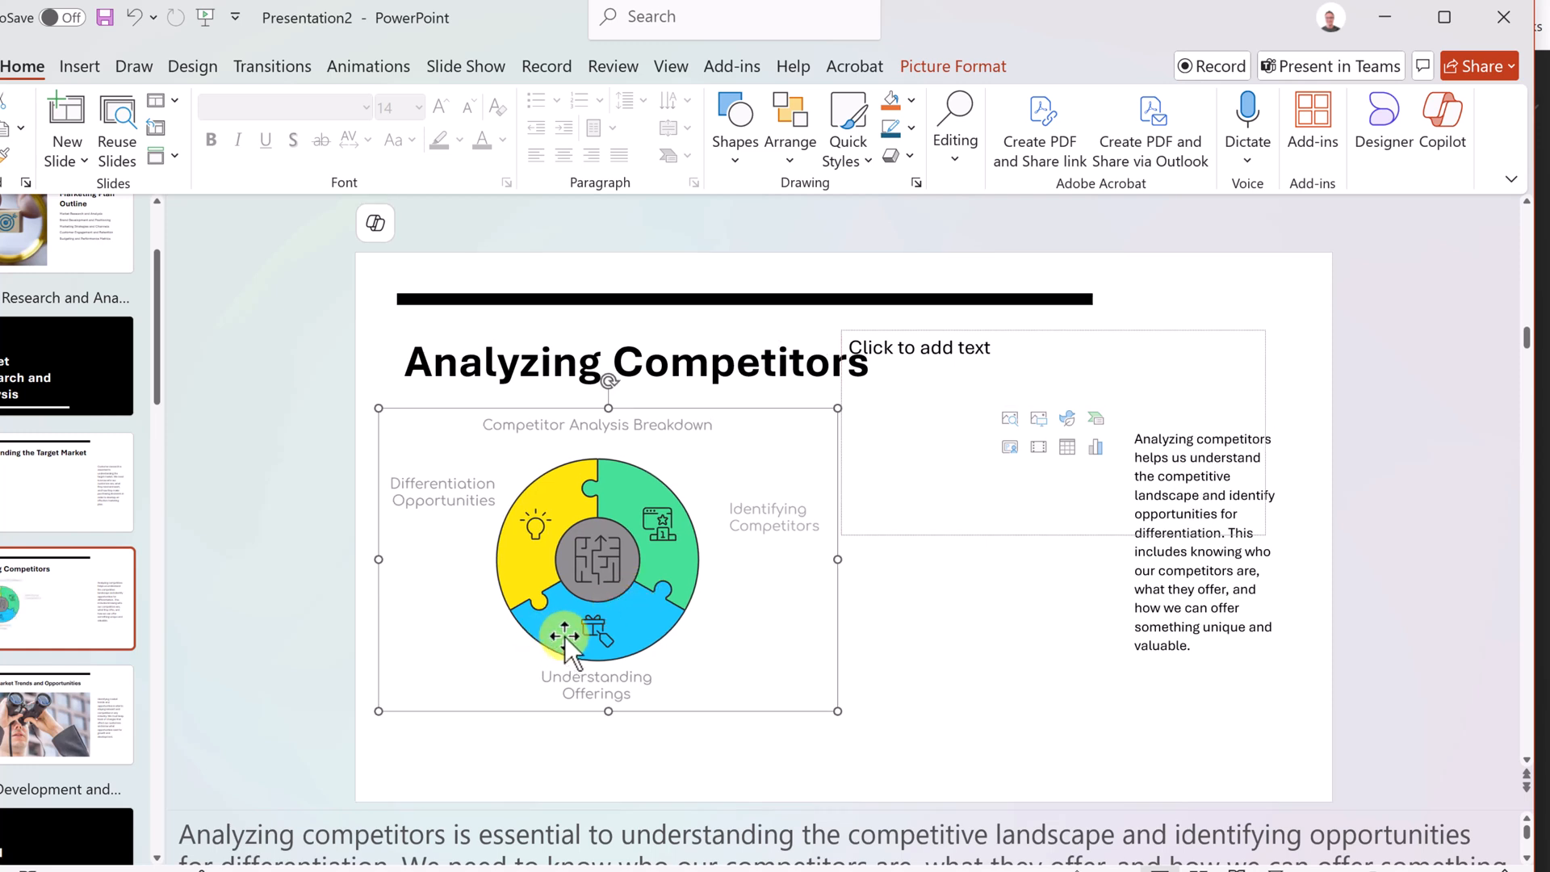
mouse_move(529, 549)
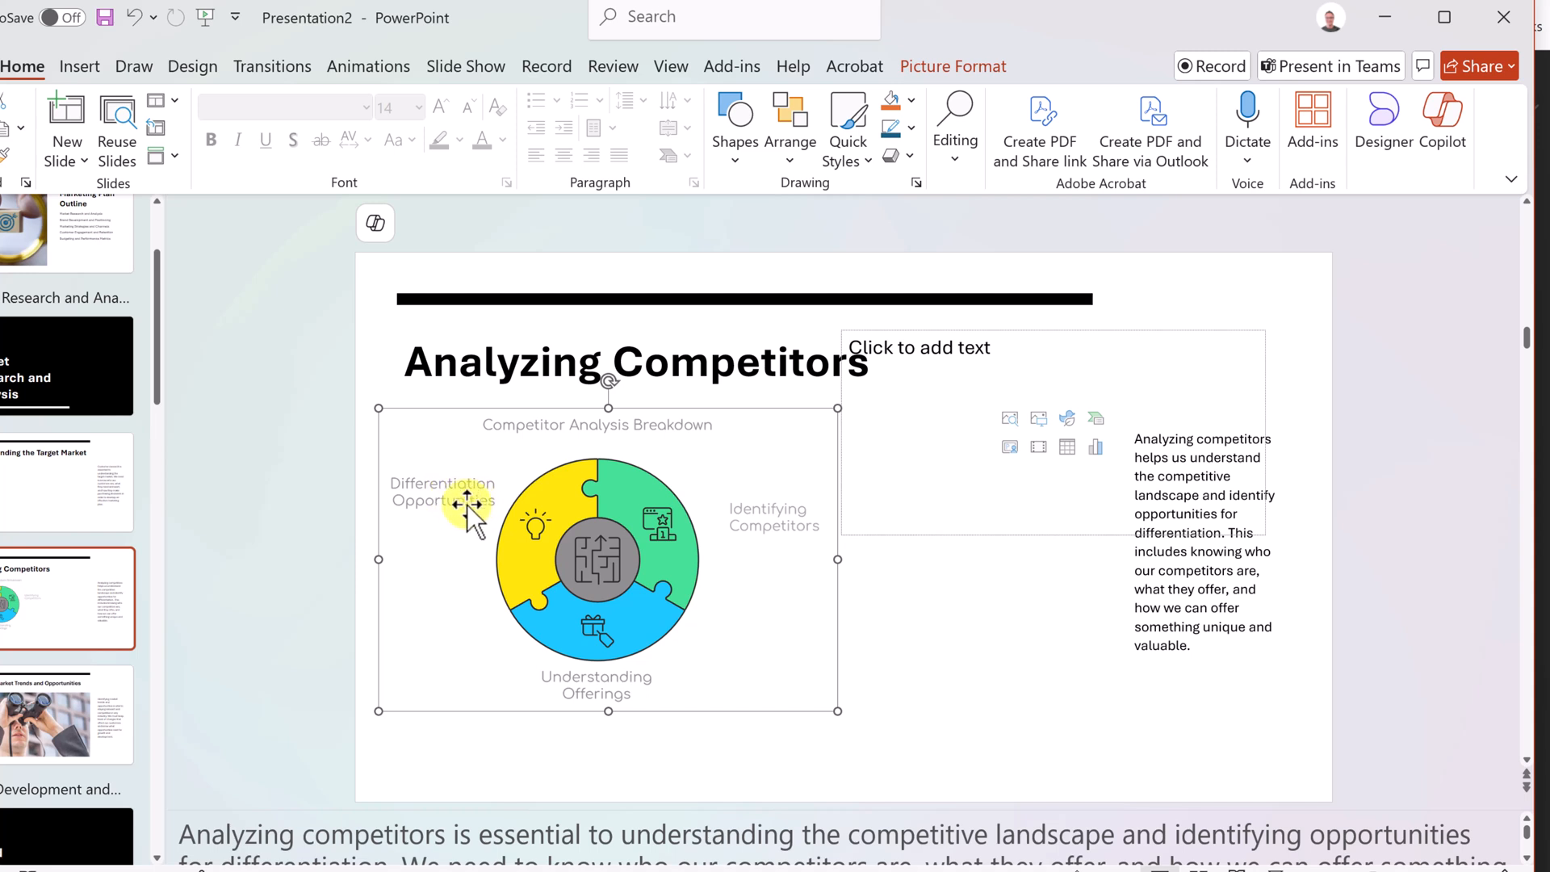
mouse_move(483, 509)
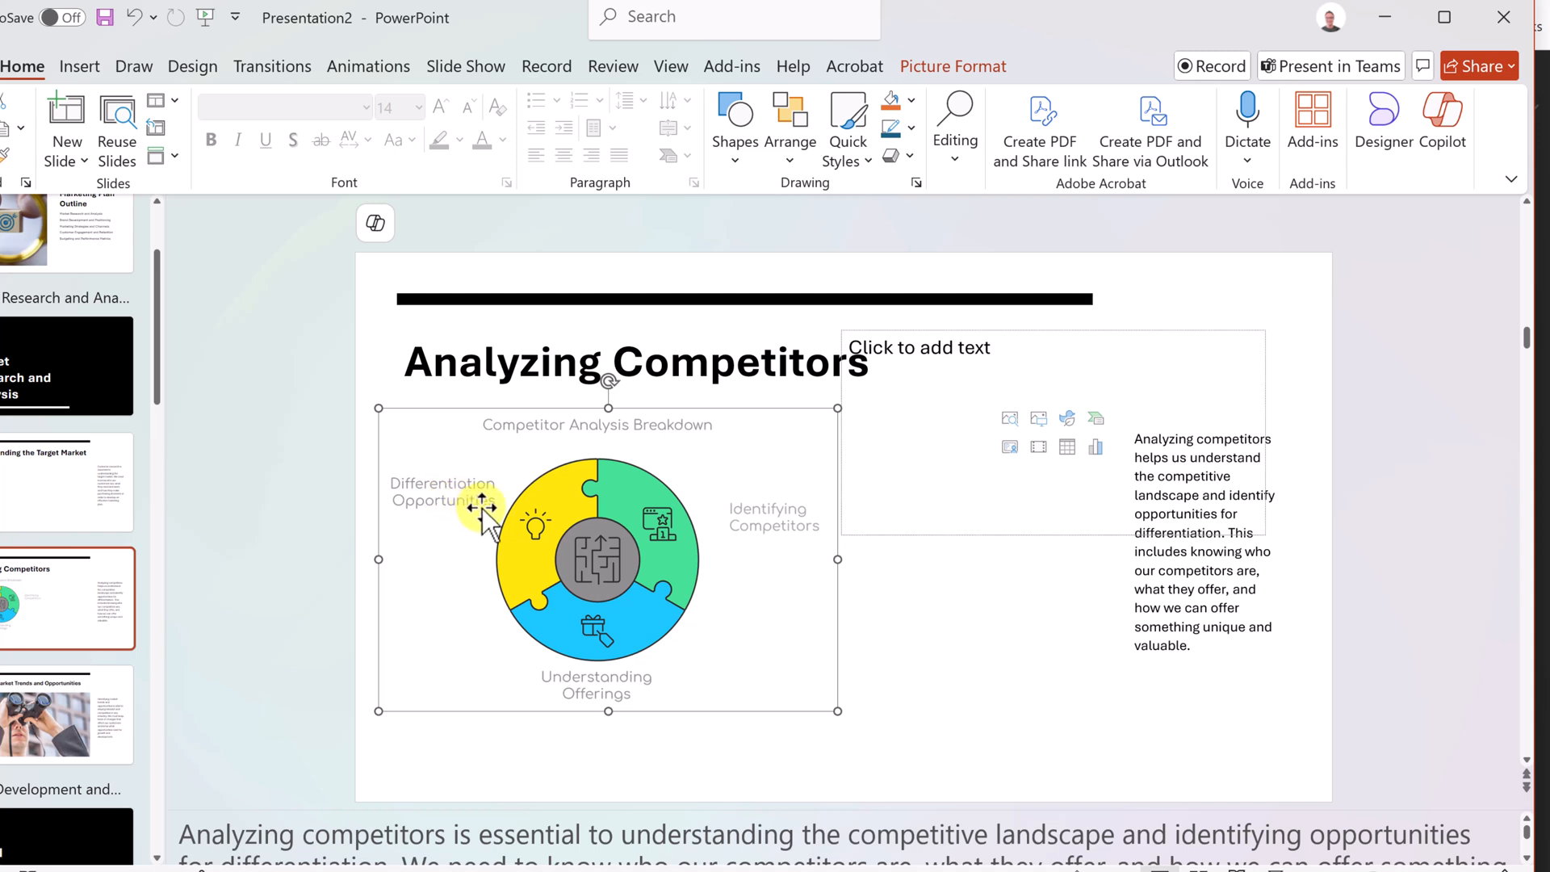
mouse_move(994, 171)
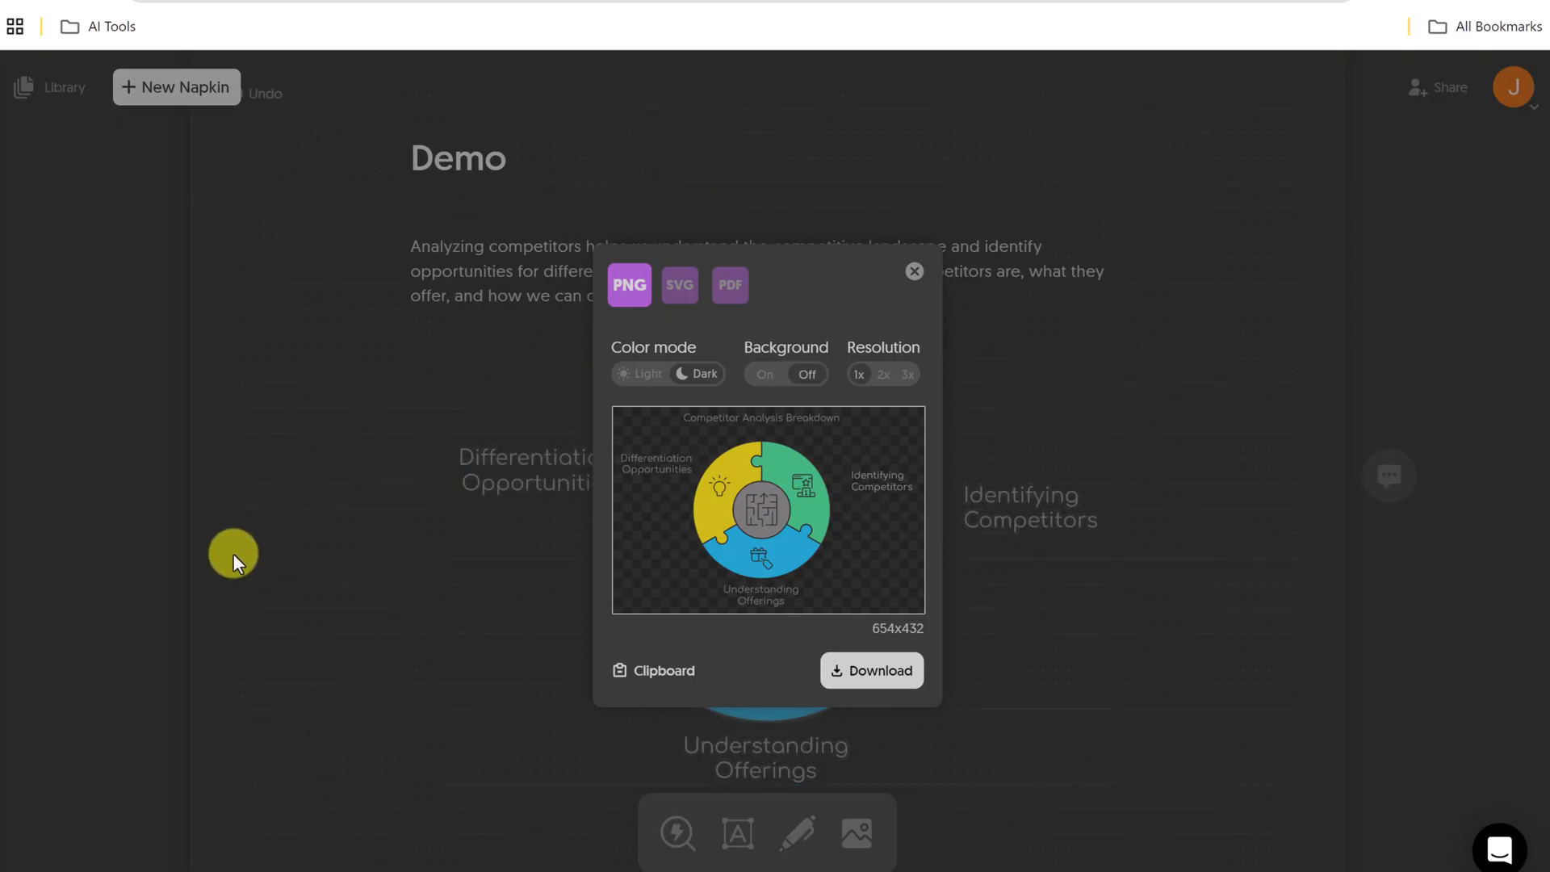
Close the export window and show the saved-napkins library
click(913, 272)
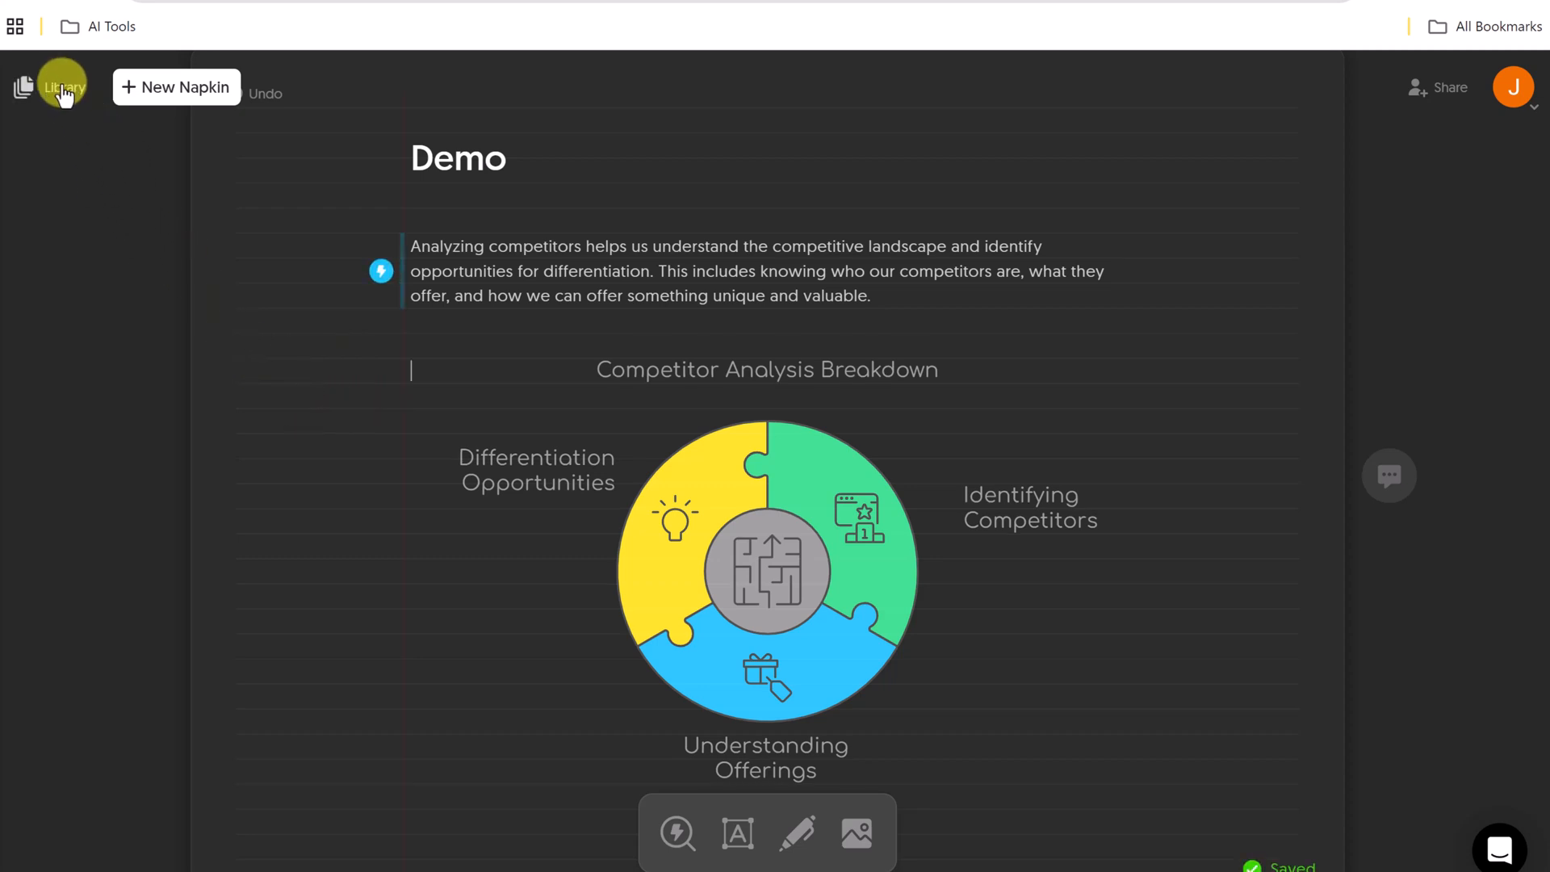
click(63, 87)
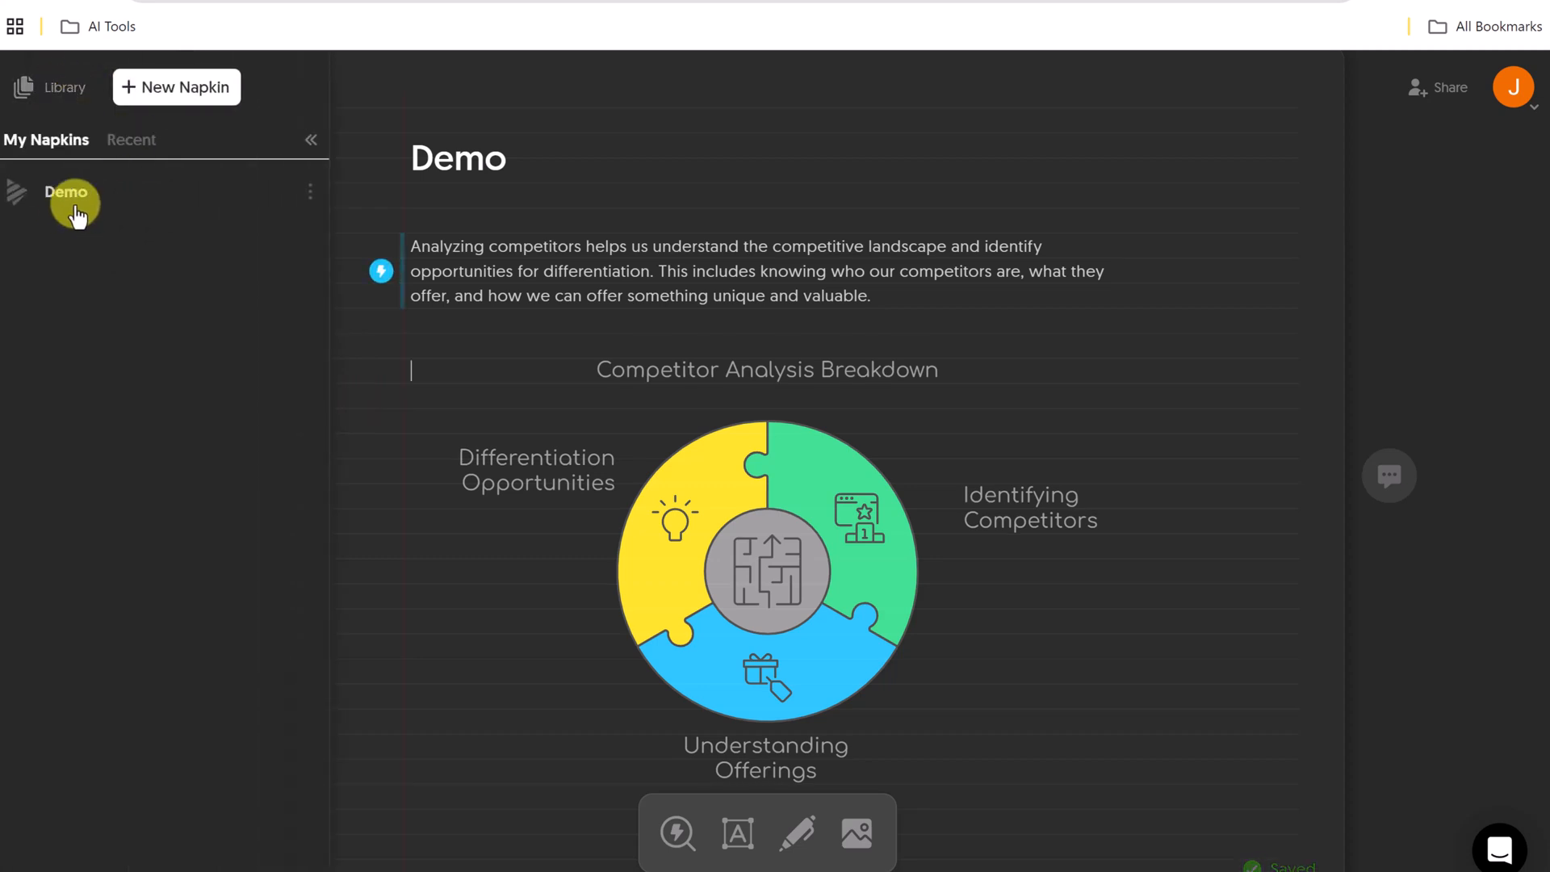
mouse_move(138, 252)
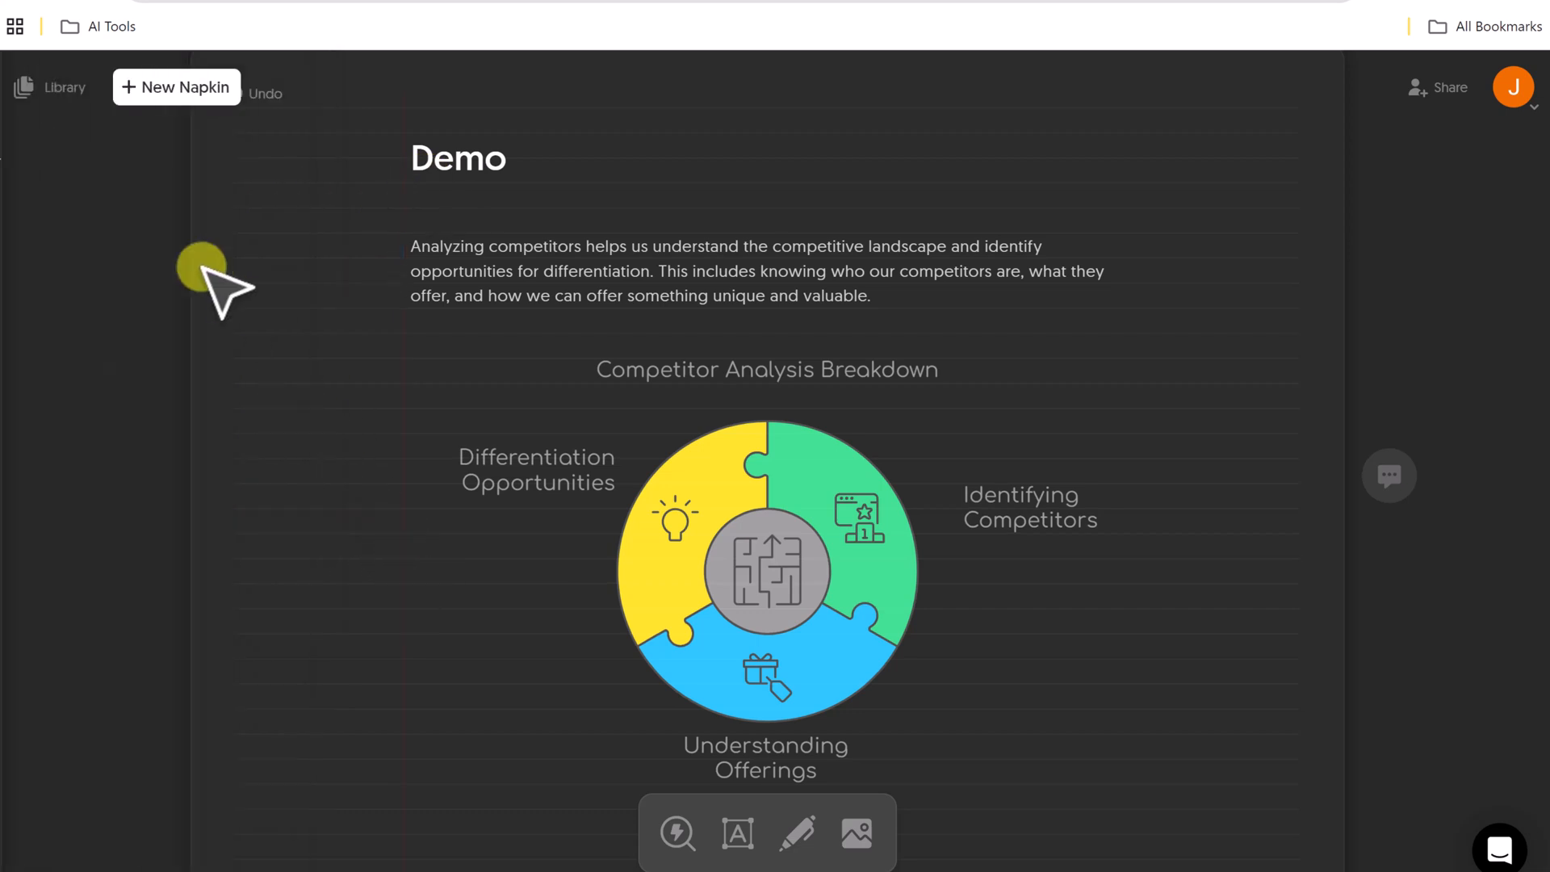
Start an AI-drafted napkin from the 'Brand proposal for plant care company' prompt
click(176, 87)
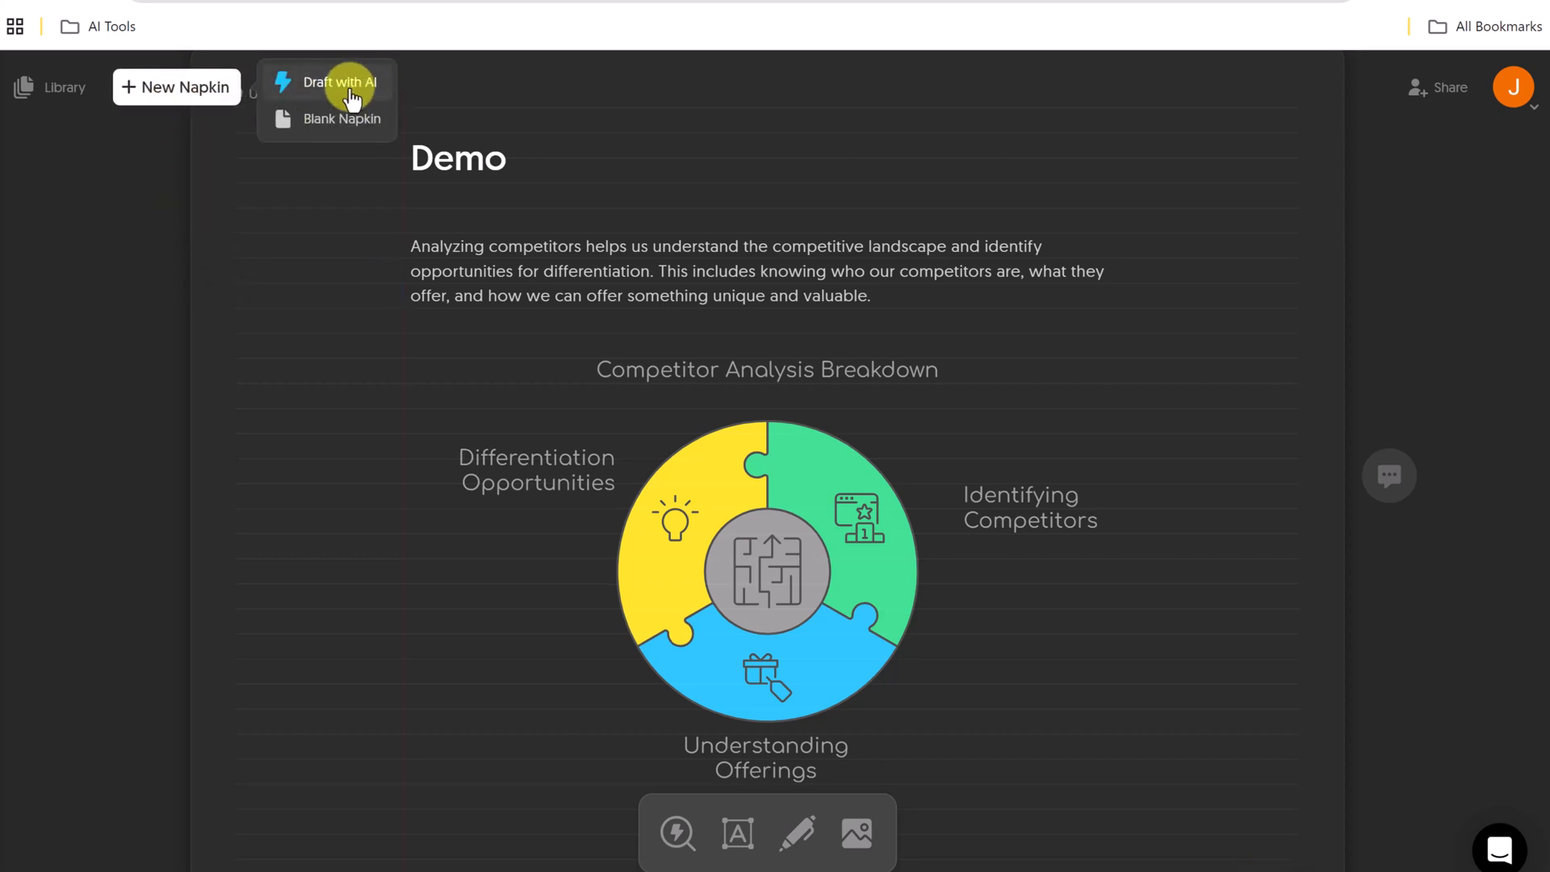
click(336, 82)
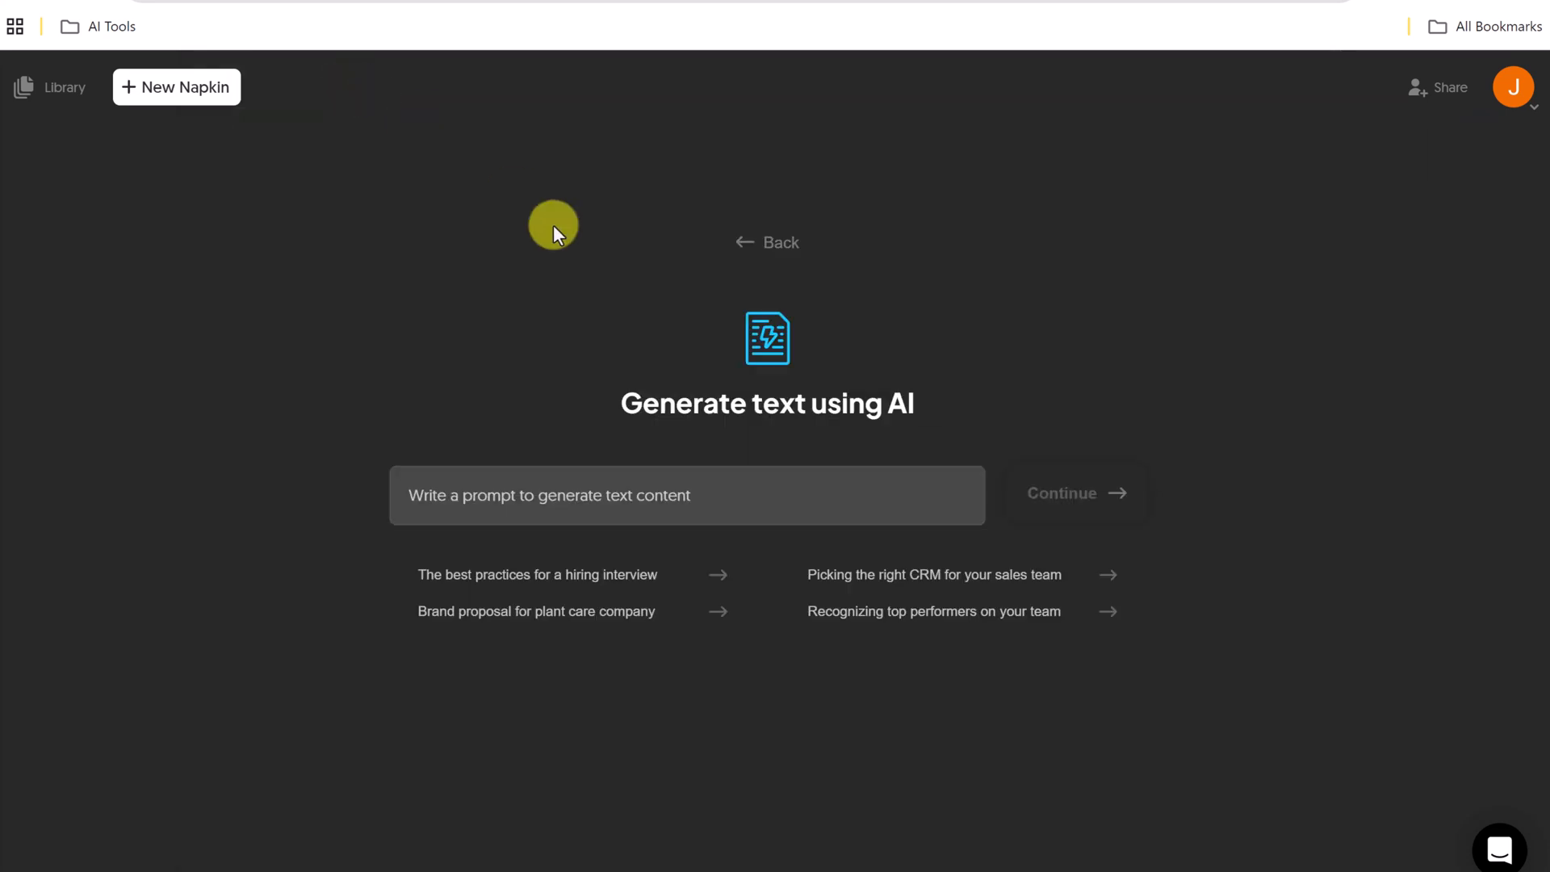
mouse_move(403, 393)
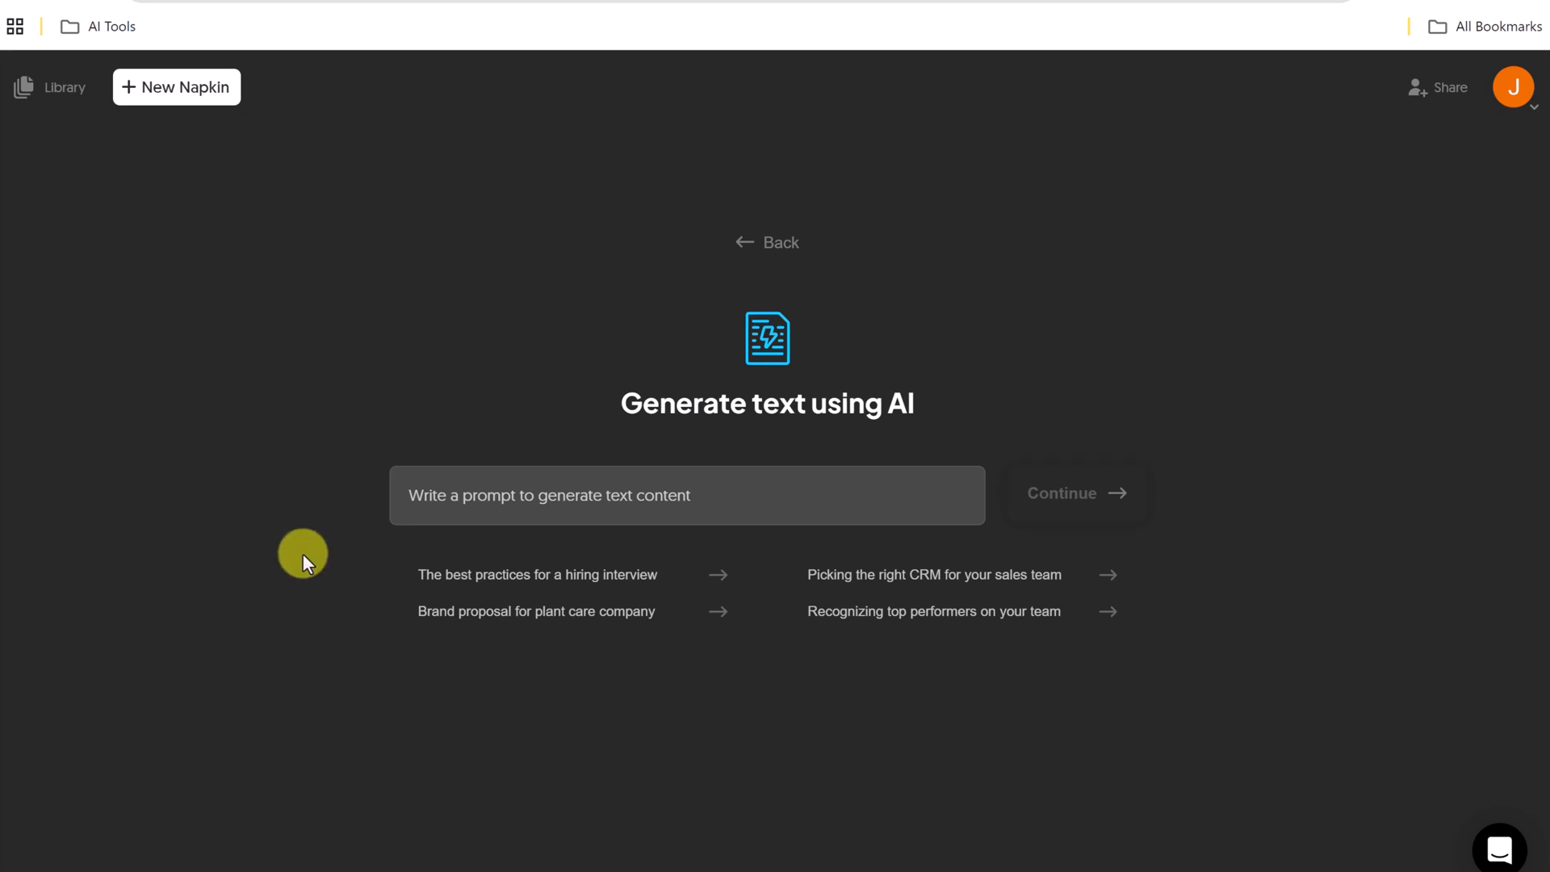
mouse_move(589, 717)
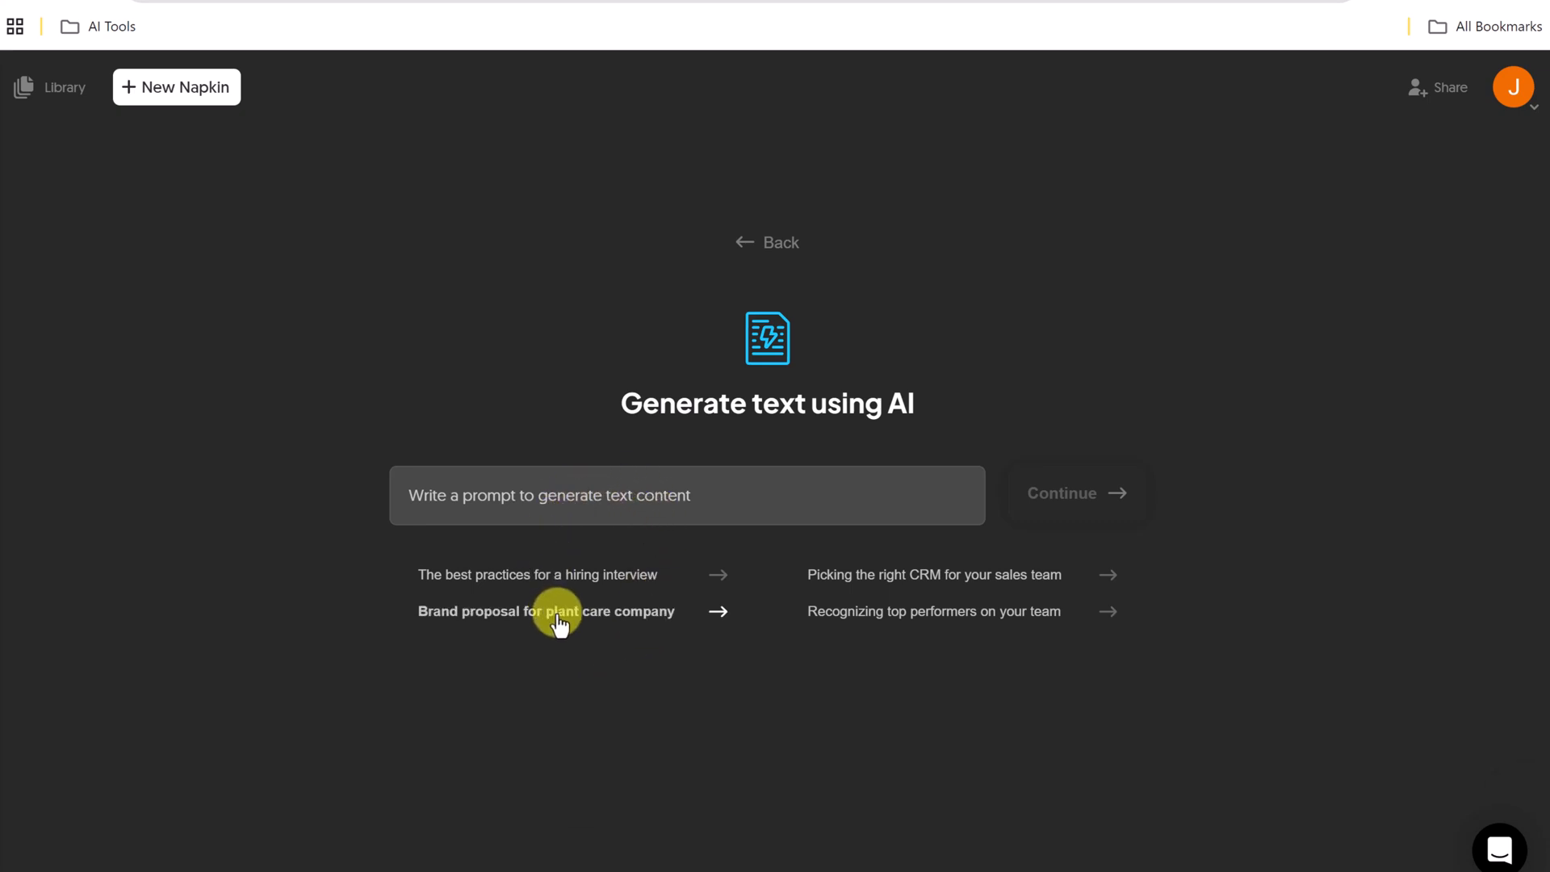
mouse_move(632, 495)
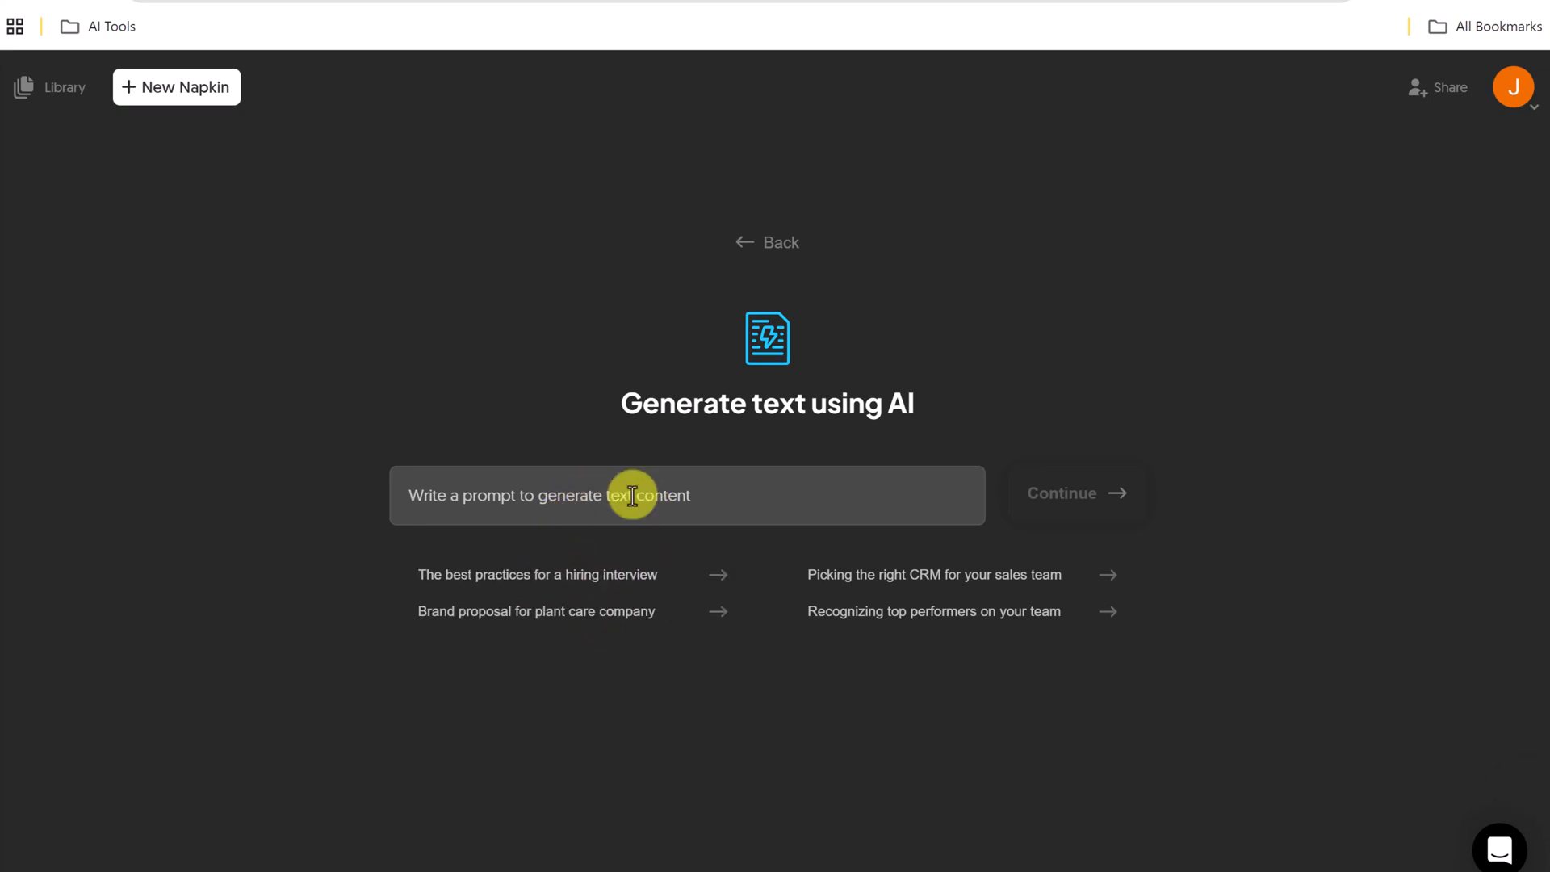
click(536, 611)
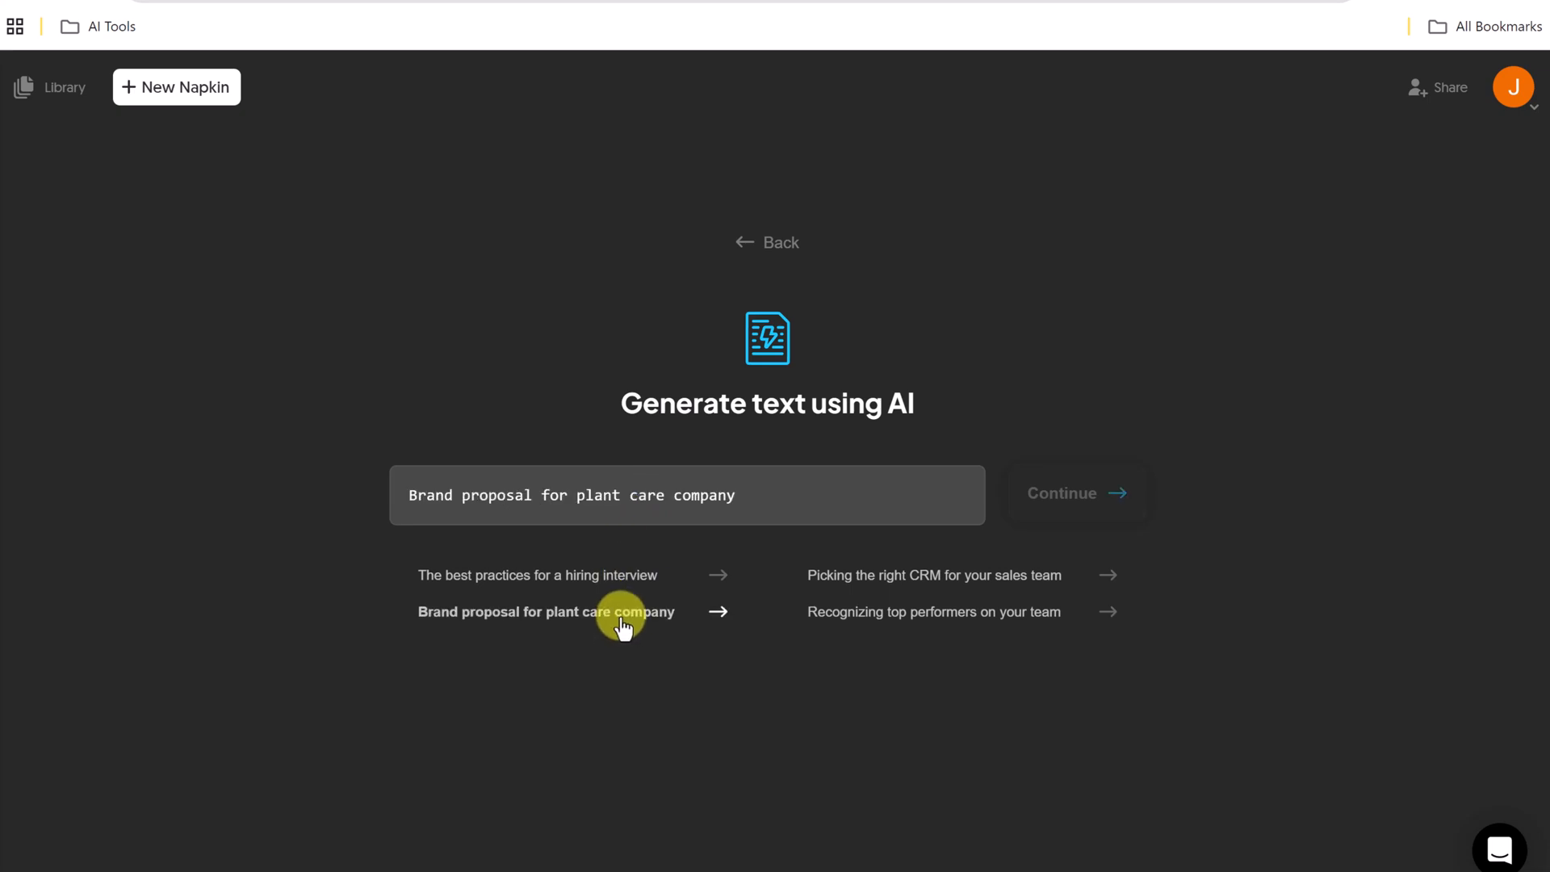
click(545, 611)
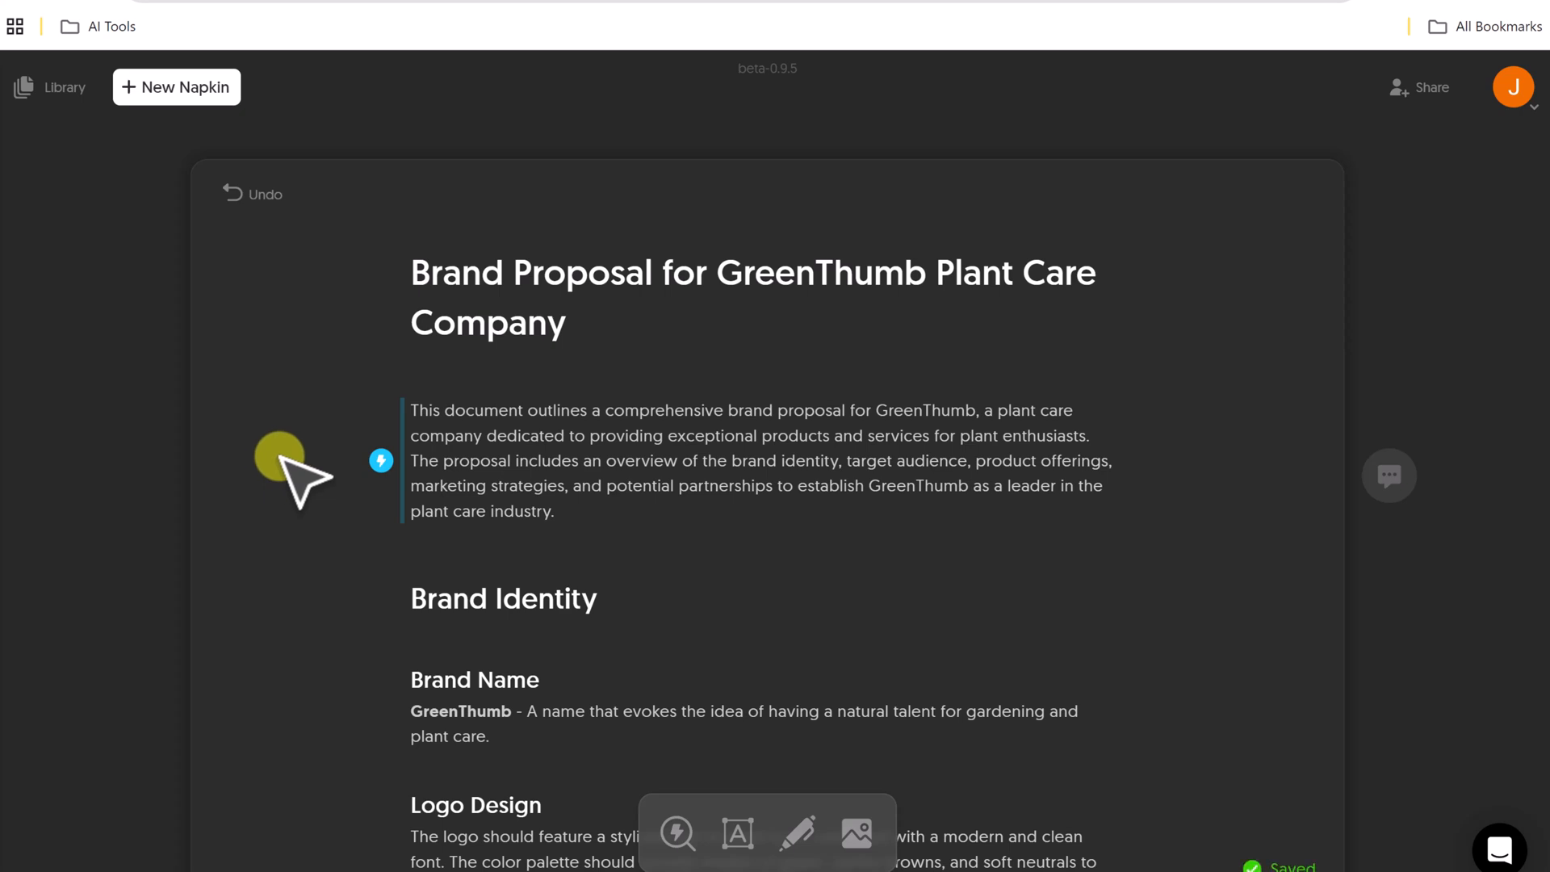
mouse_move(749, 326)
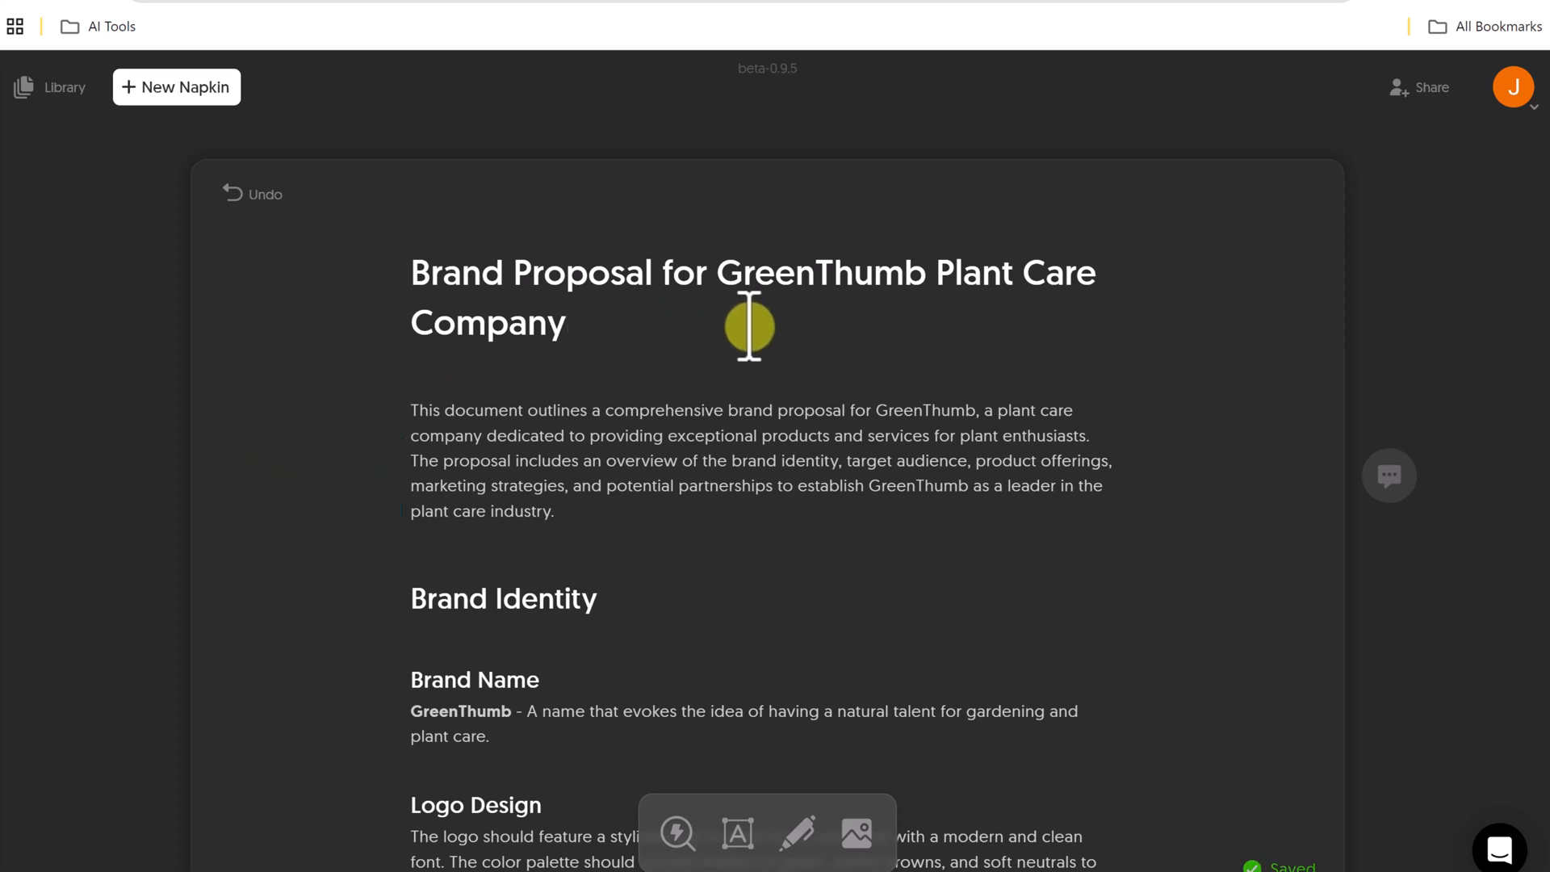
mouse_move(405, 370)
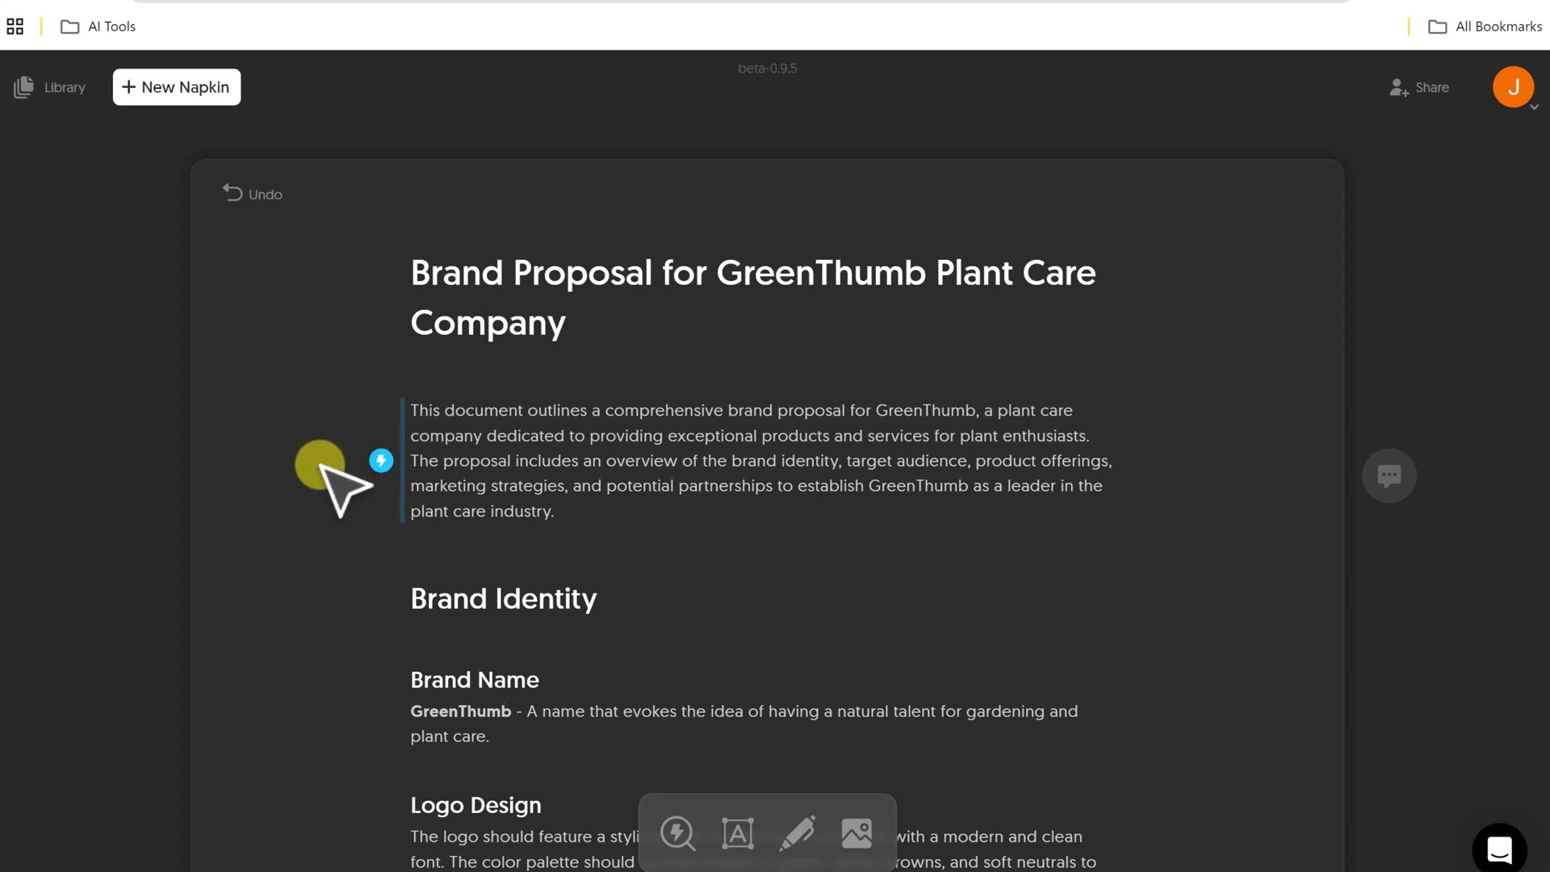
Scroll to the Target Audience list and visualize it as concentric circles
scroll(down, 3)
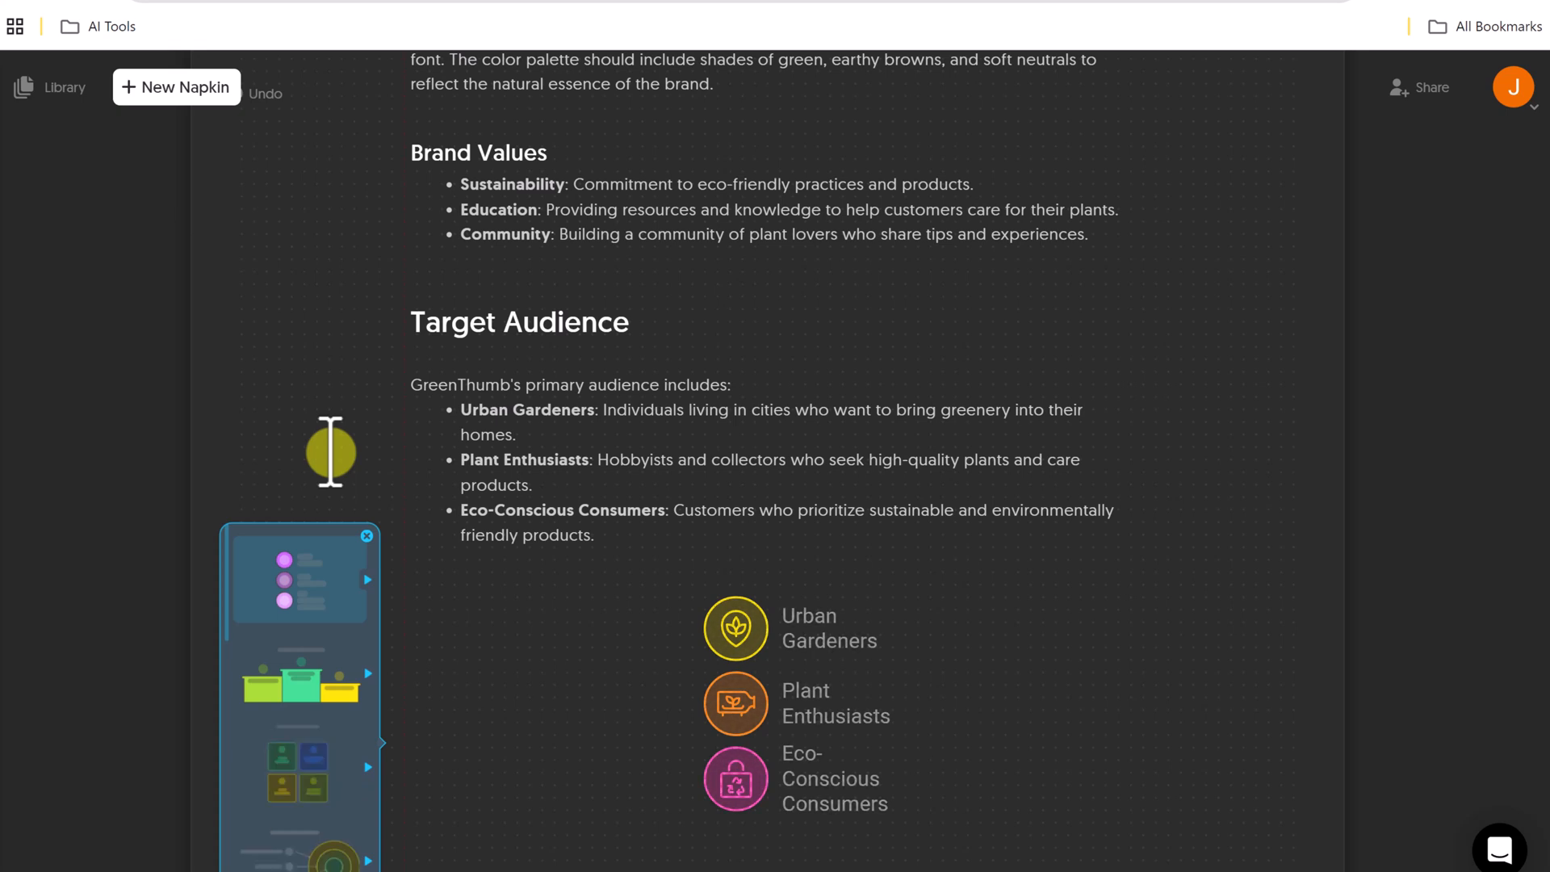
scroll(down, 3)
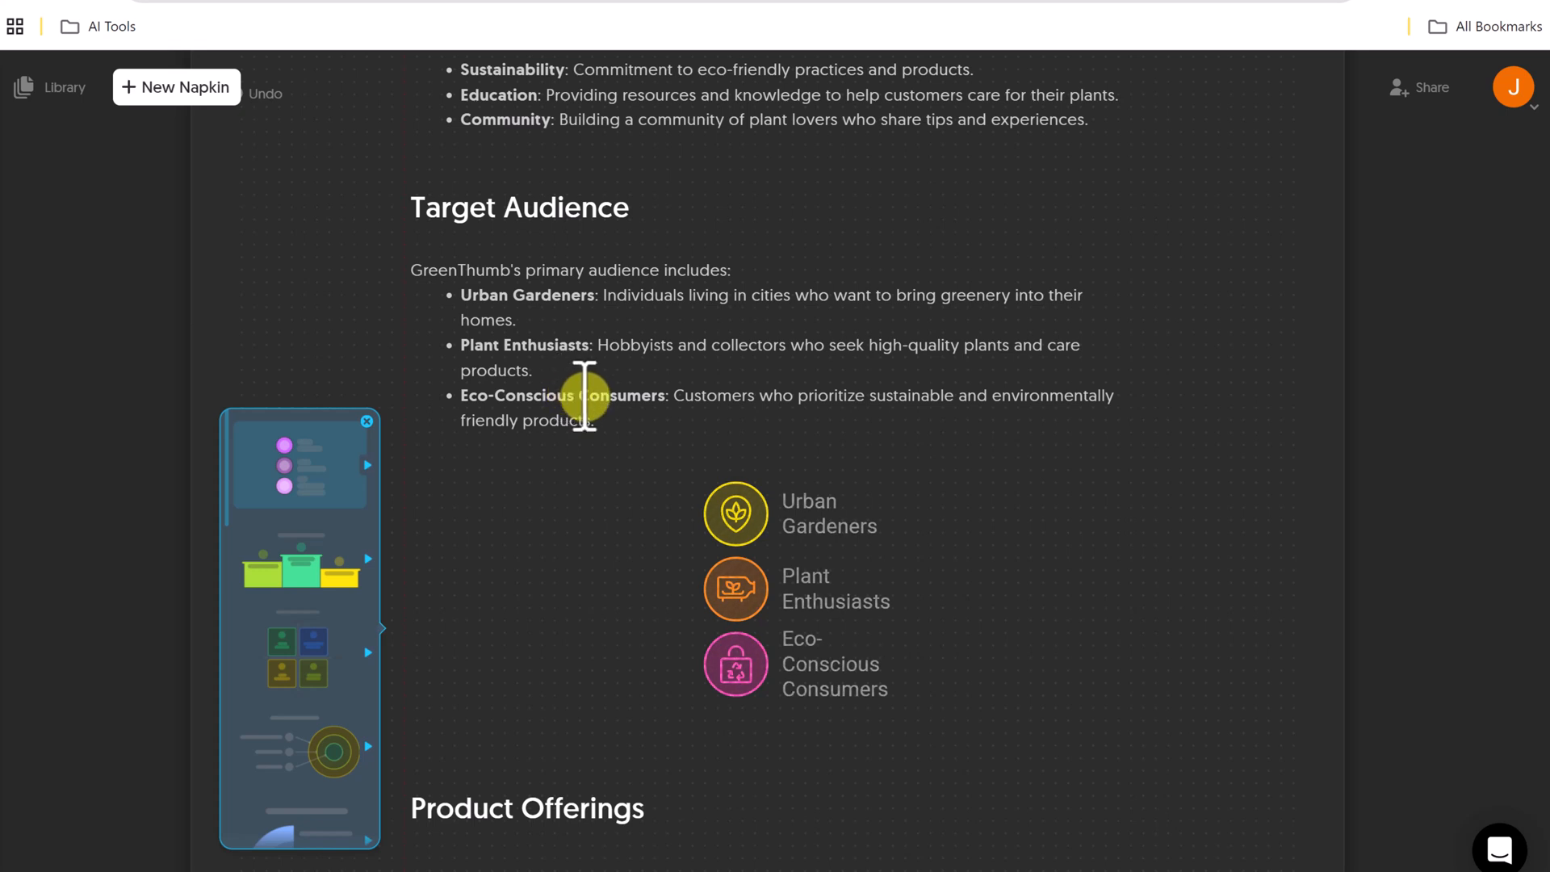
click(332, 748)
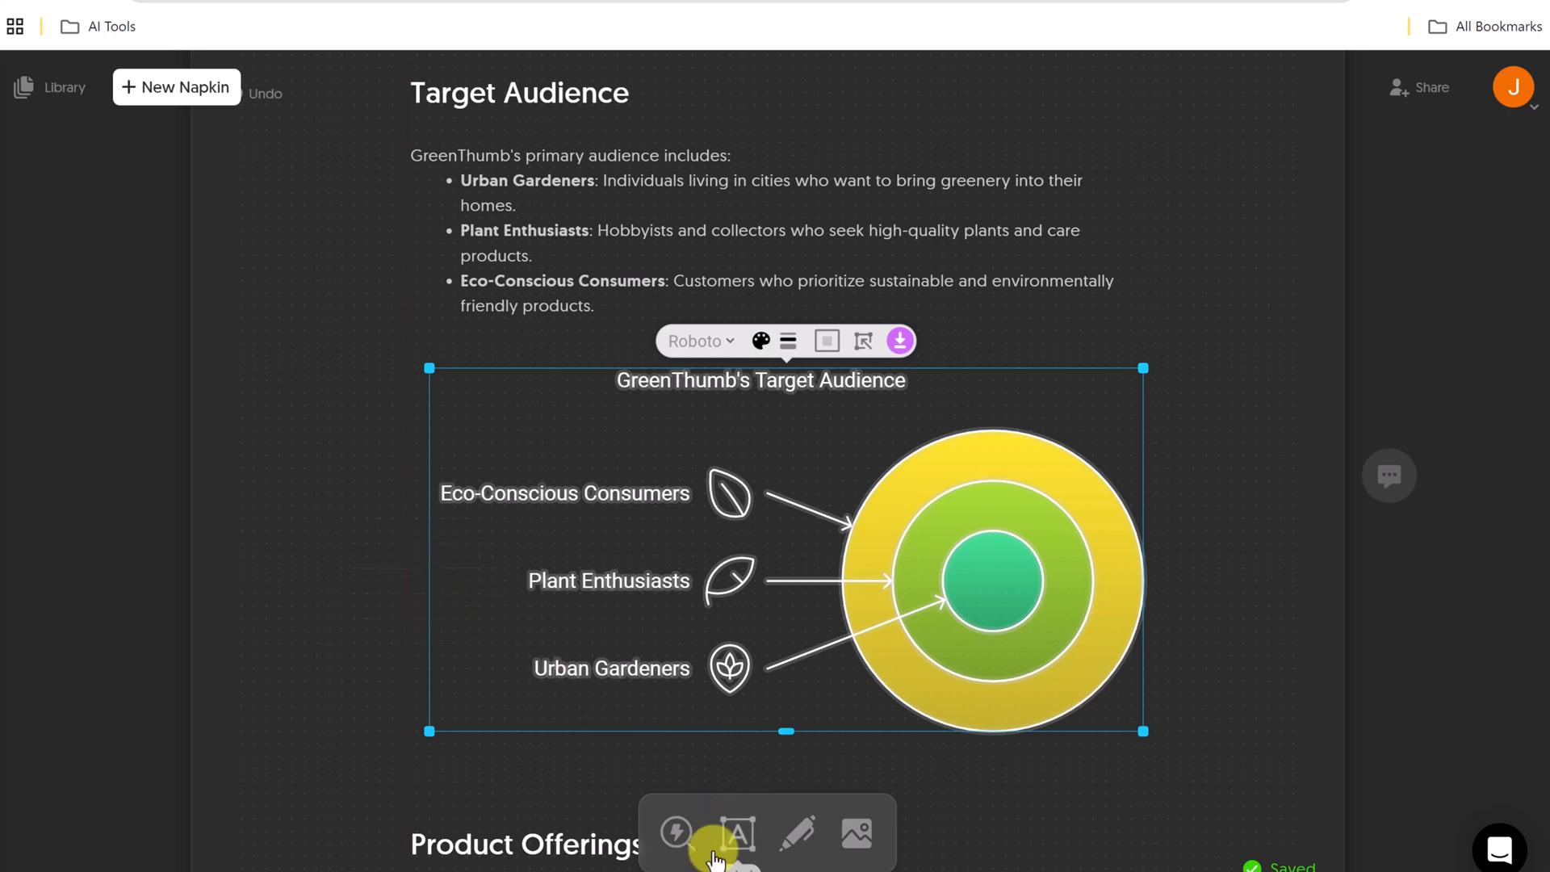
click(736, 834)
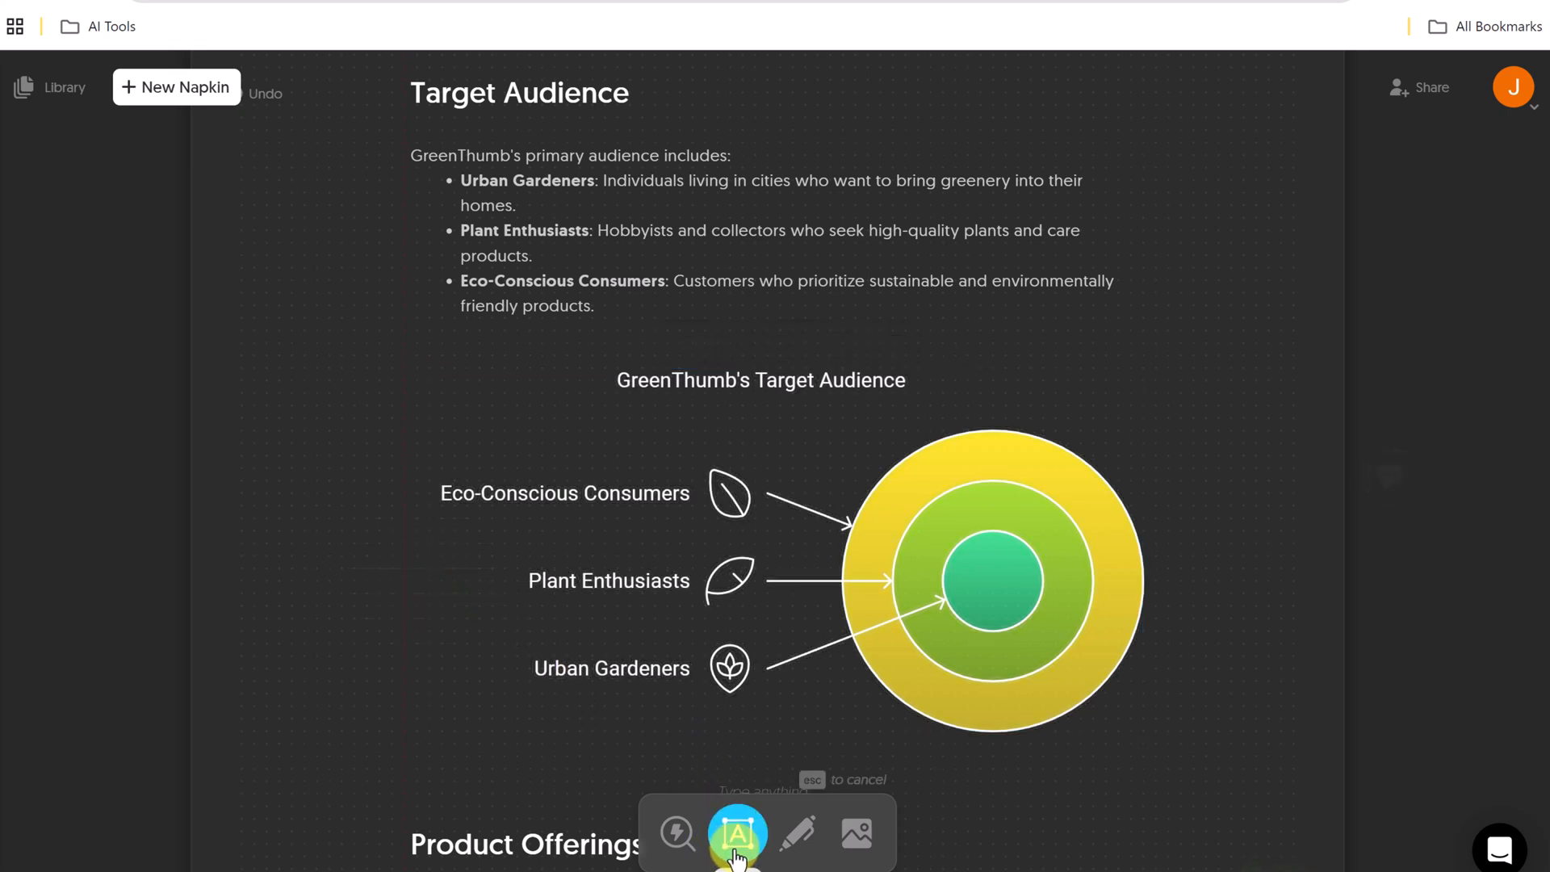
scroll(down, 3)
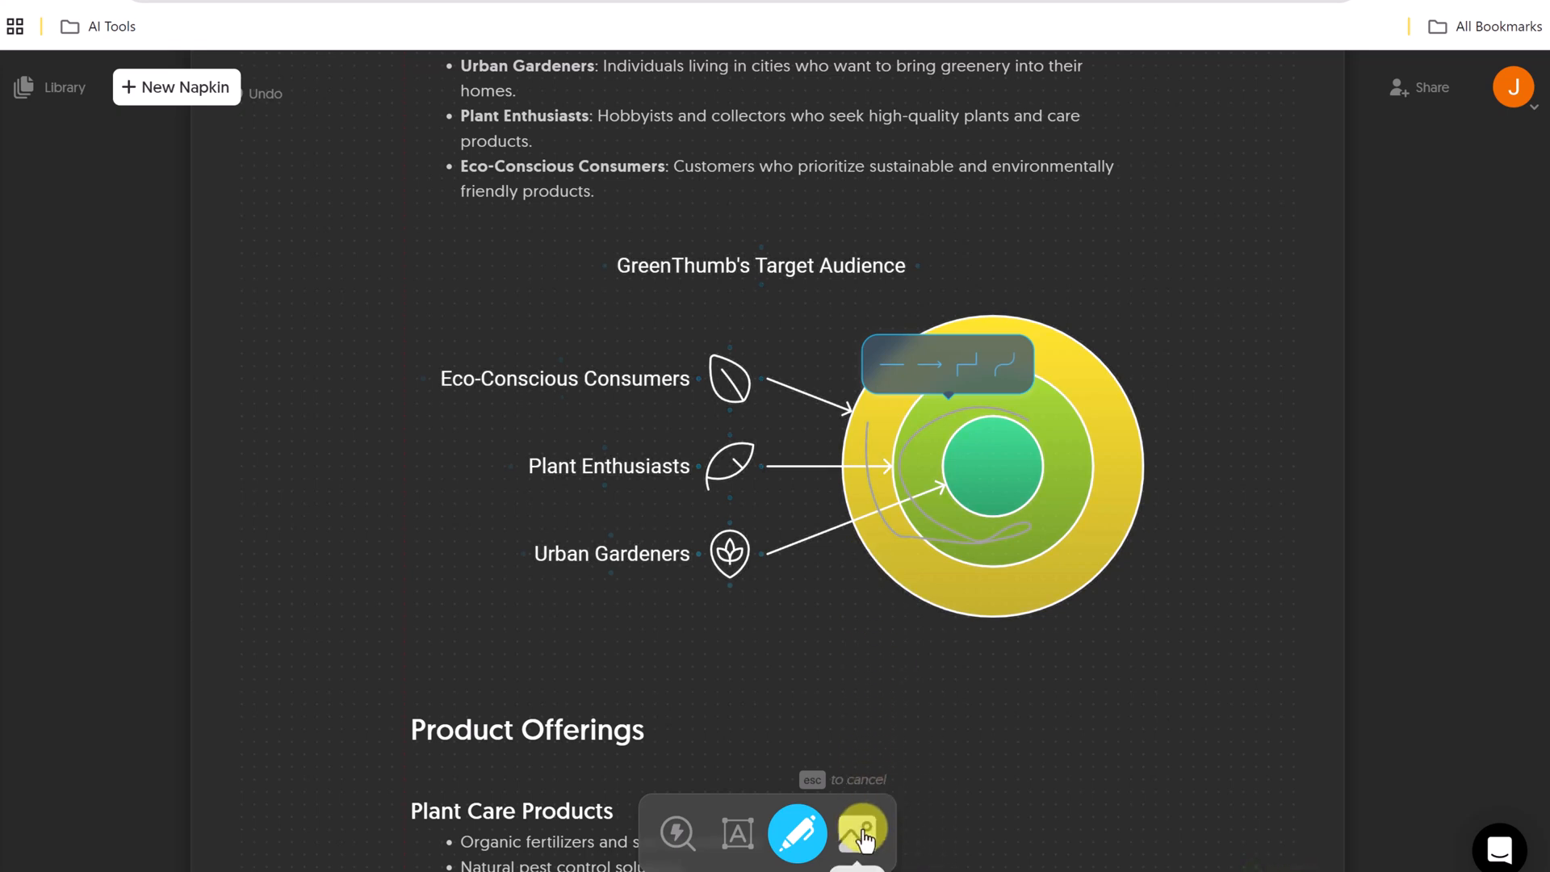
click(860, 832)
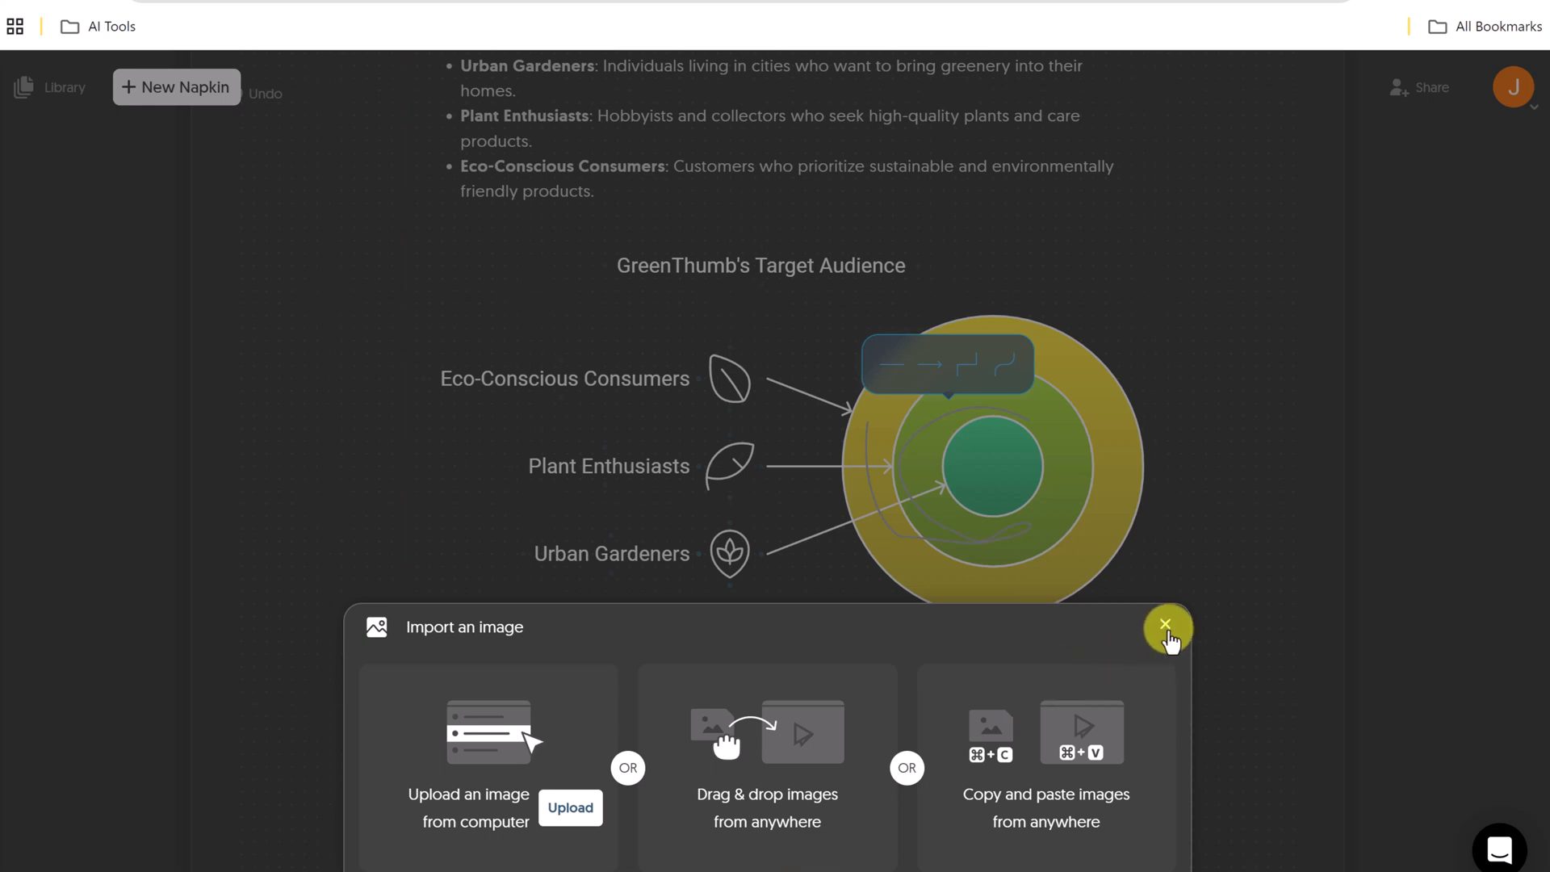
click(1168, 626)
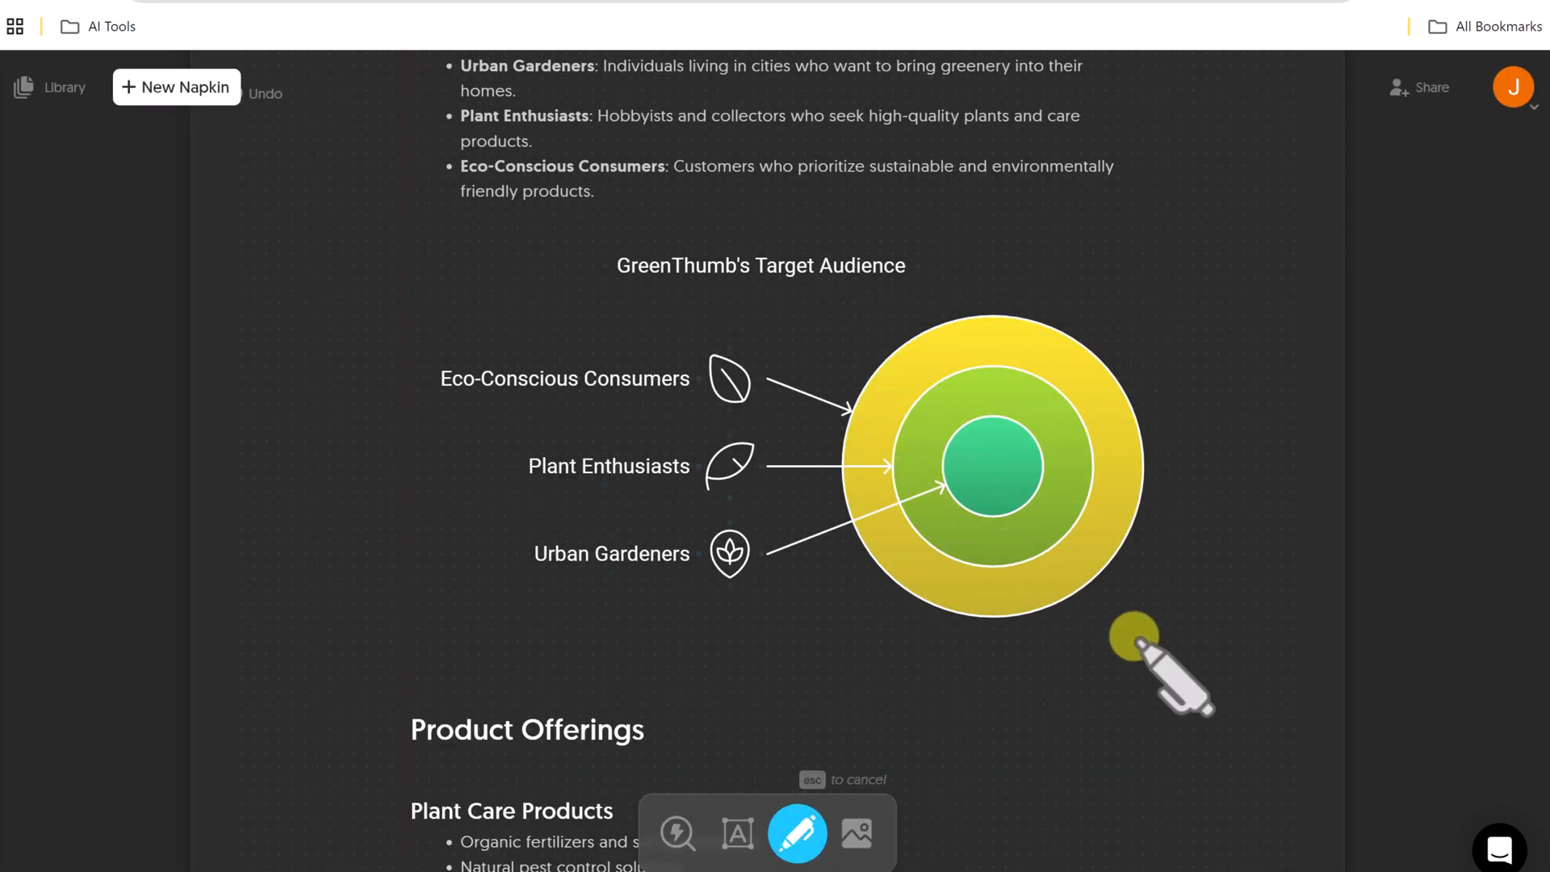
mouse_move(465, 554)
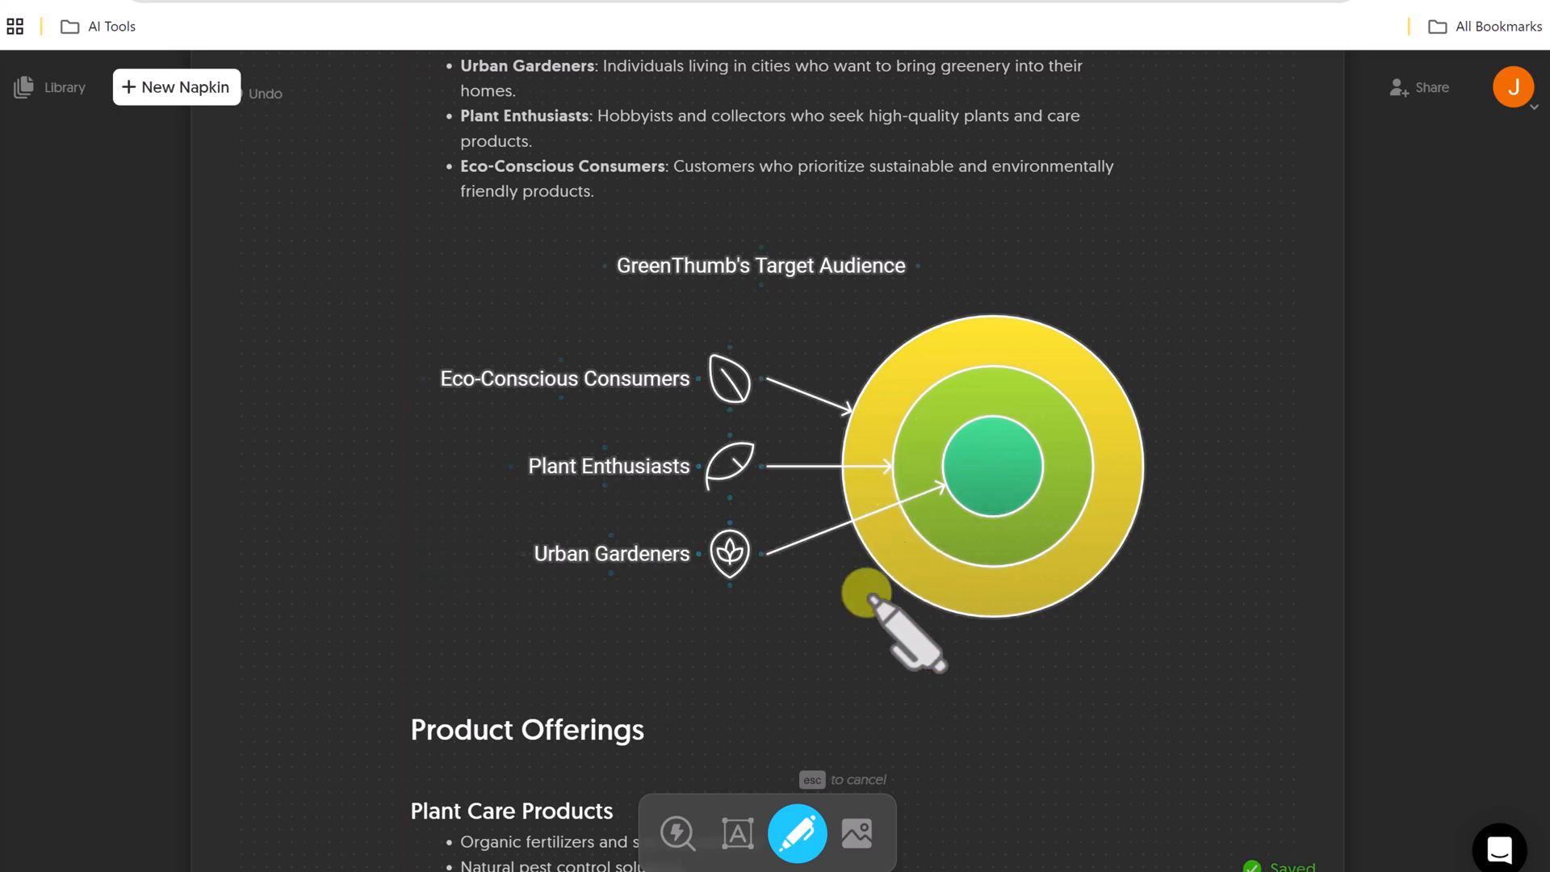
mouse_move(1211, 618)
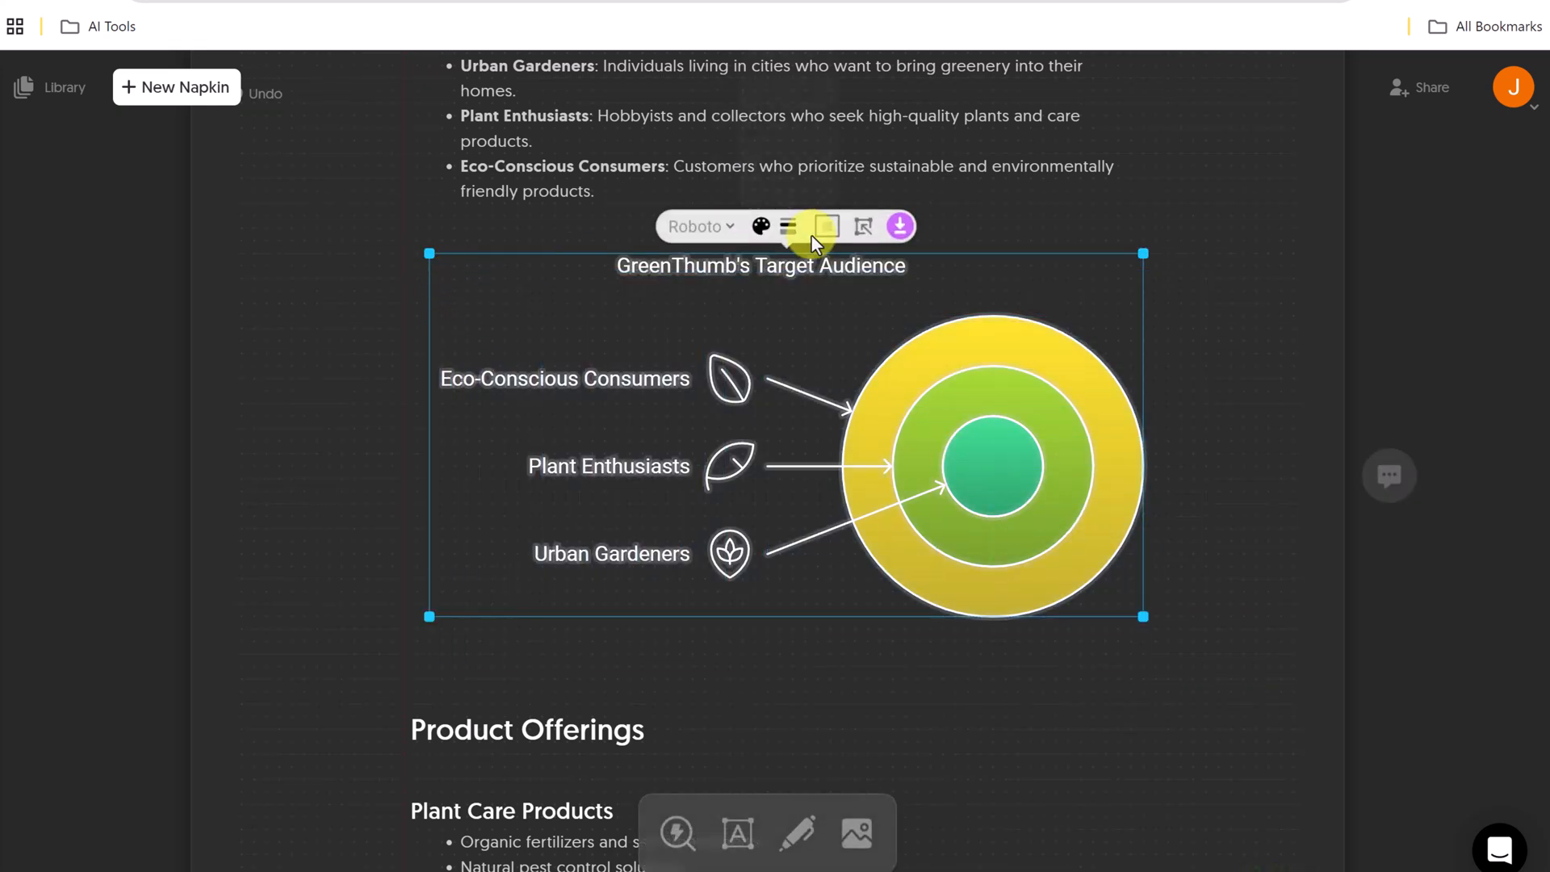
click(898, 226)
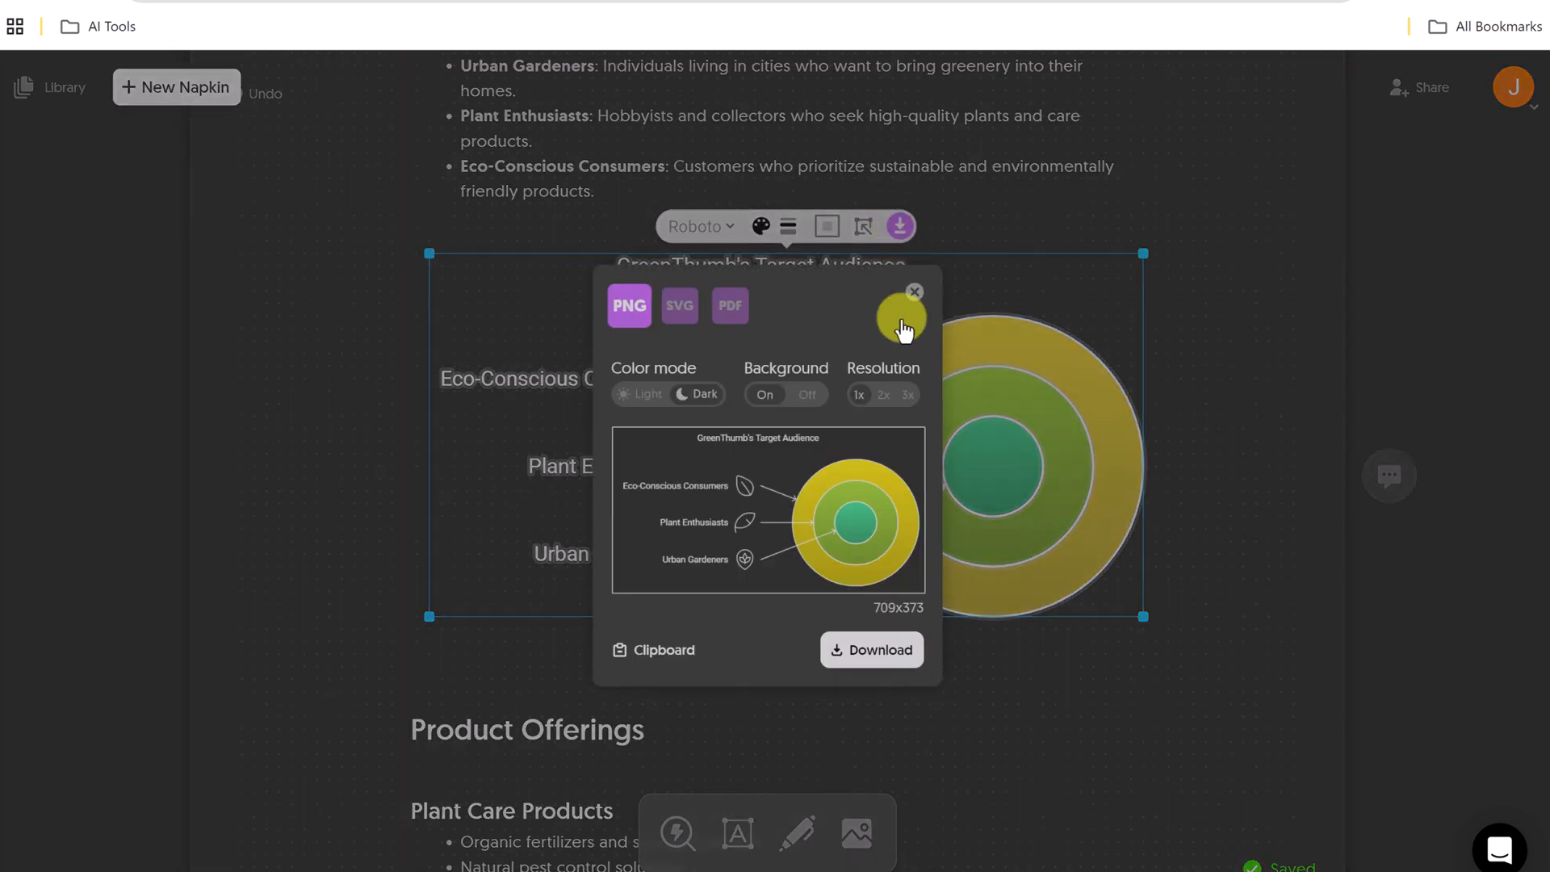
click(912, 290)
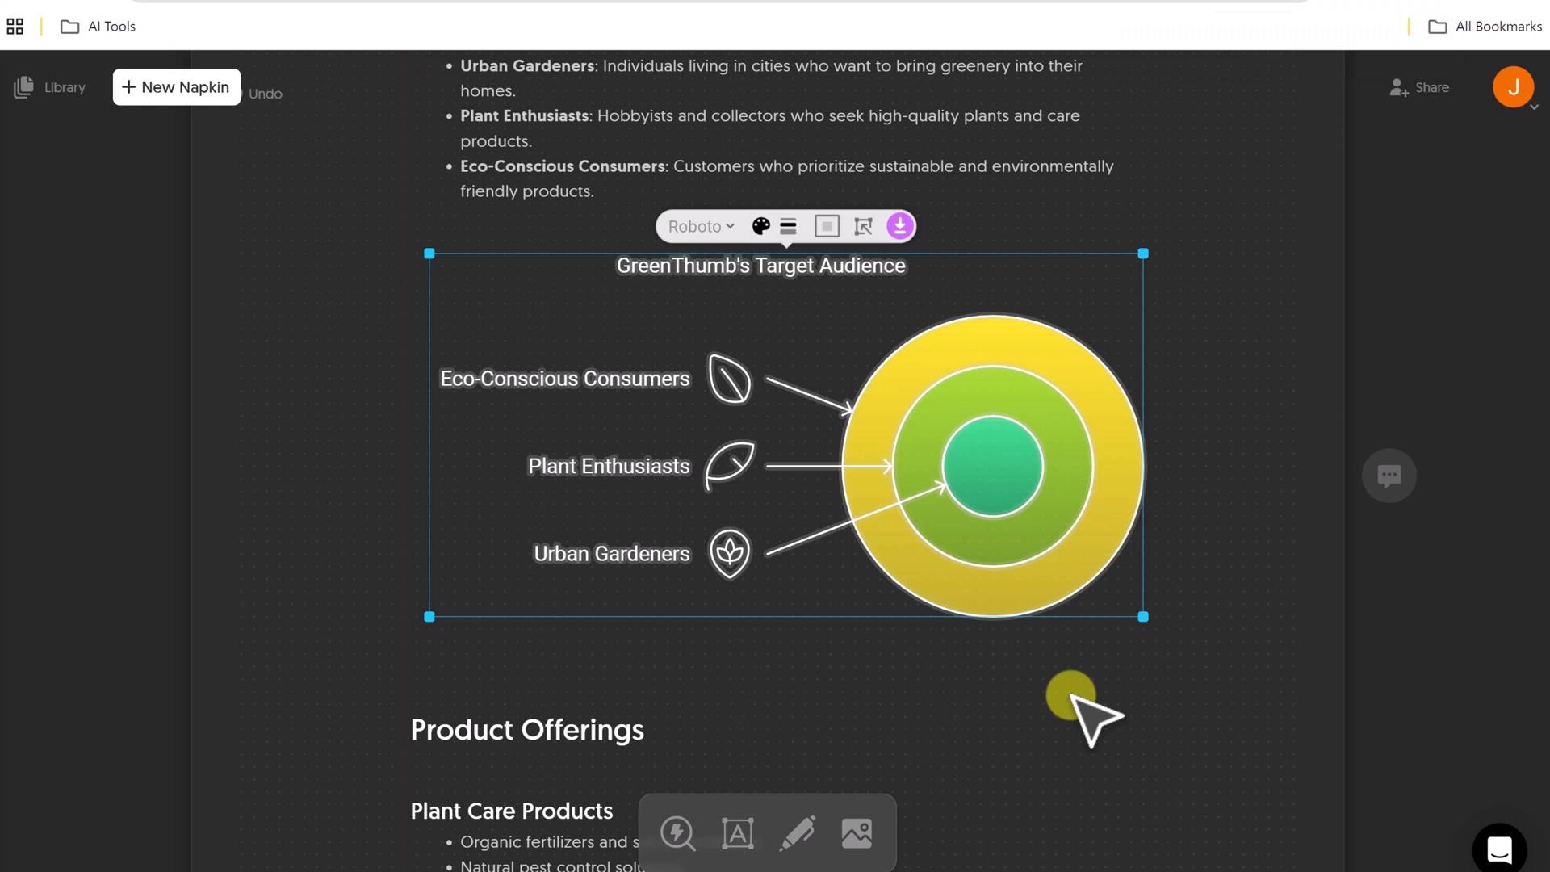
scroll(down, 3)
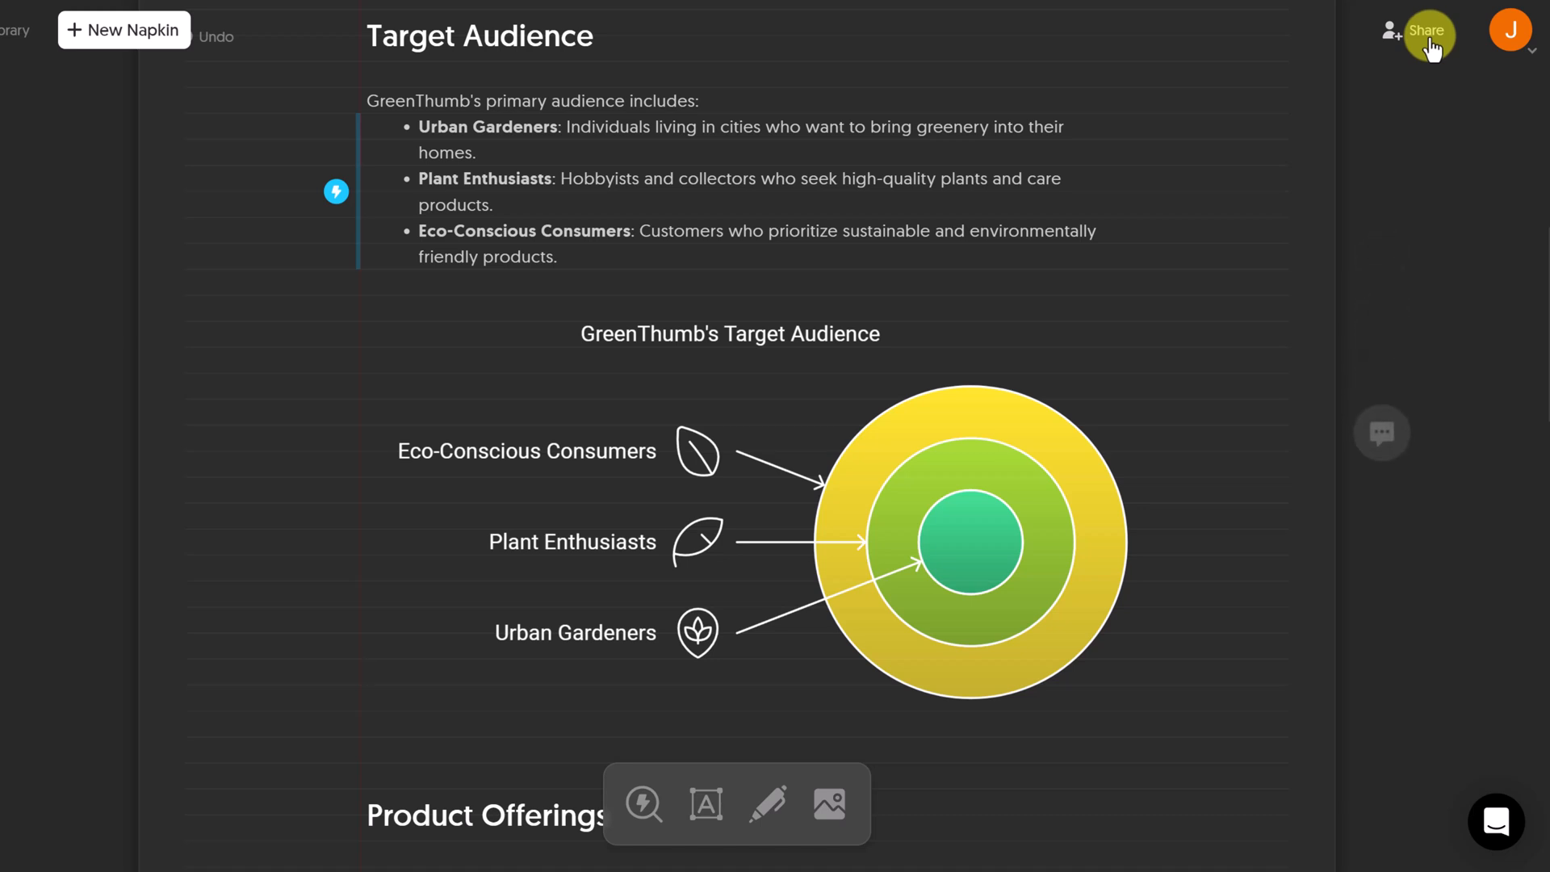
Download the GreenThumb brand proposal napkin as a PDF from the Share panel
click(1427, 31)
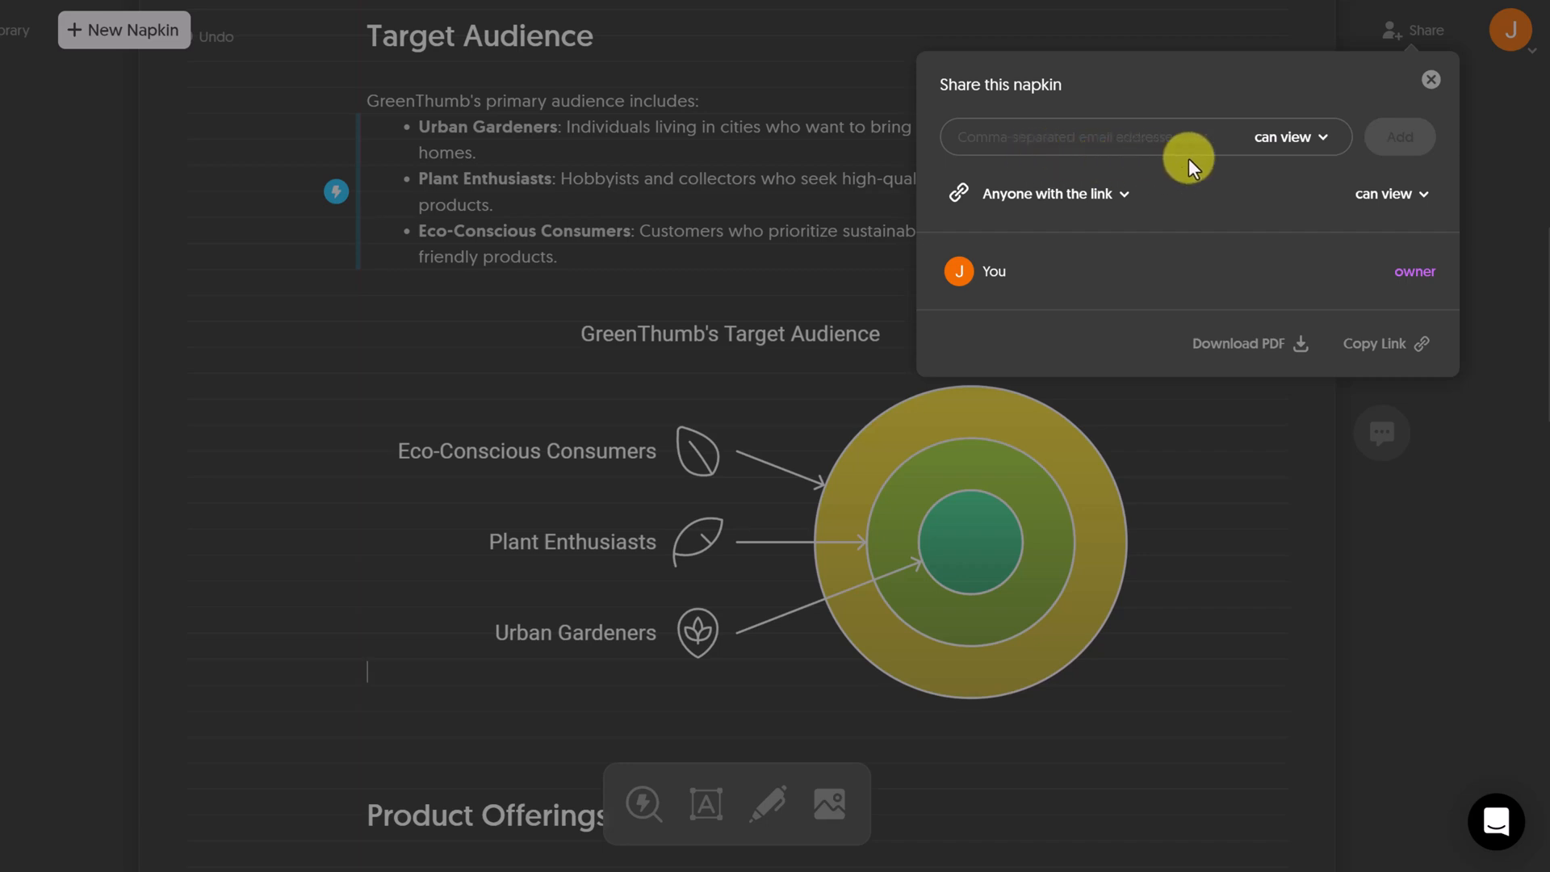
click(1290, 137)
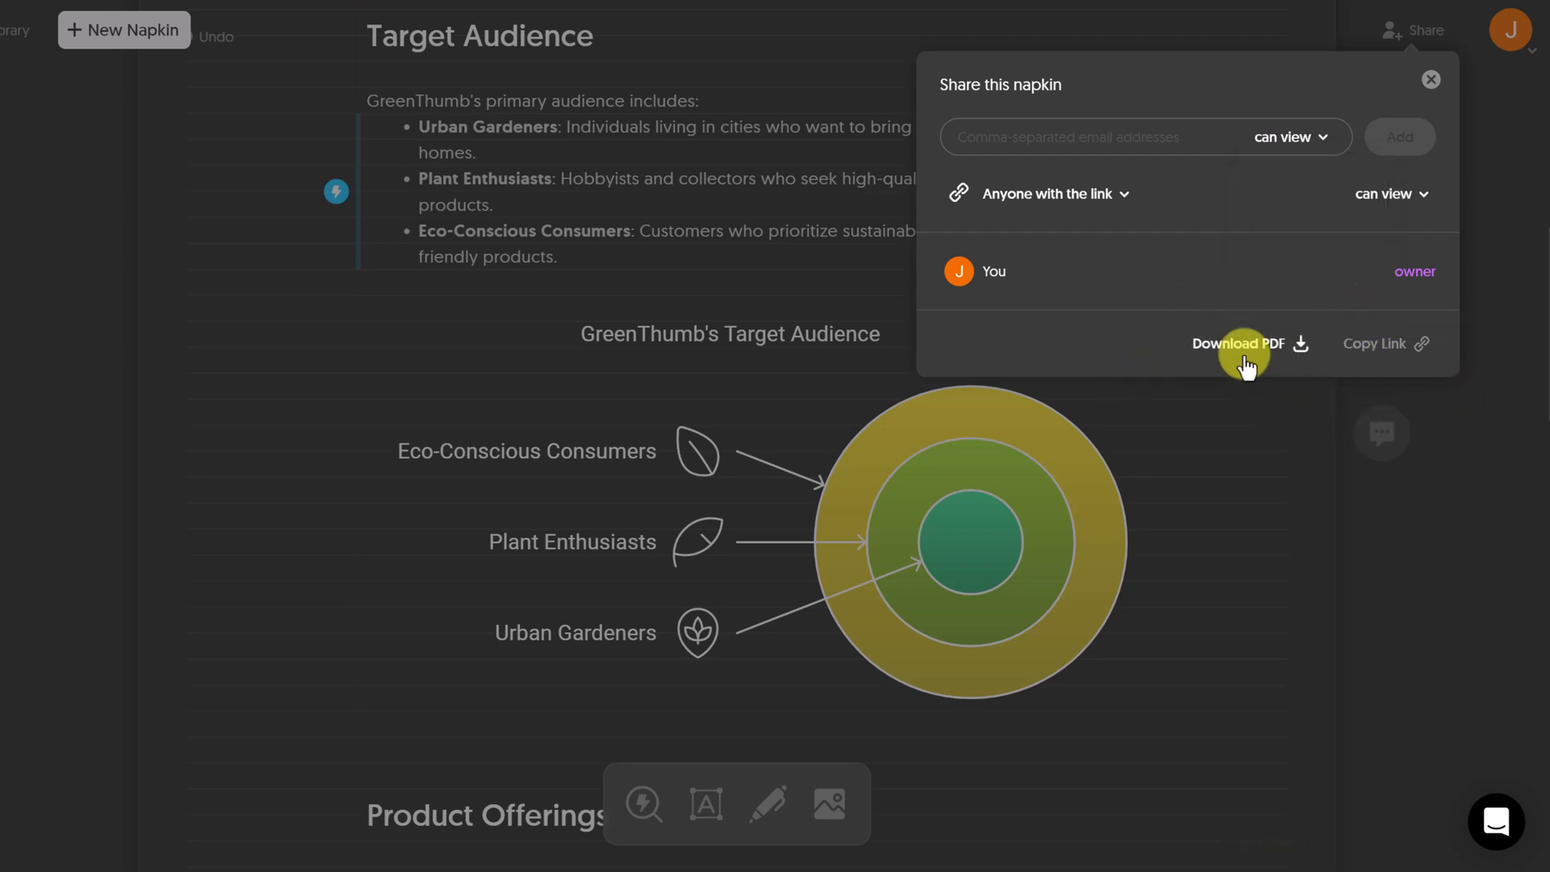
click(1241, 343)
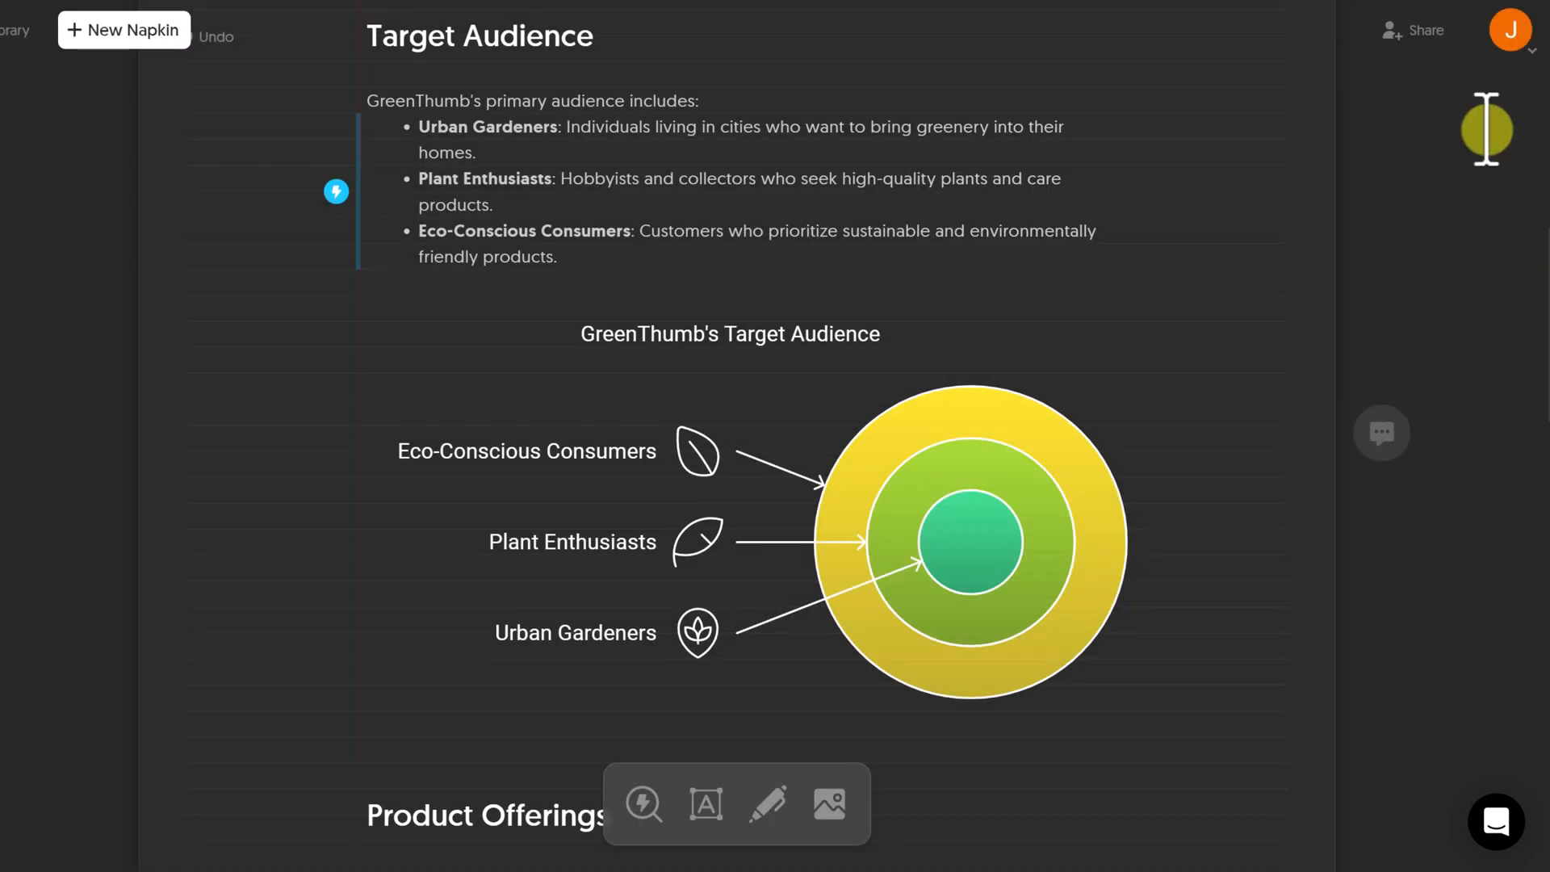
click(1510, 30)
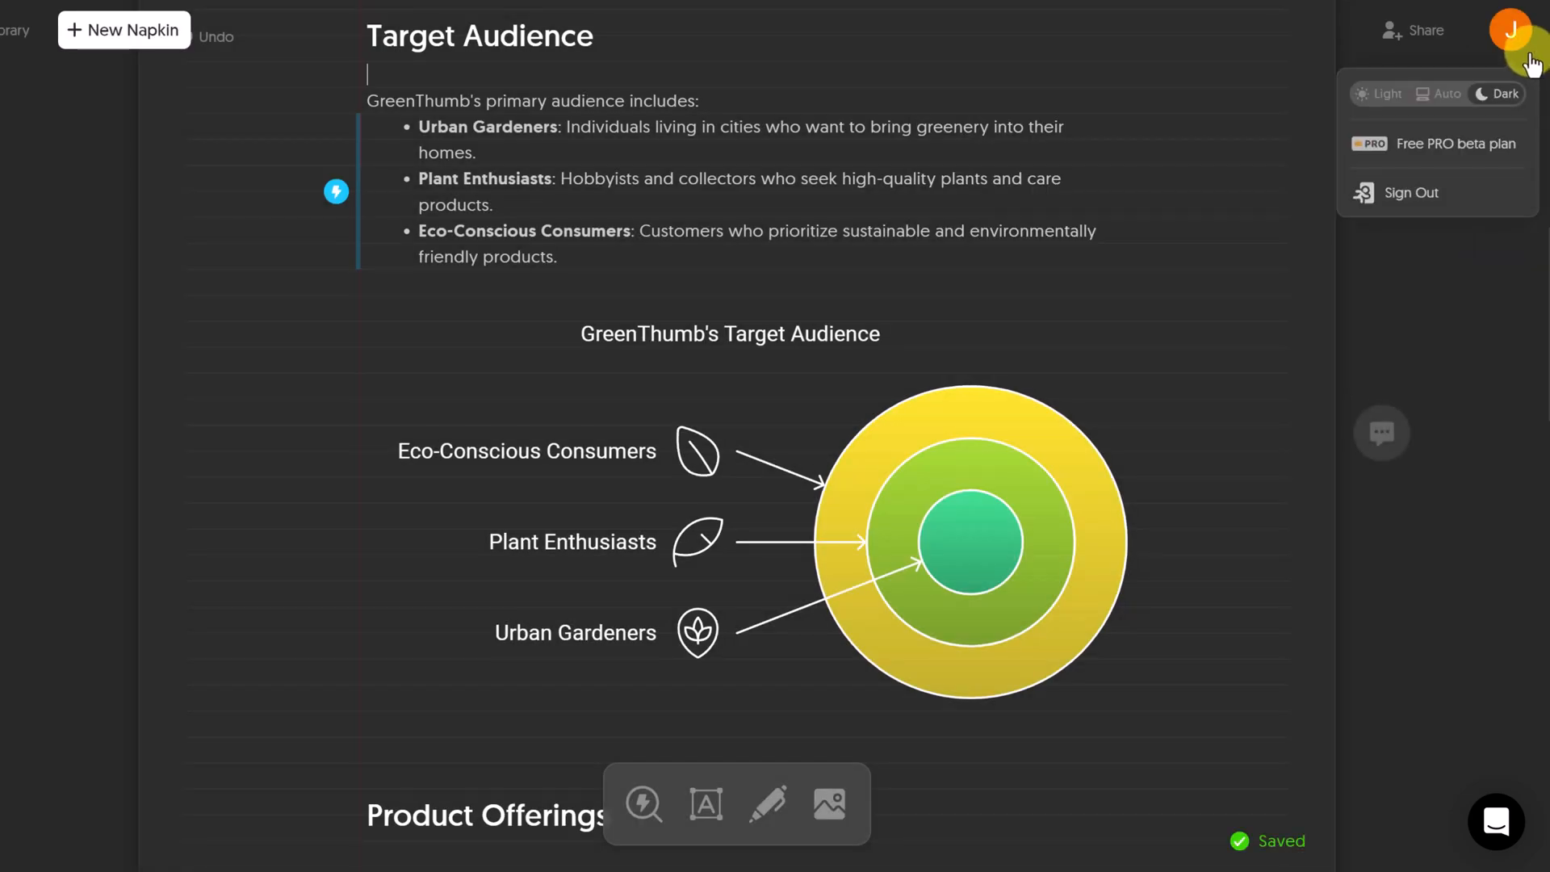
click(1383, 93)
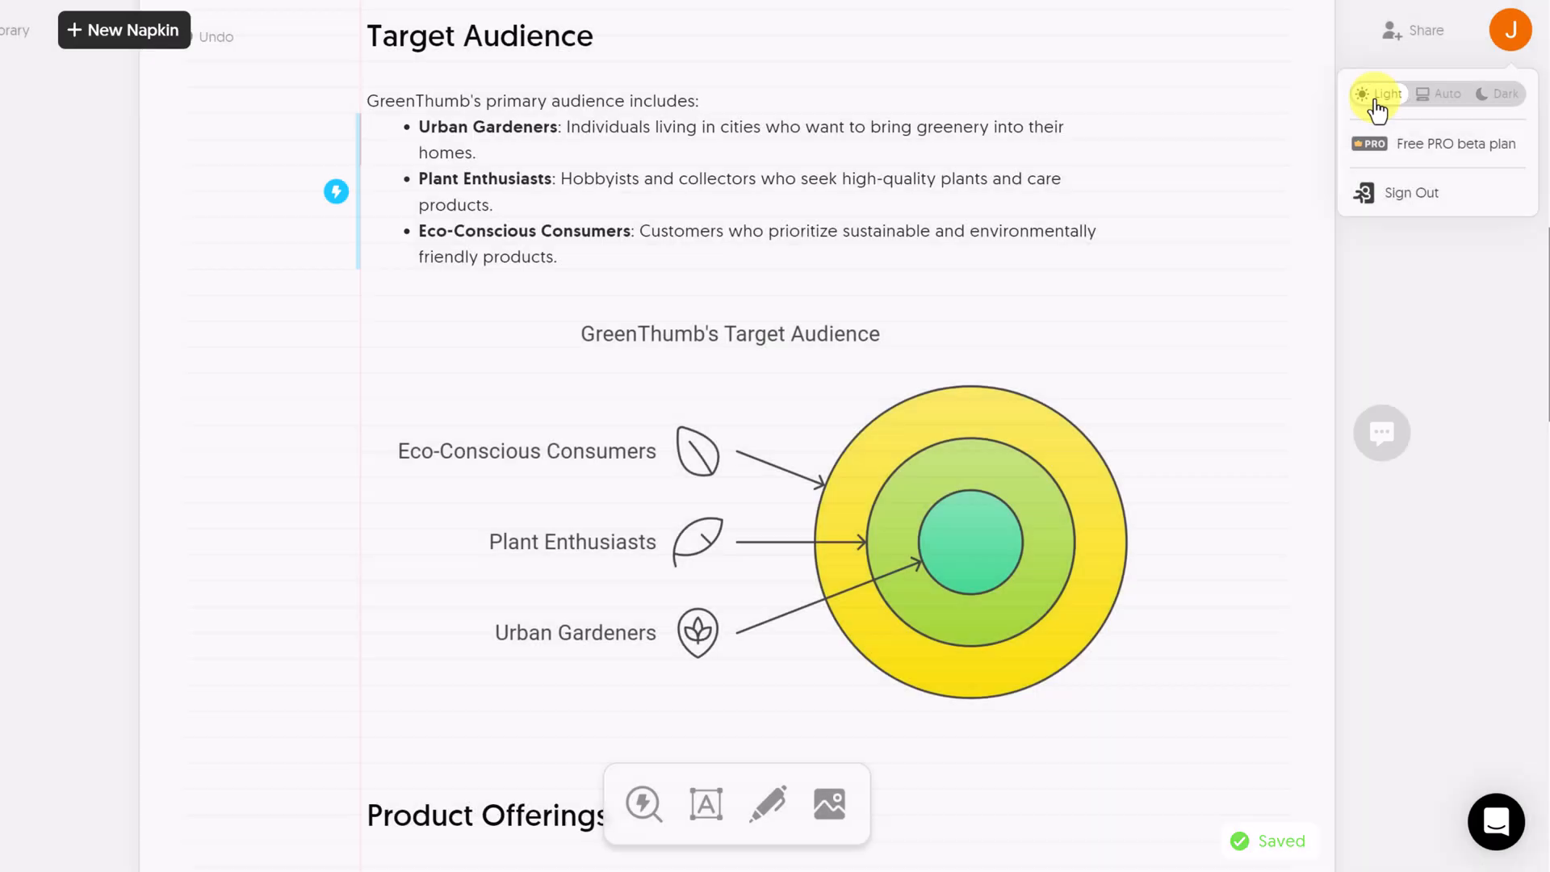
click(1511, 30)
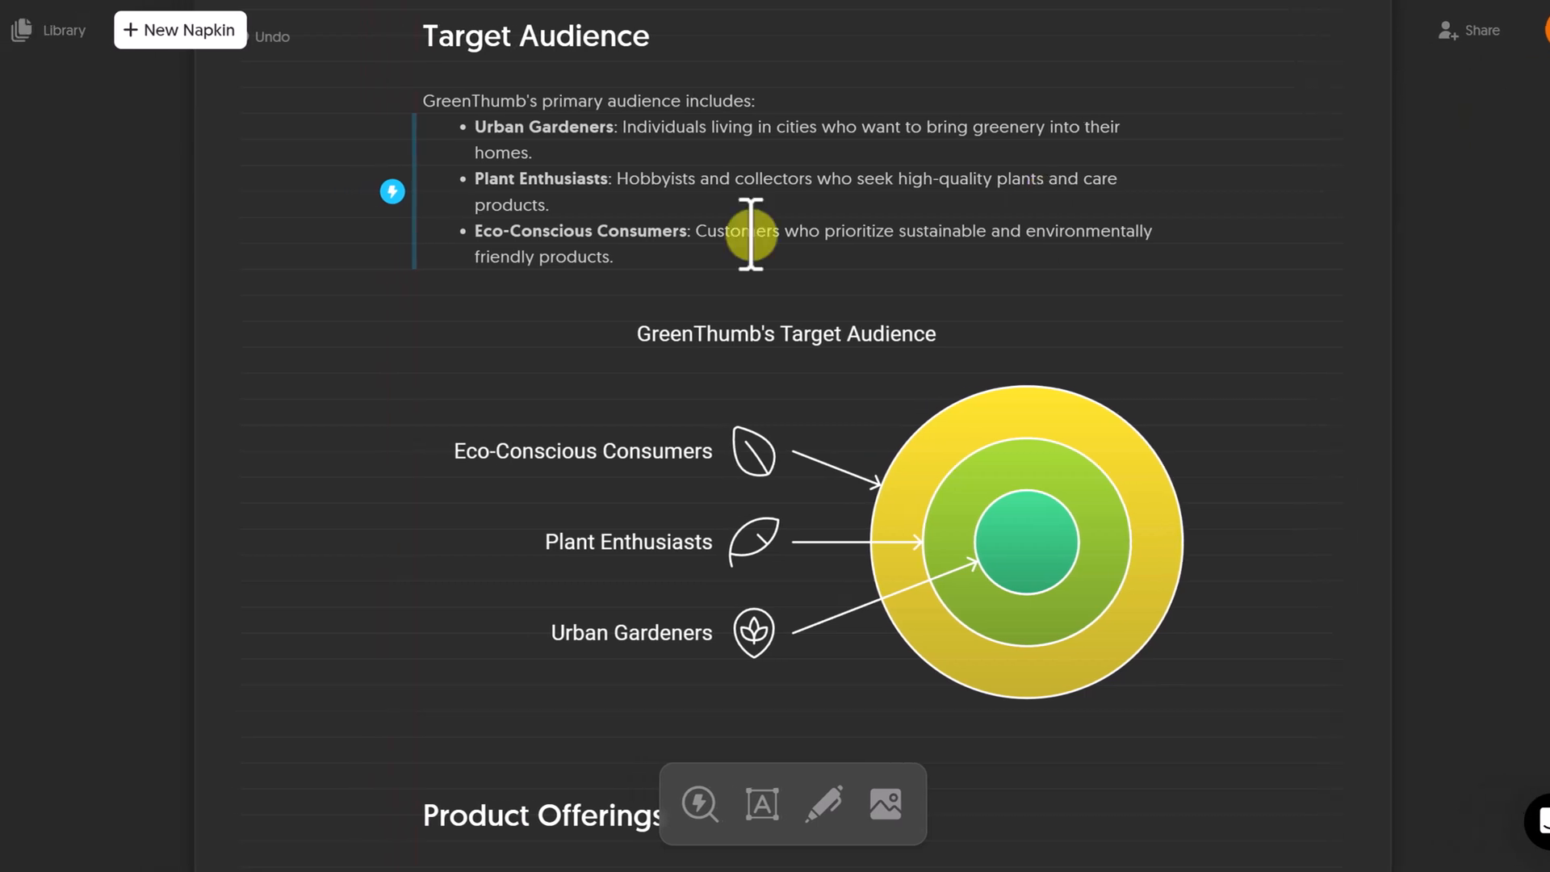
Open an empty comment box beside the GreenThumb Target Audience diagram
click(65, 30)
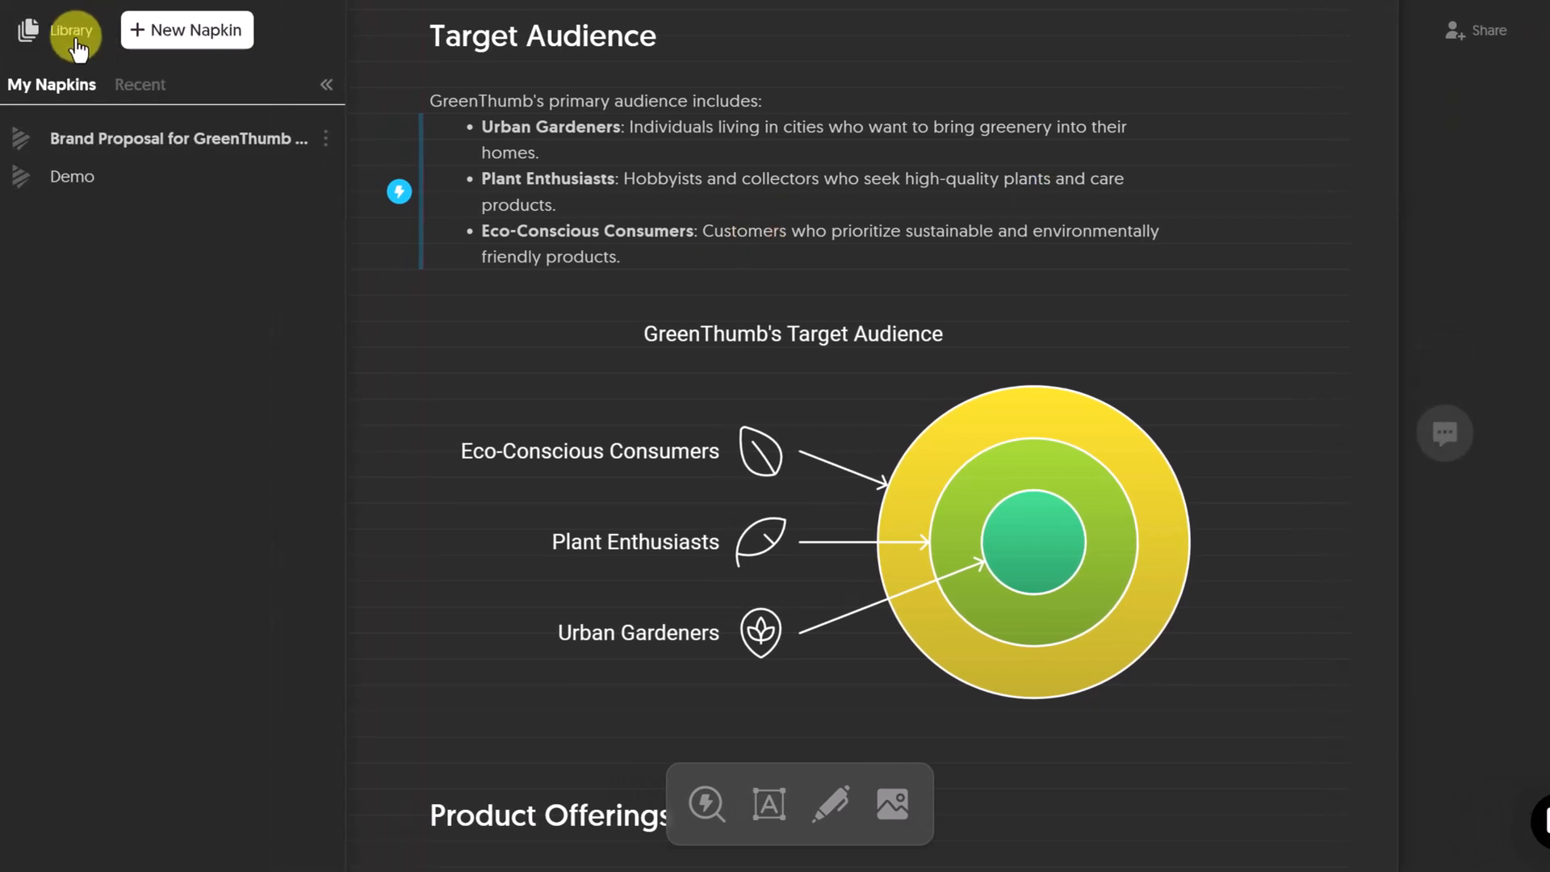
click(326, 138)
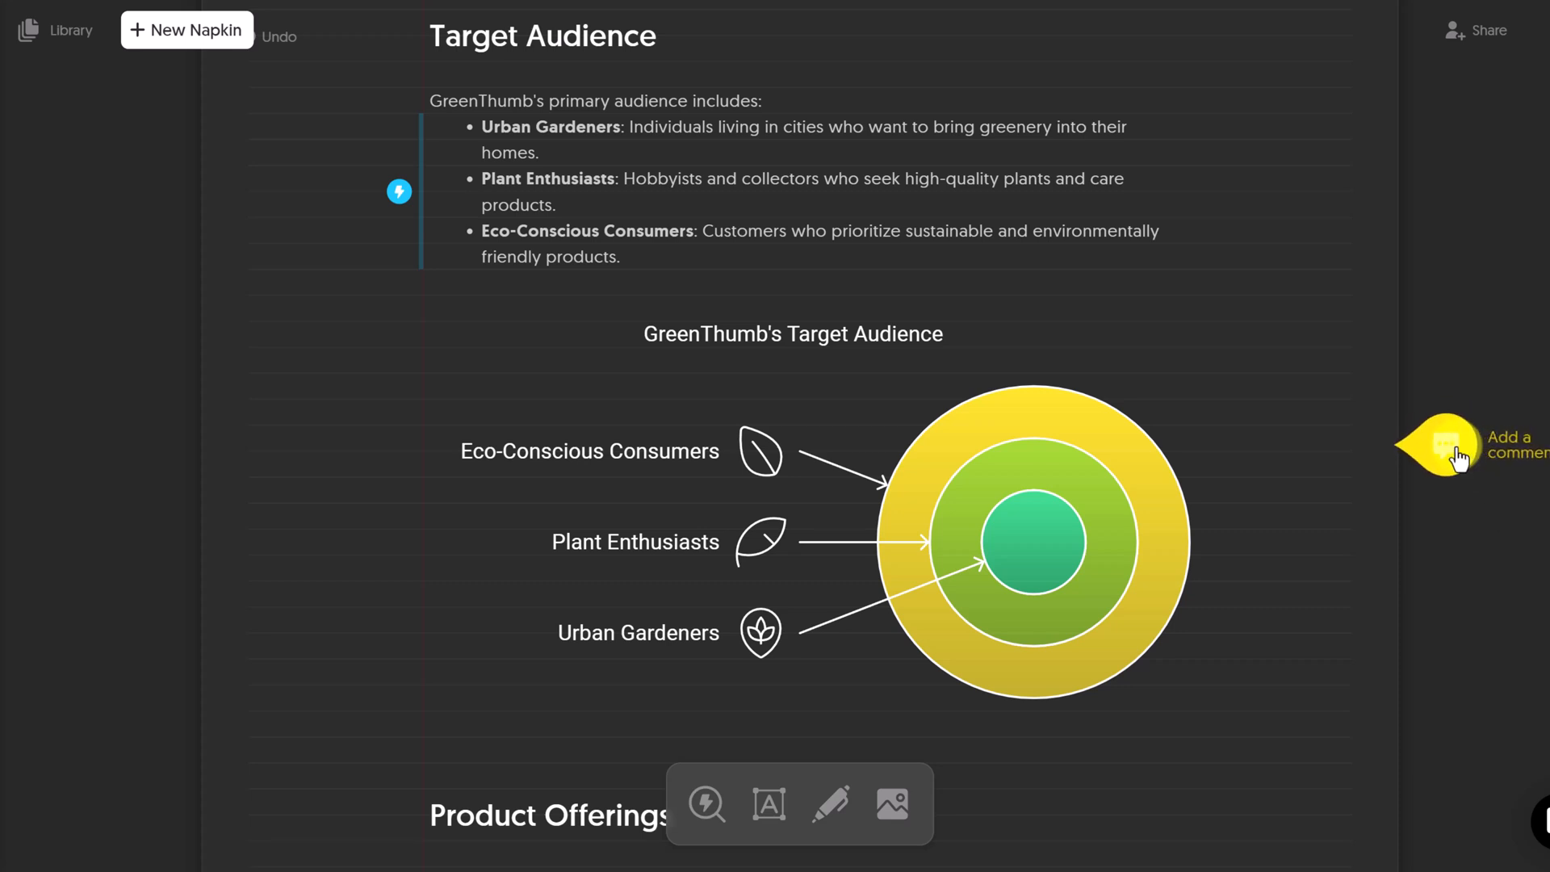
click(1443, 445)
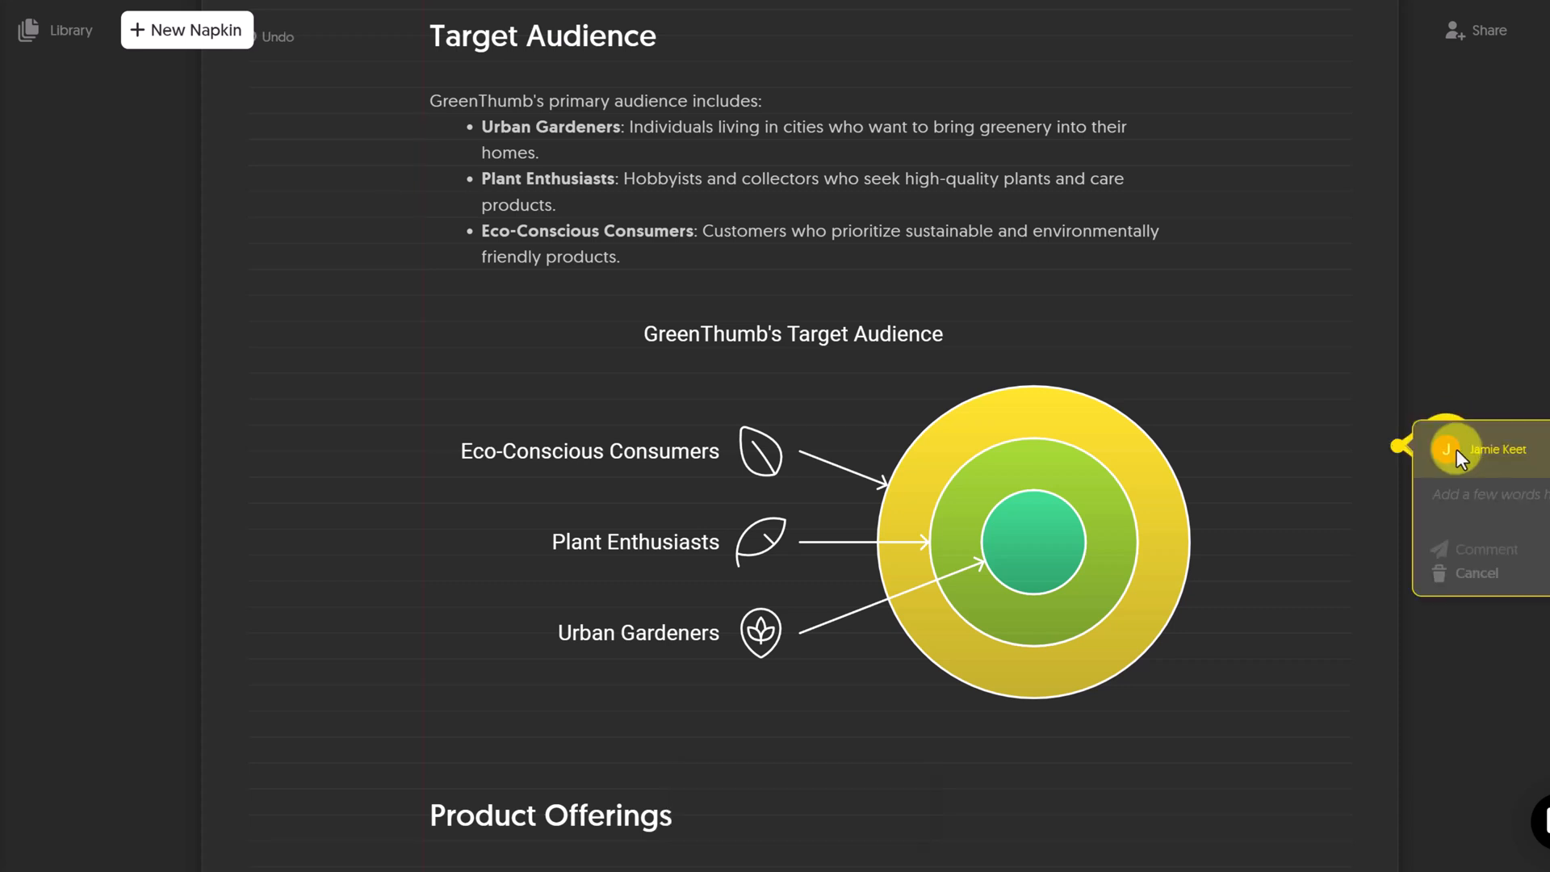